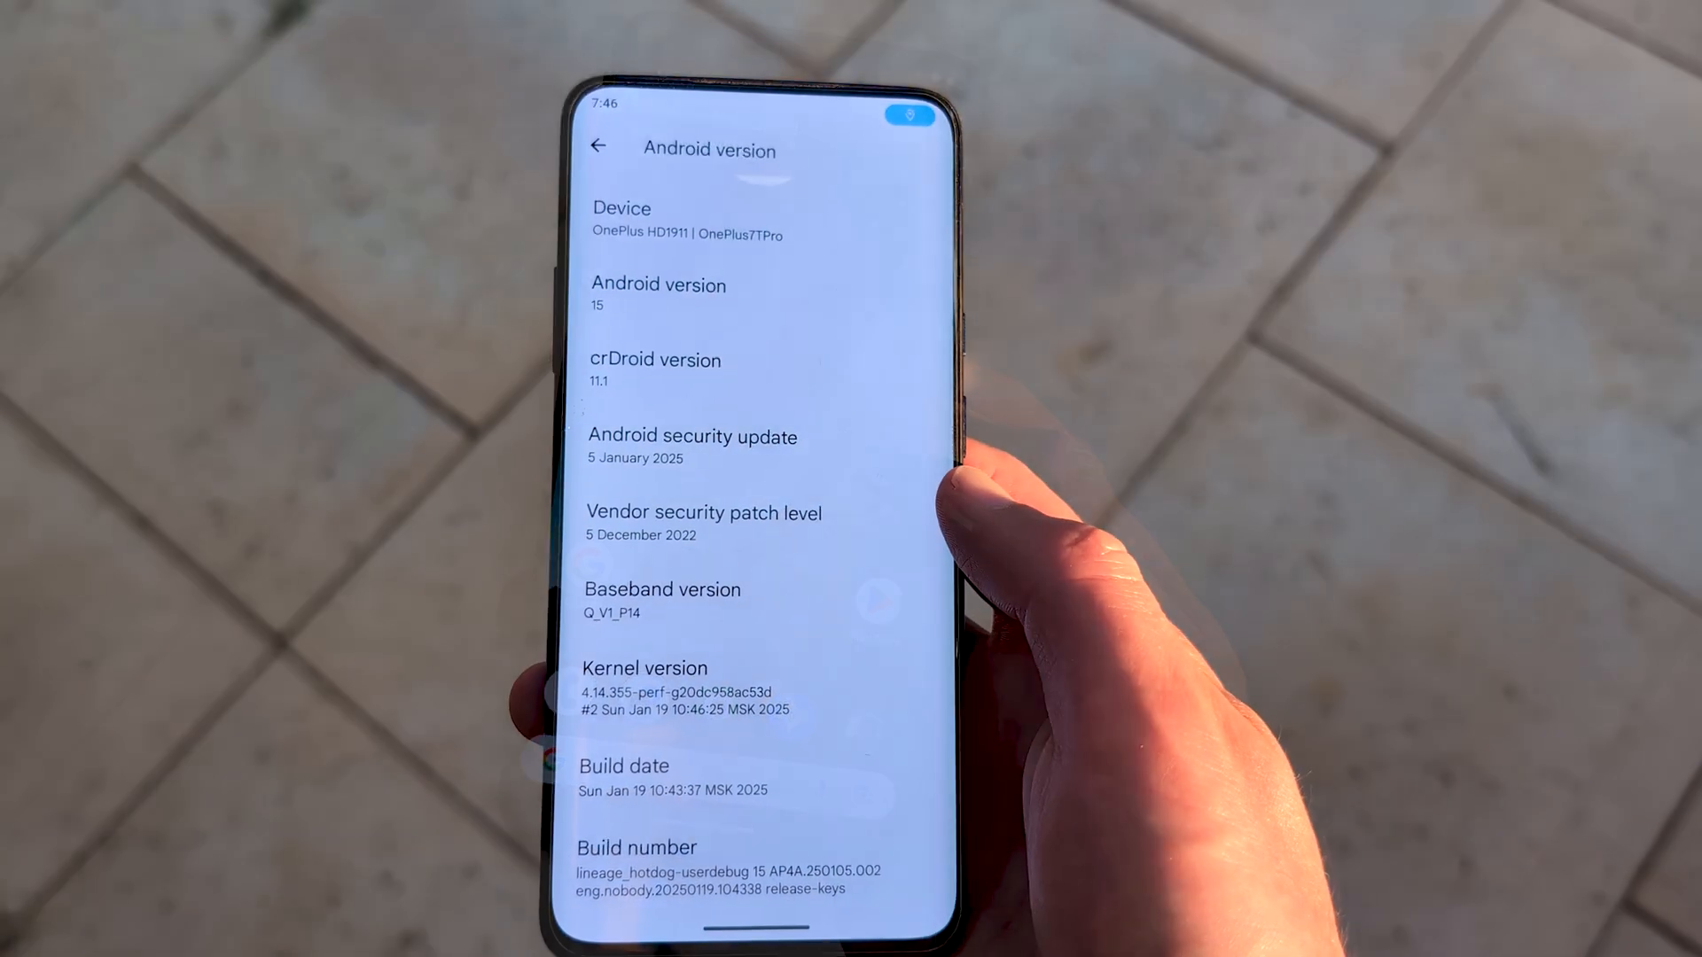
Browse the crDroid recovery image folders on SourceForge for the 11.x build.
scroll("down", 3)
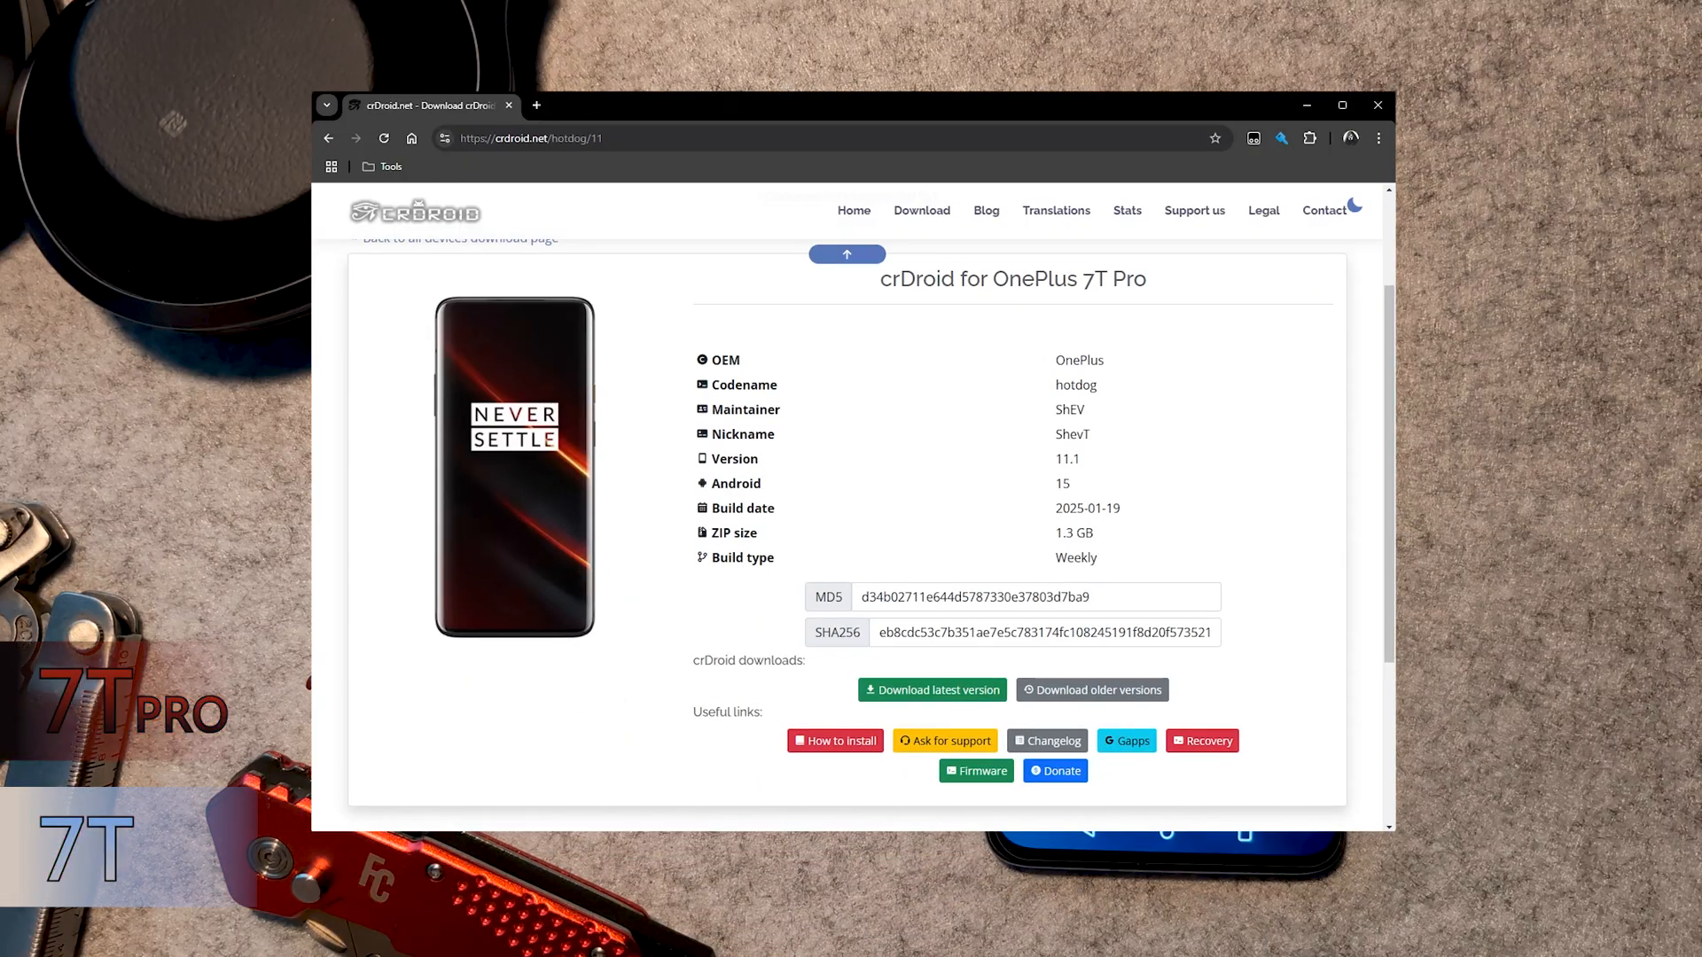
mouse_move(1202, 740)
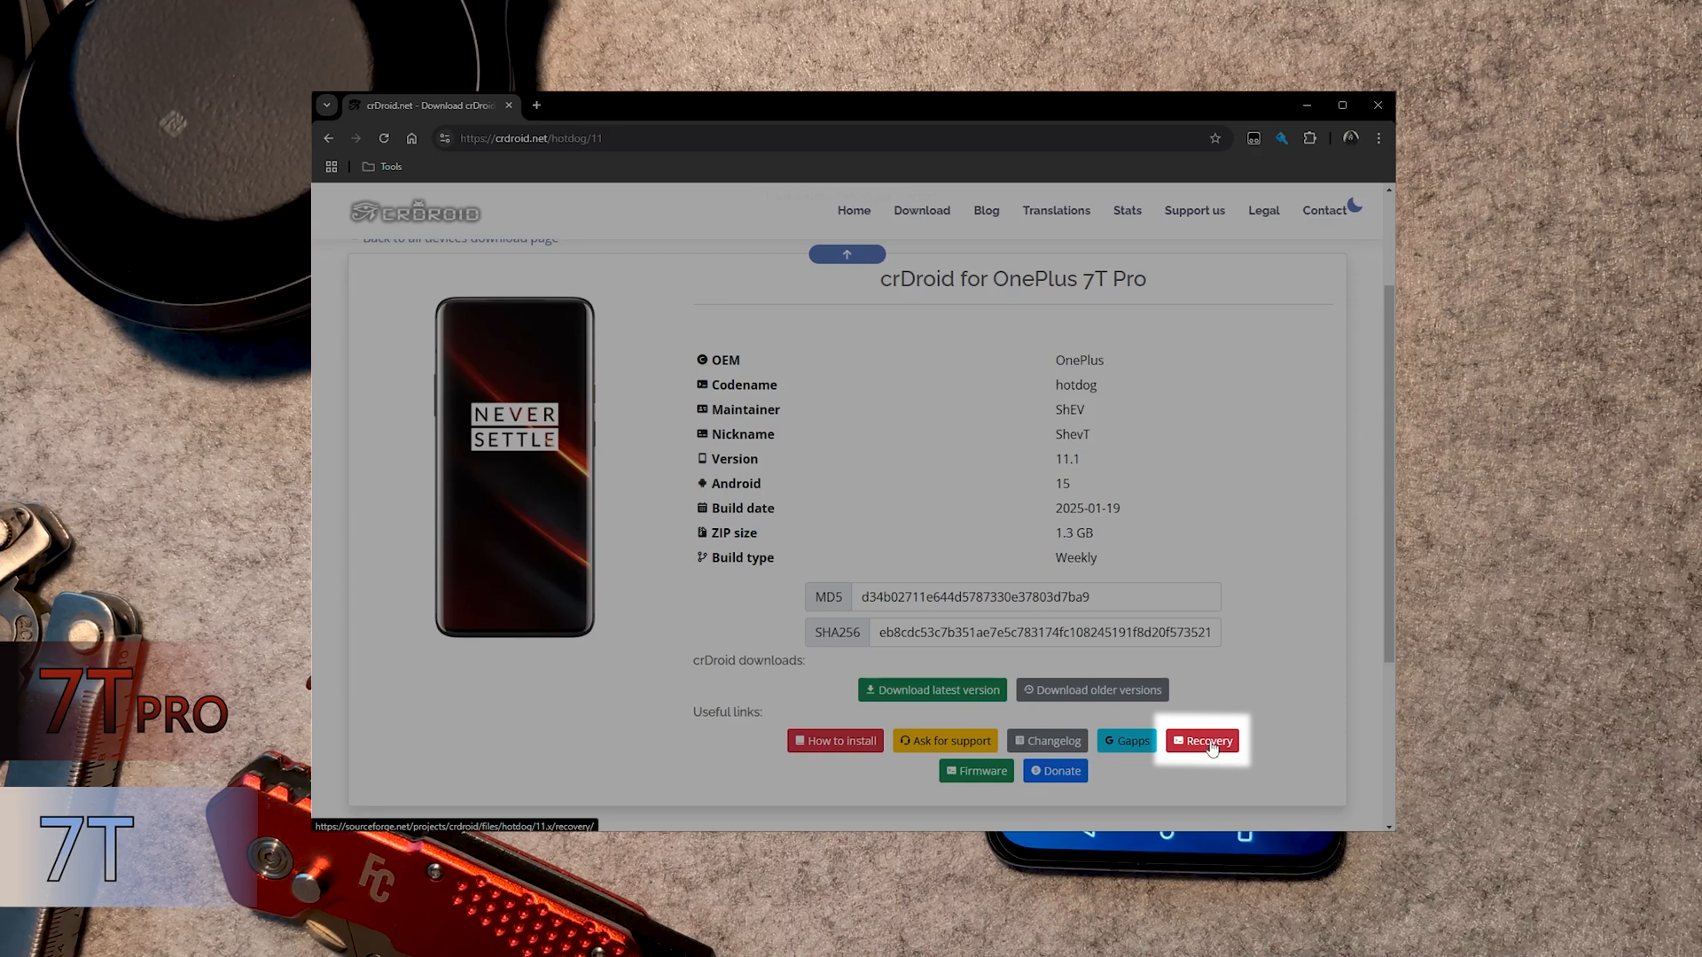
left_click(1203, 741)
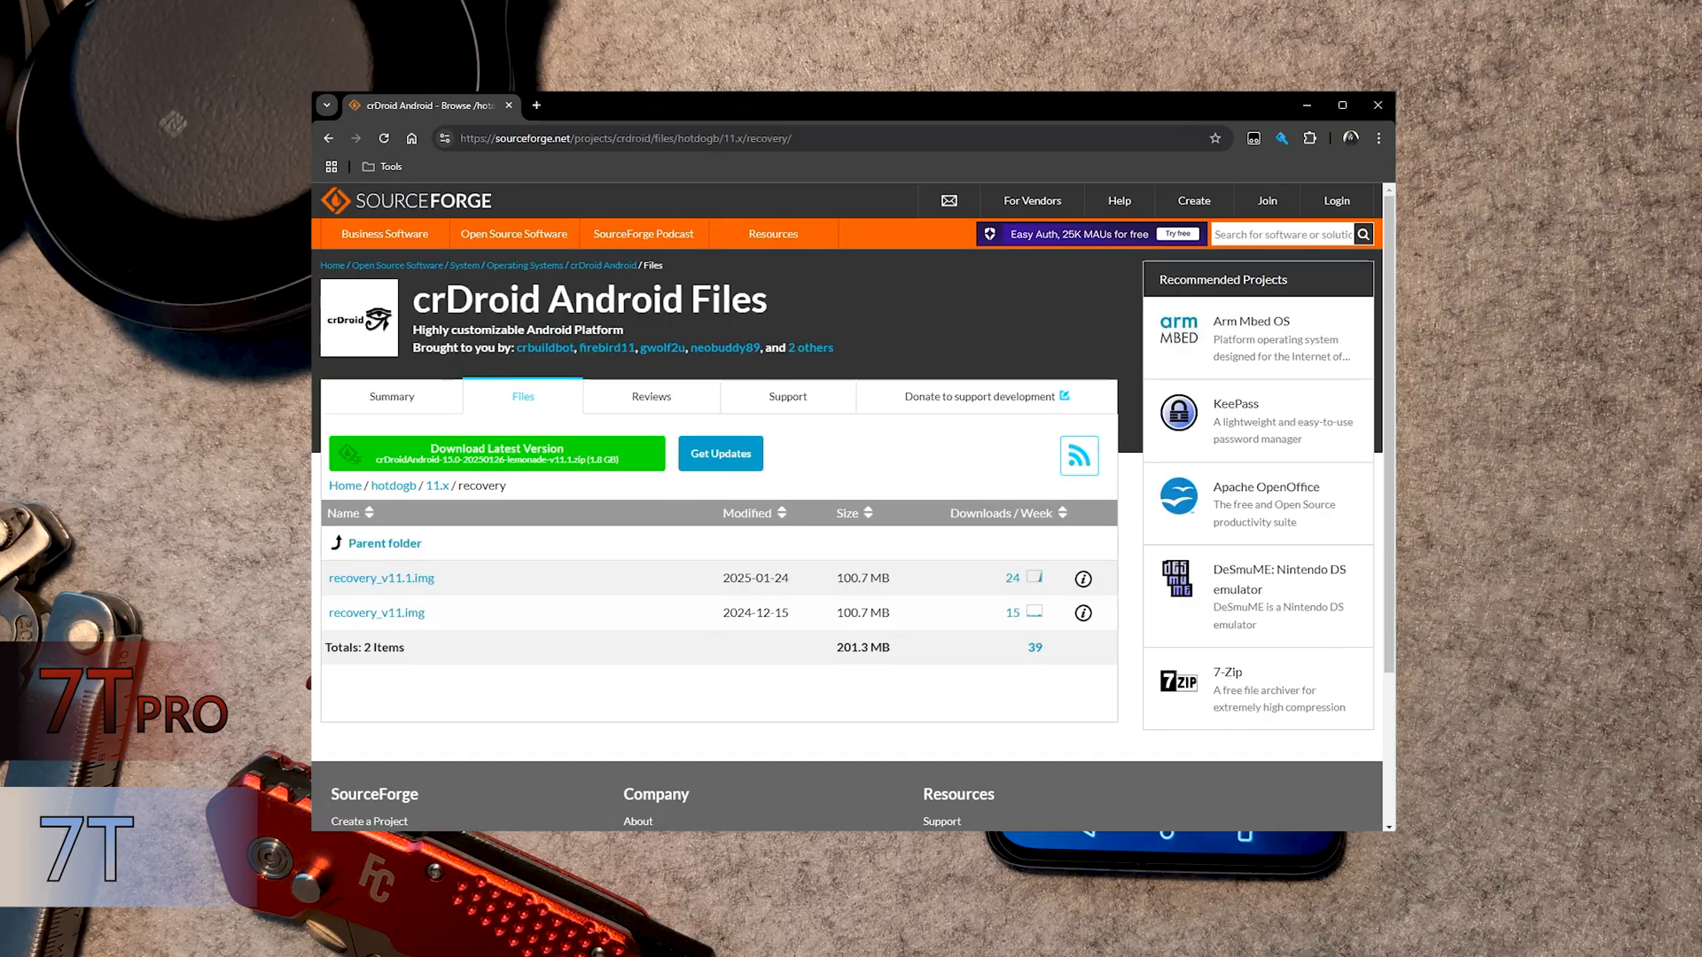
left_click(385, 543)
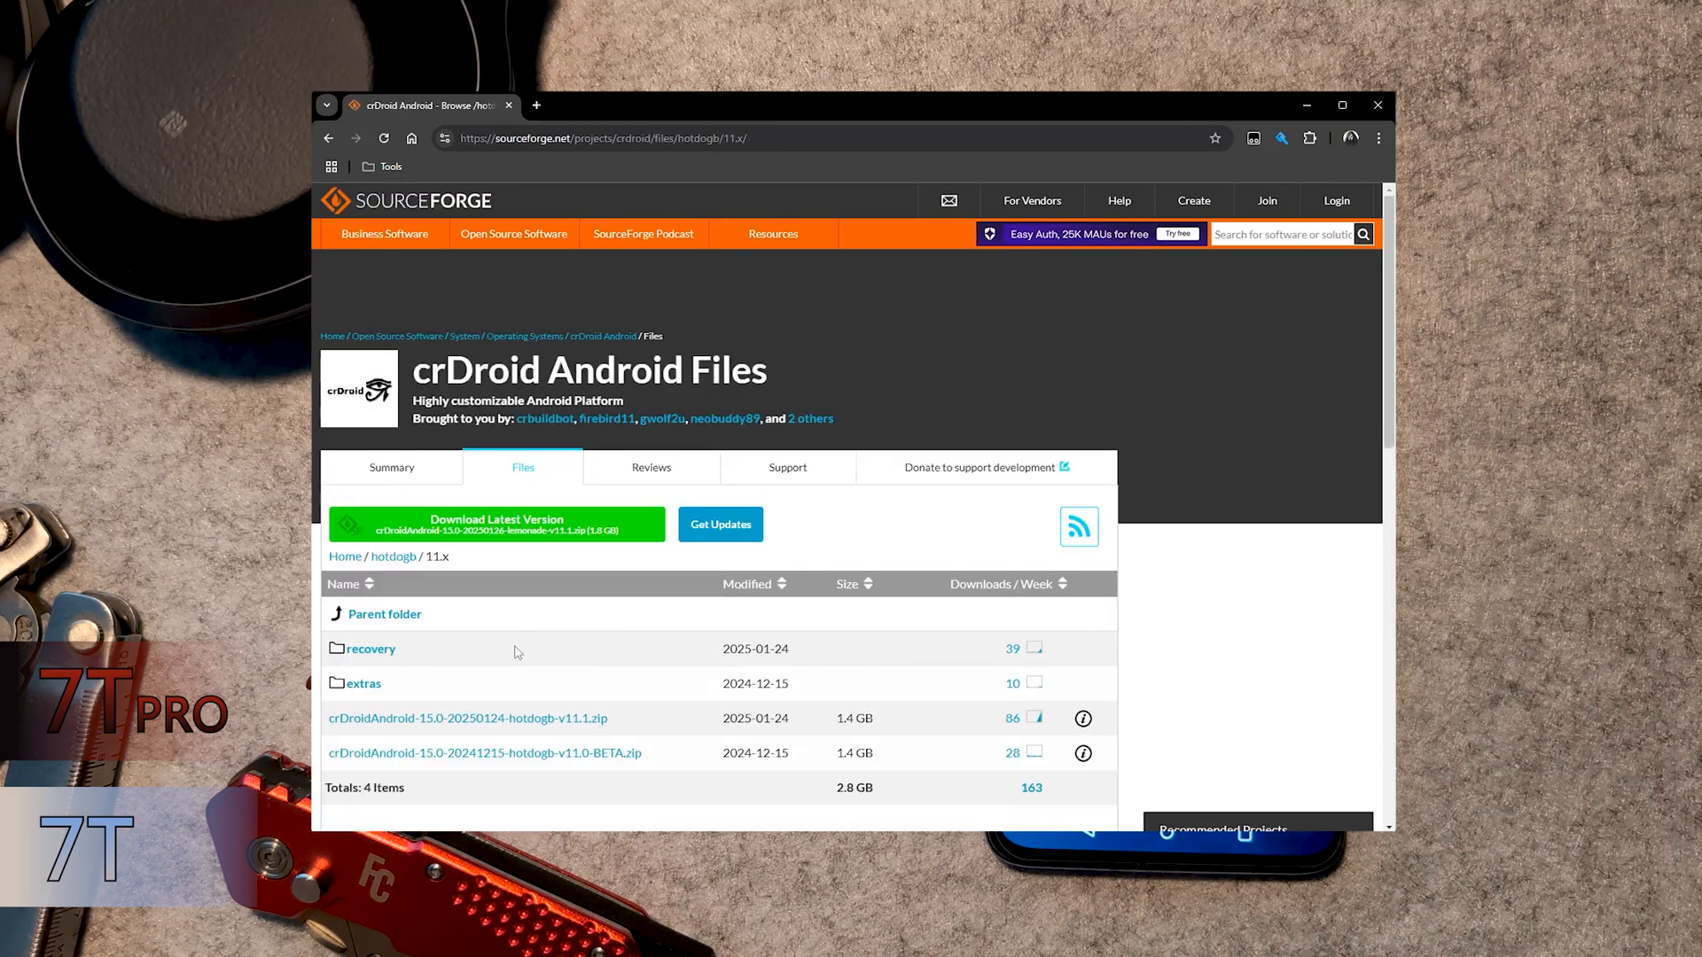
left_click(363, 683)
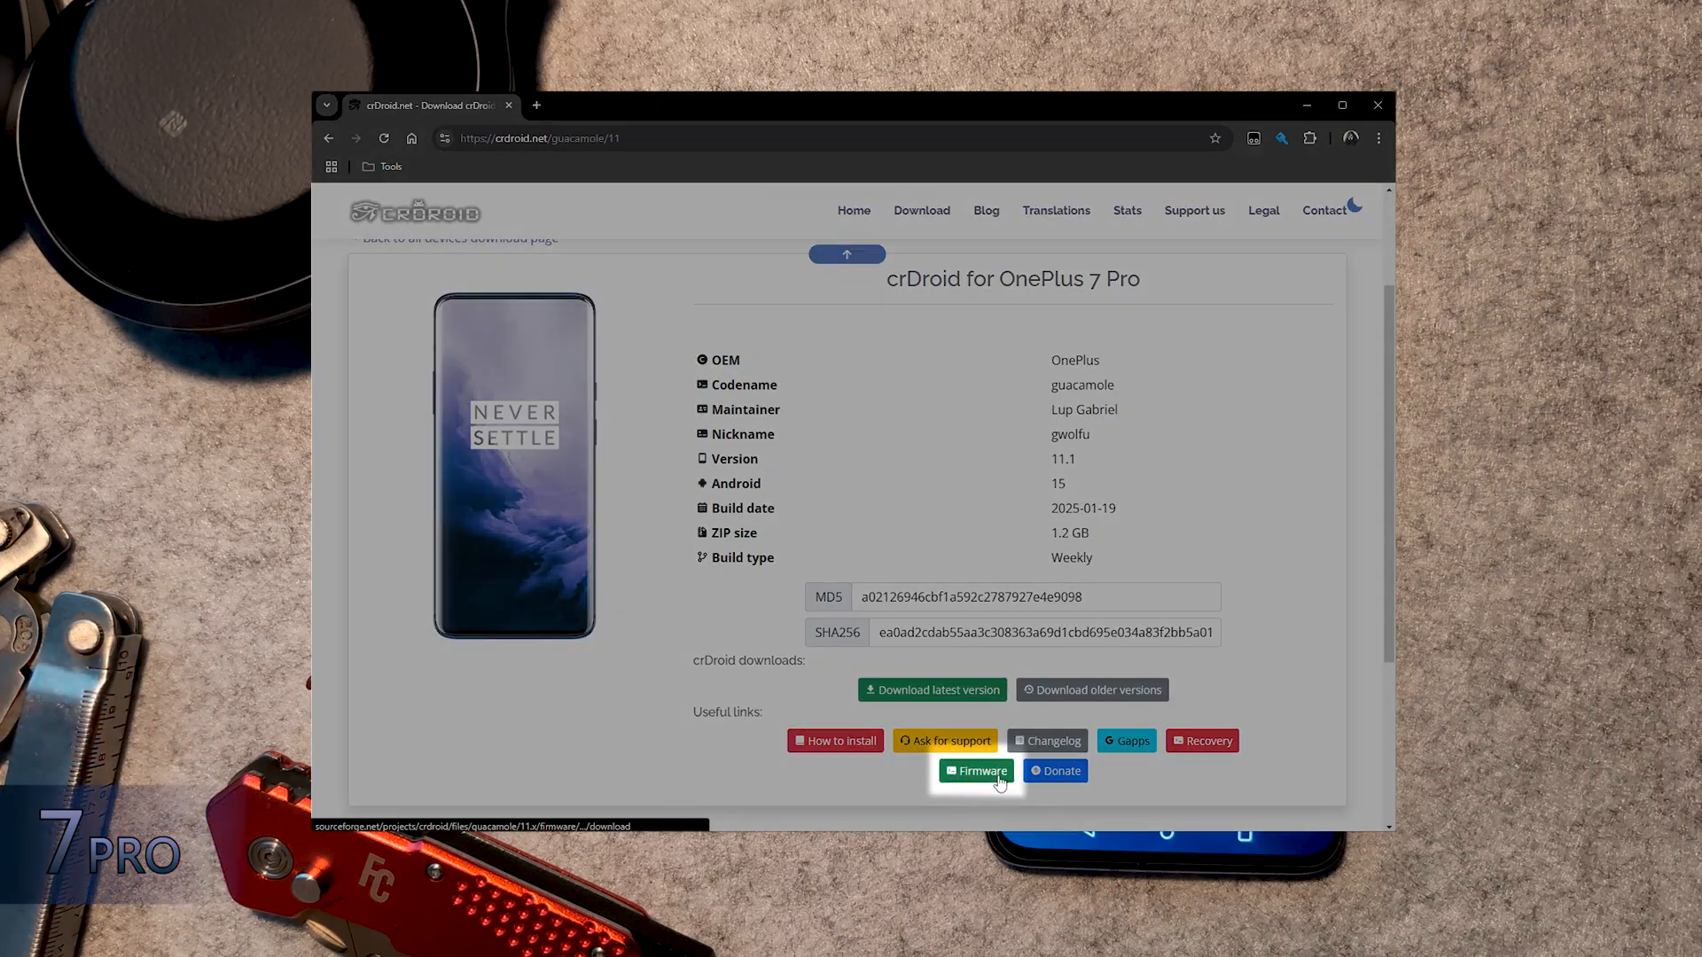
Get the OnePlus 7 Pro firmware, the latest crDroid hotdog build, and the Android 15 Gapps.
left_click(976, 770)
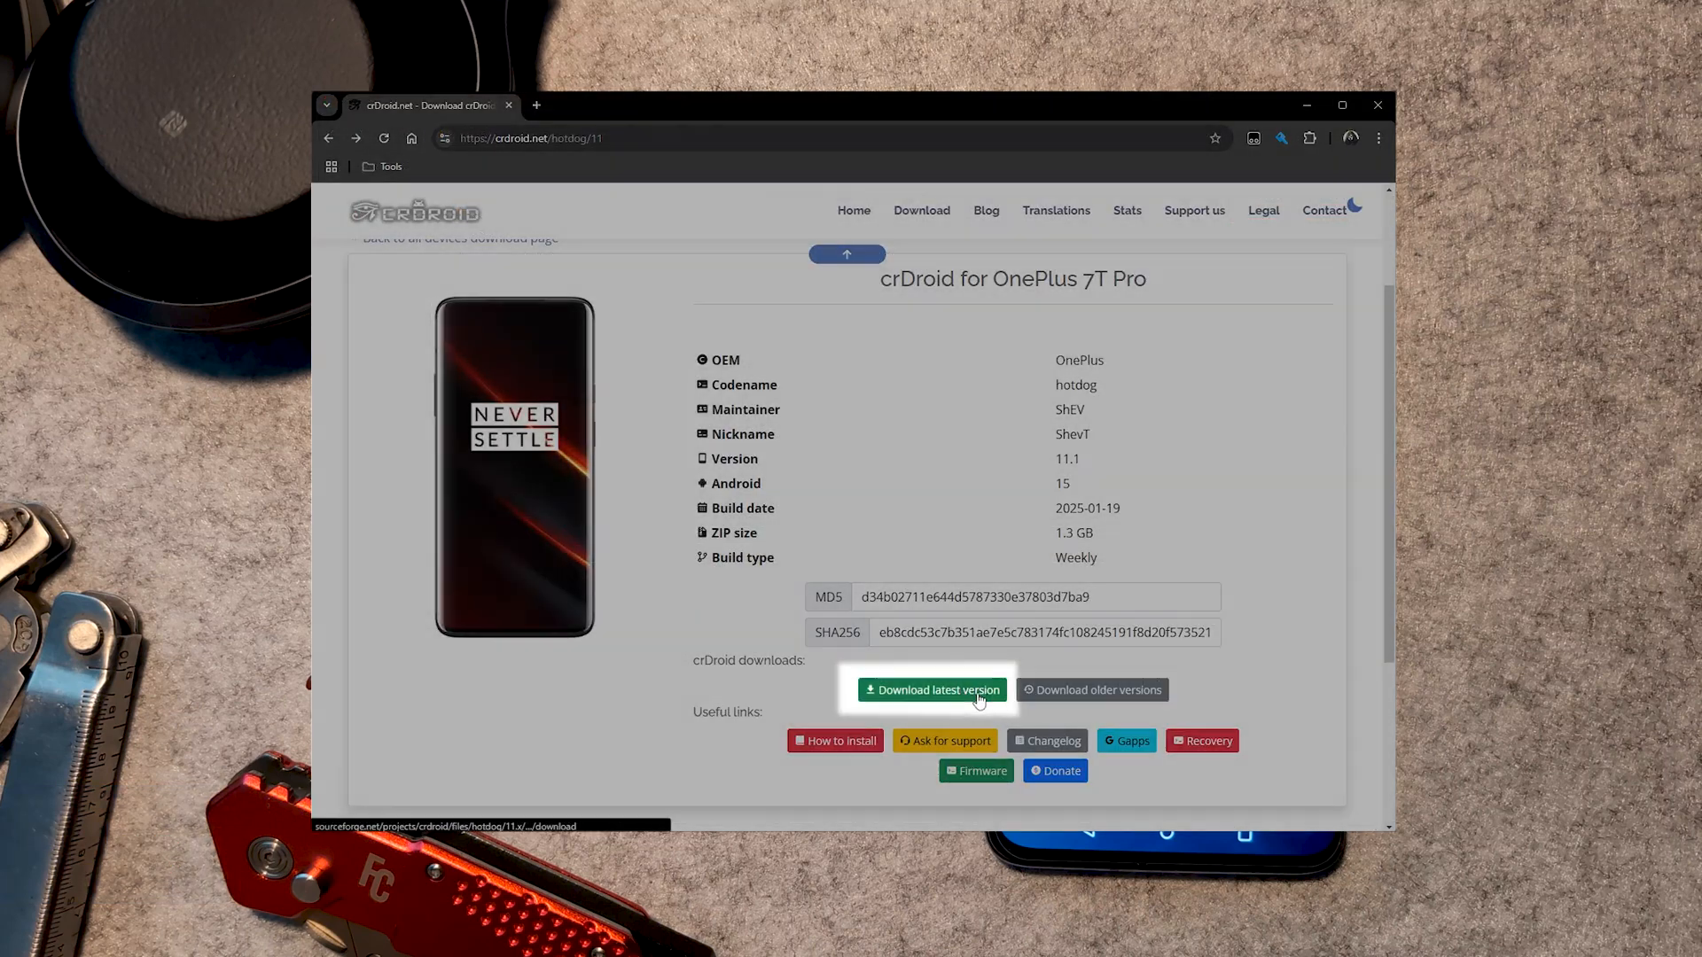
left_click(930, 690)
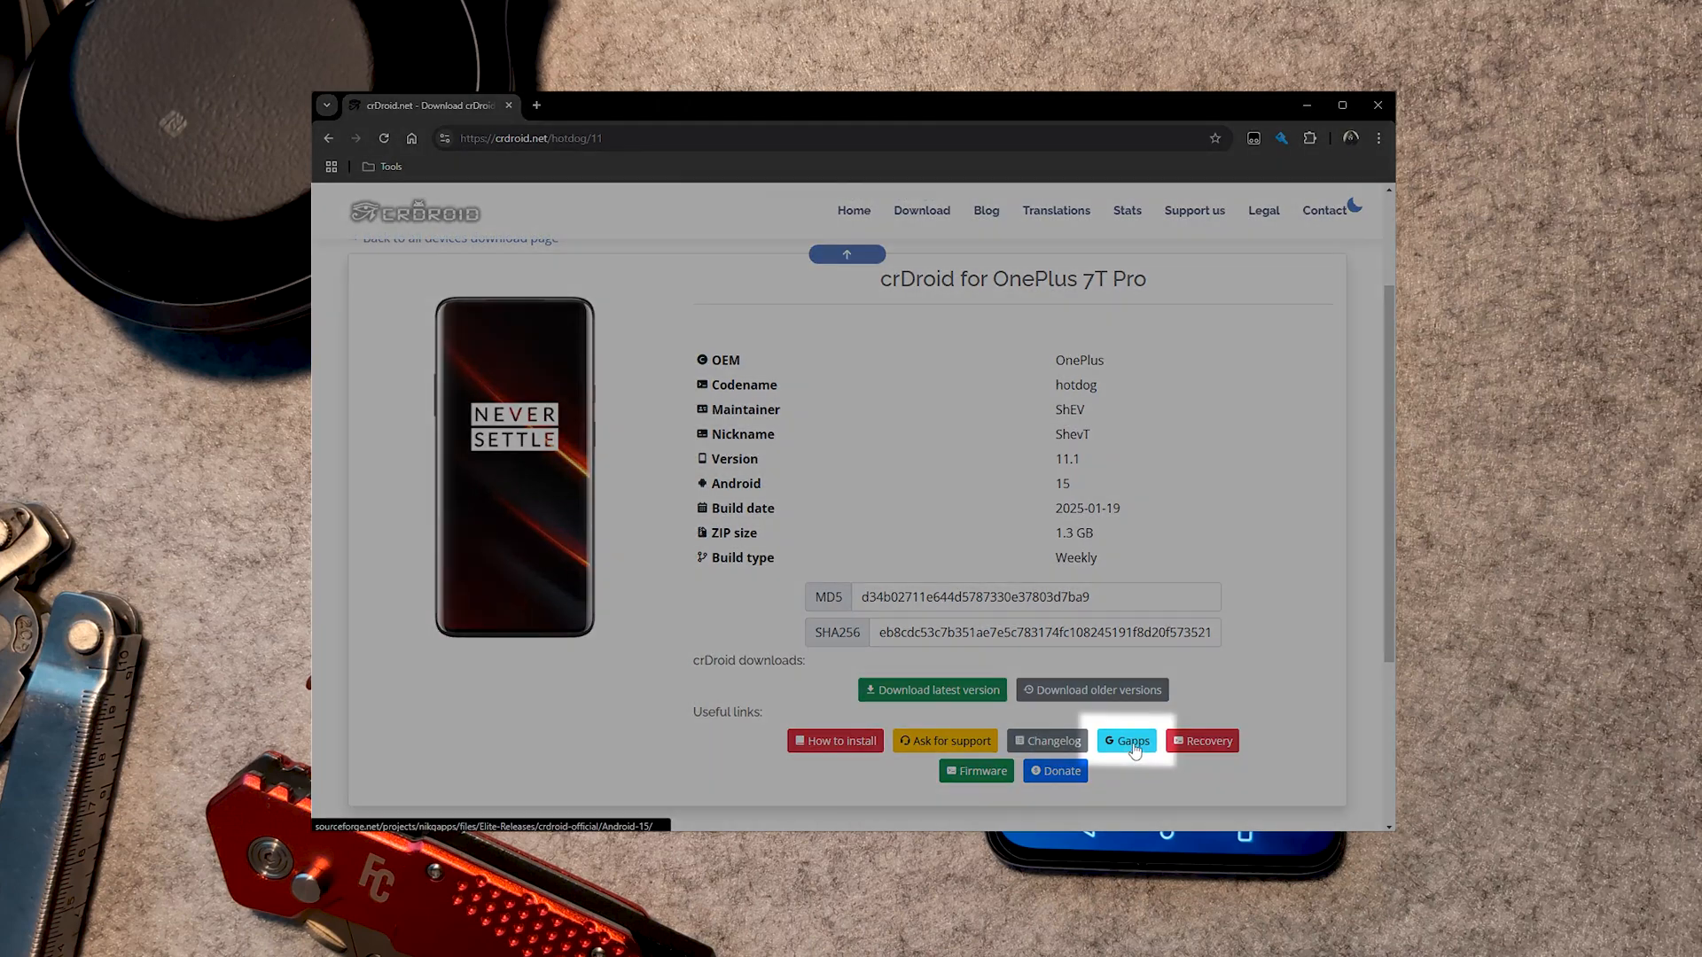
left_click(1126, 741)
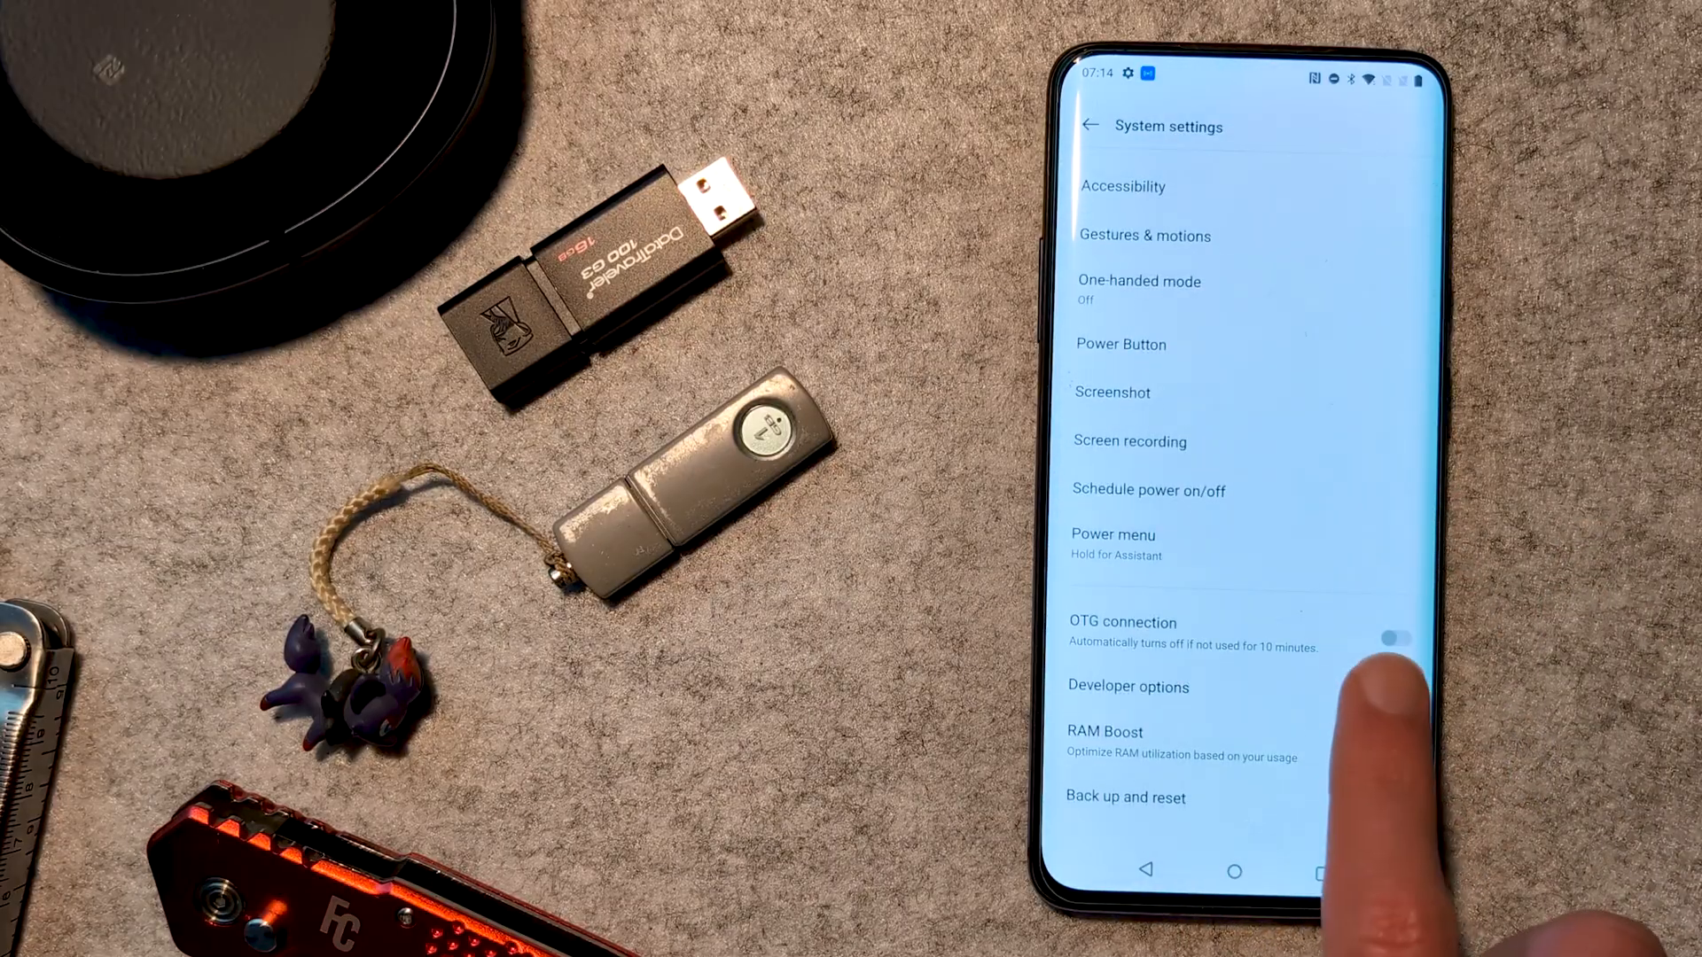
Enable OEM unlocking with PIN confirmation and always allow USB debugging from this computer.
left_click(1127, 686)
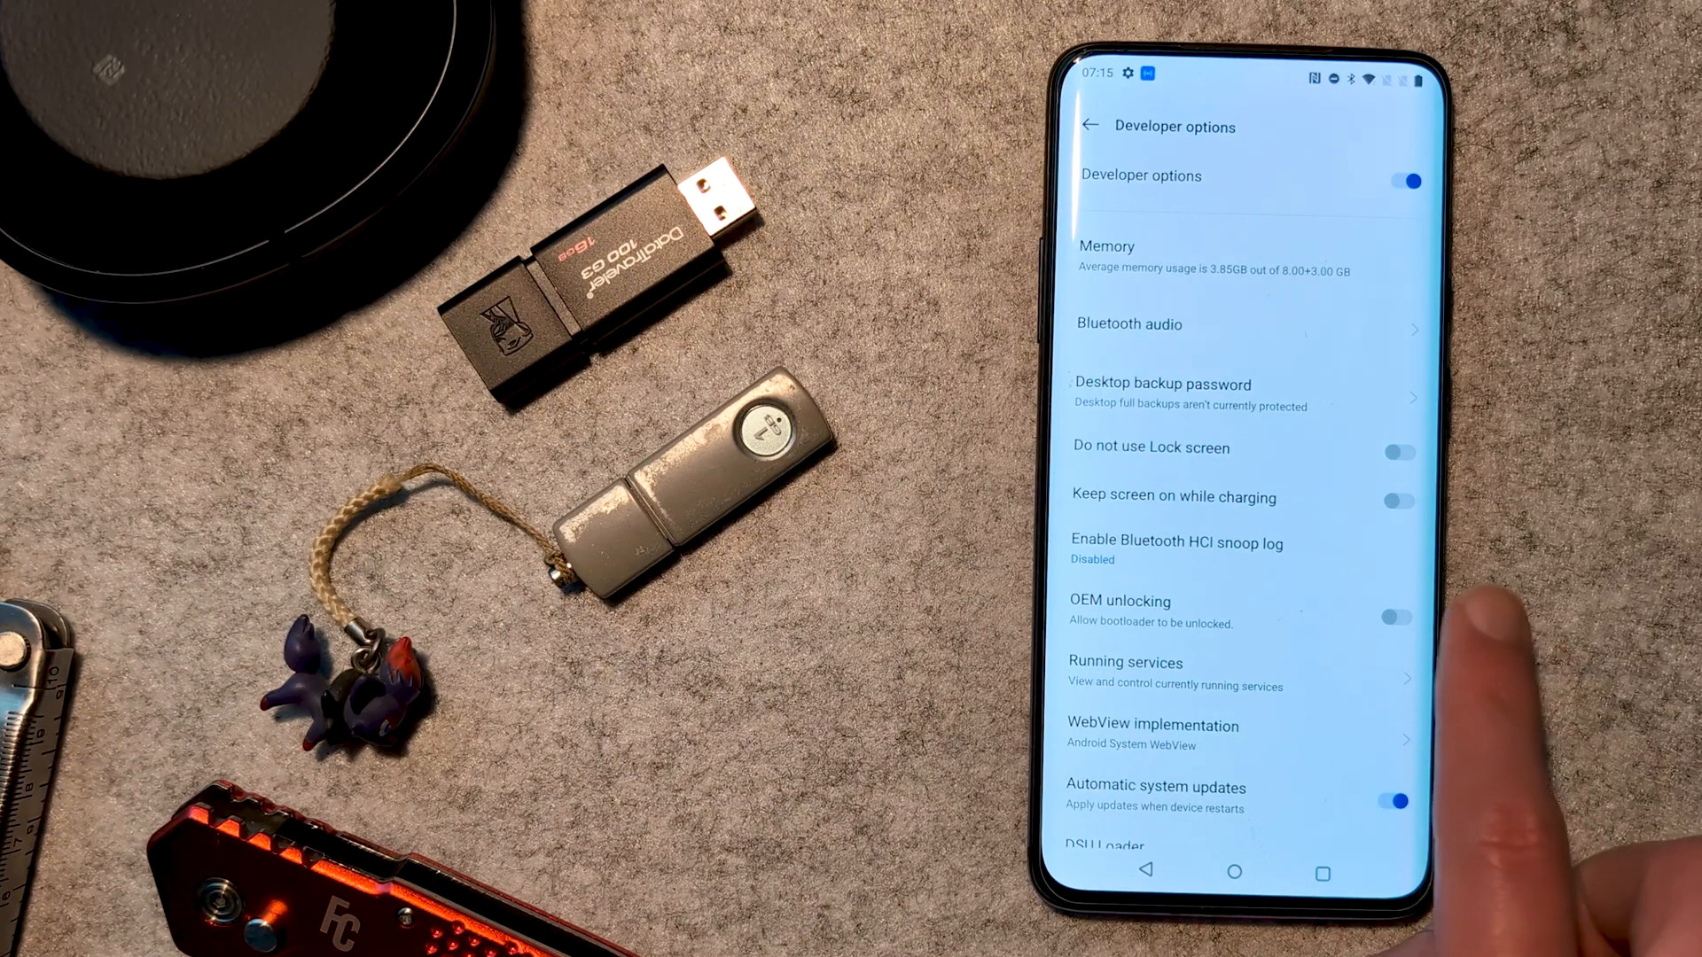
left_click(1162, 393)
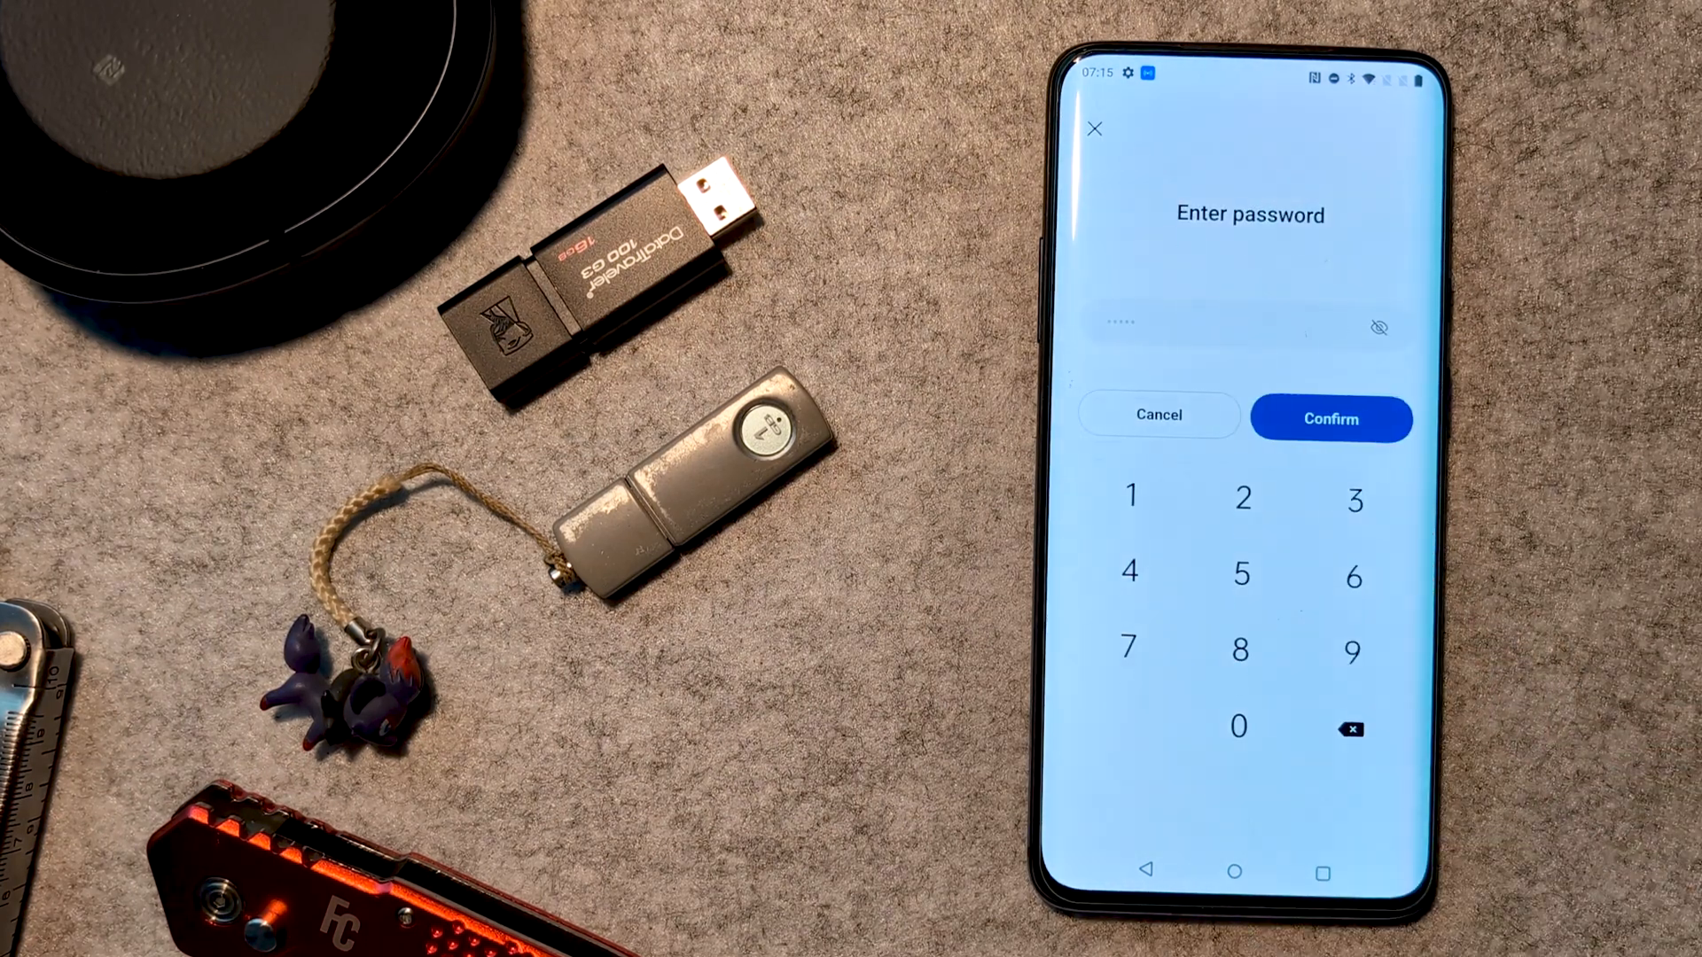
left_click(1330, 417)
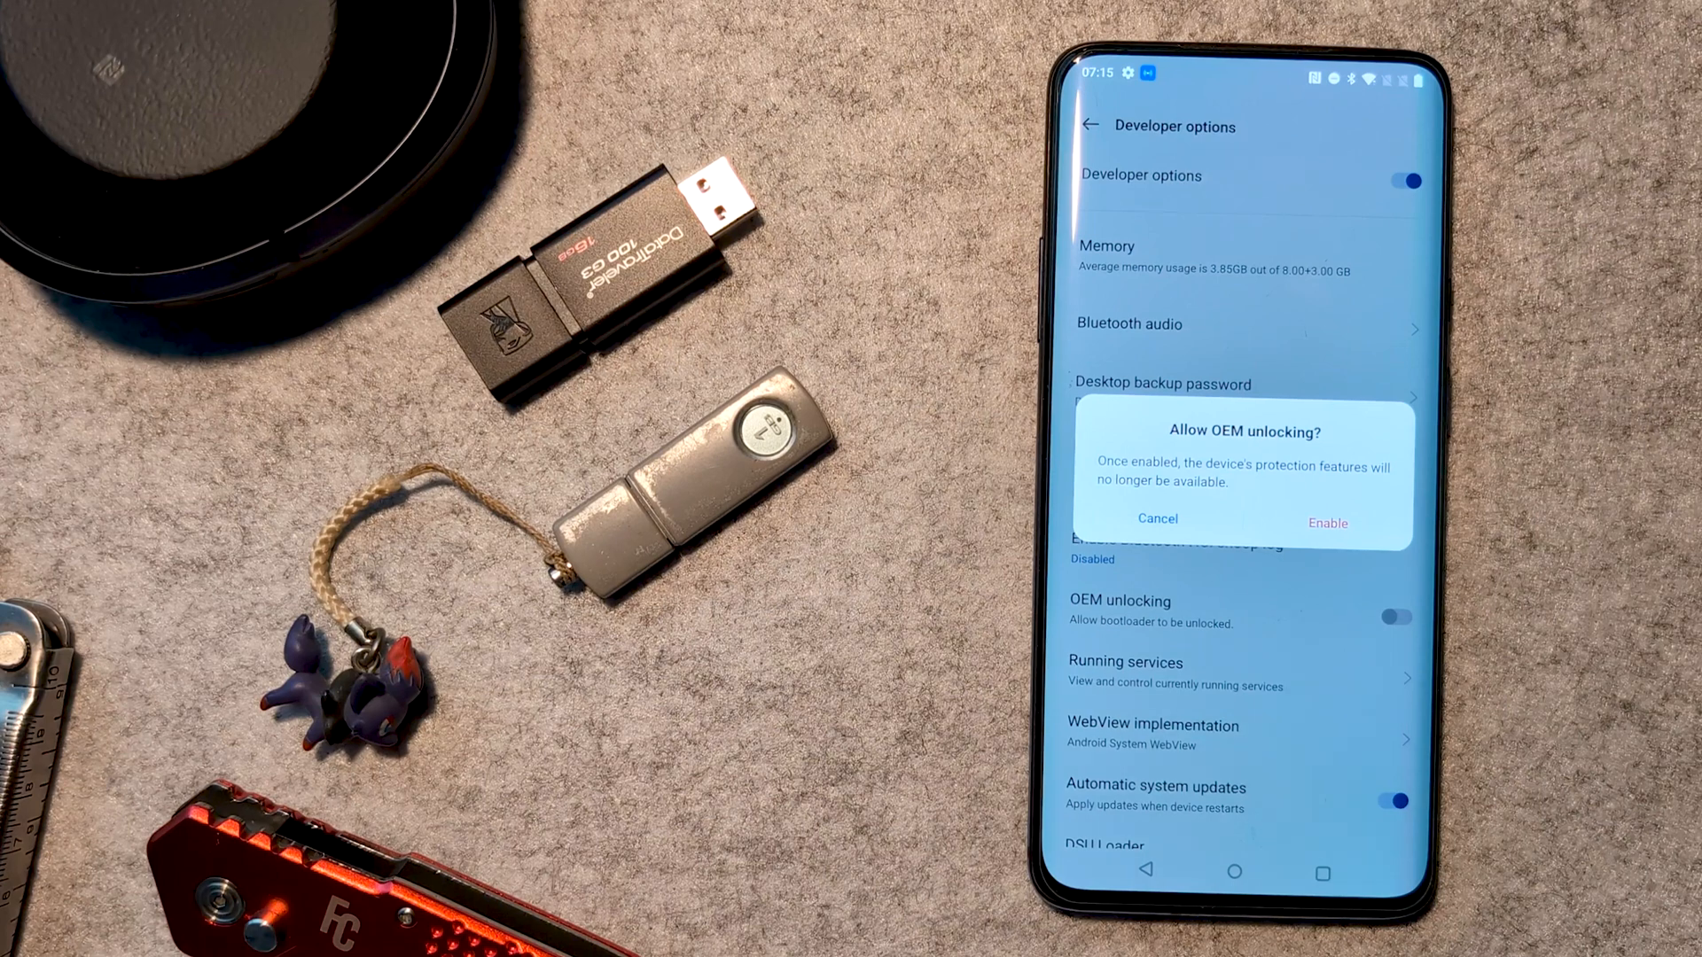
left_click(1326, 523)
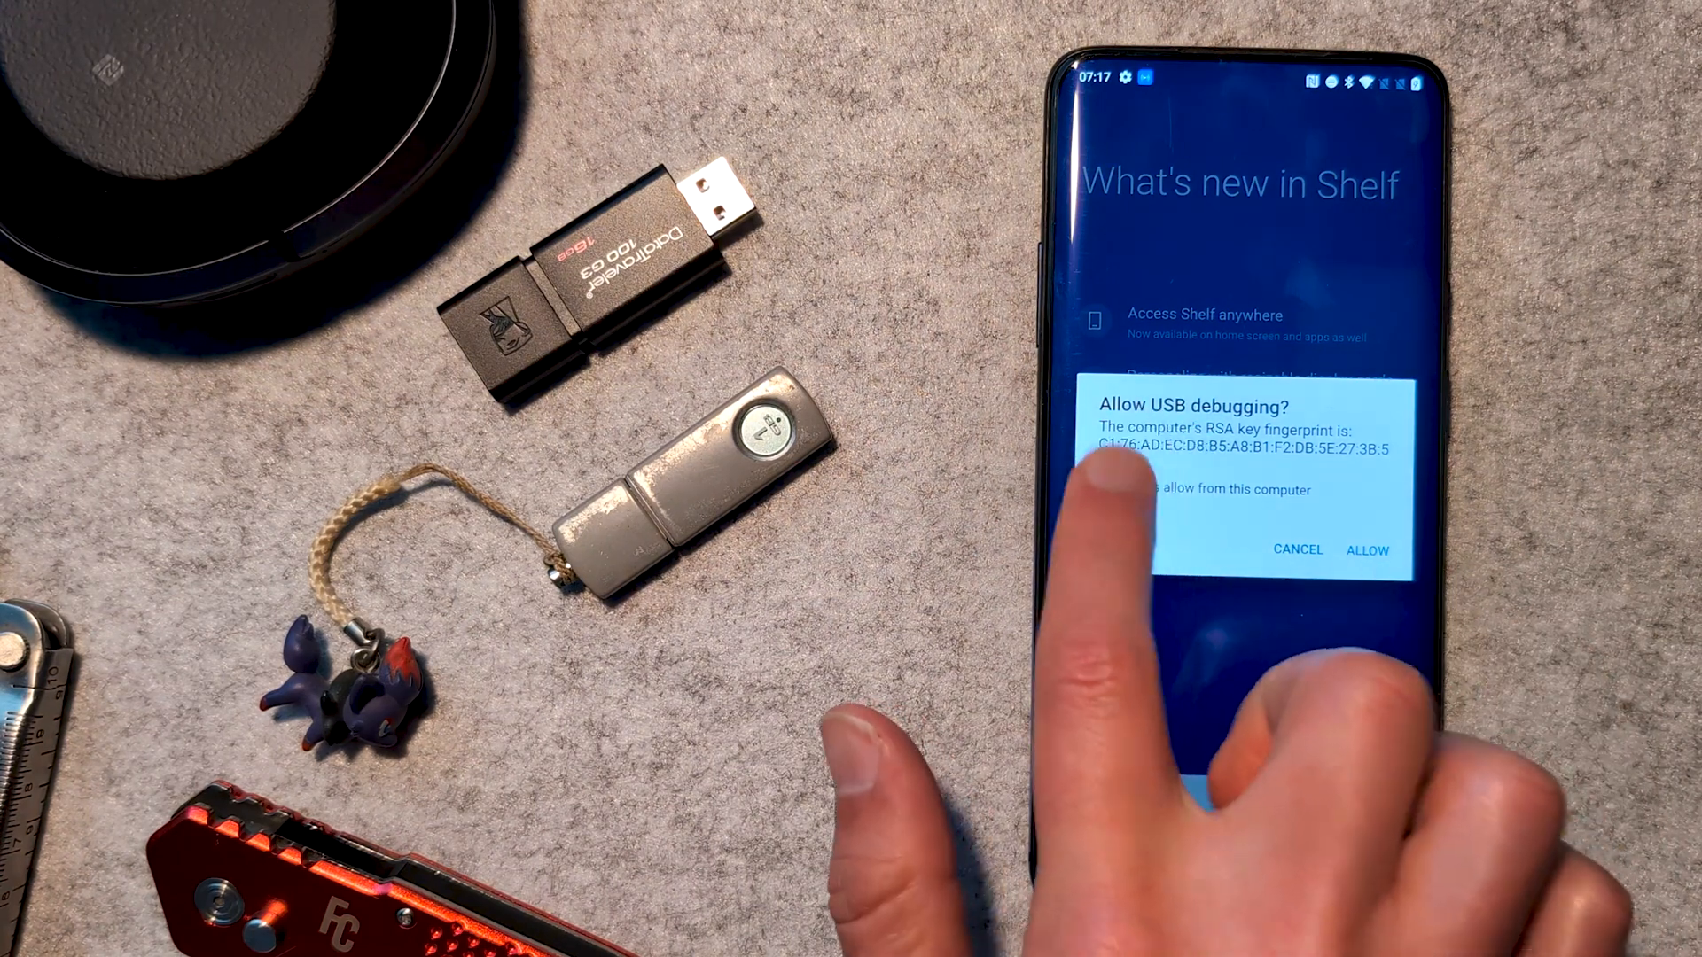
left_click(1101, 488)
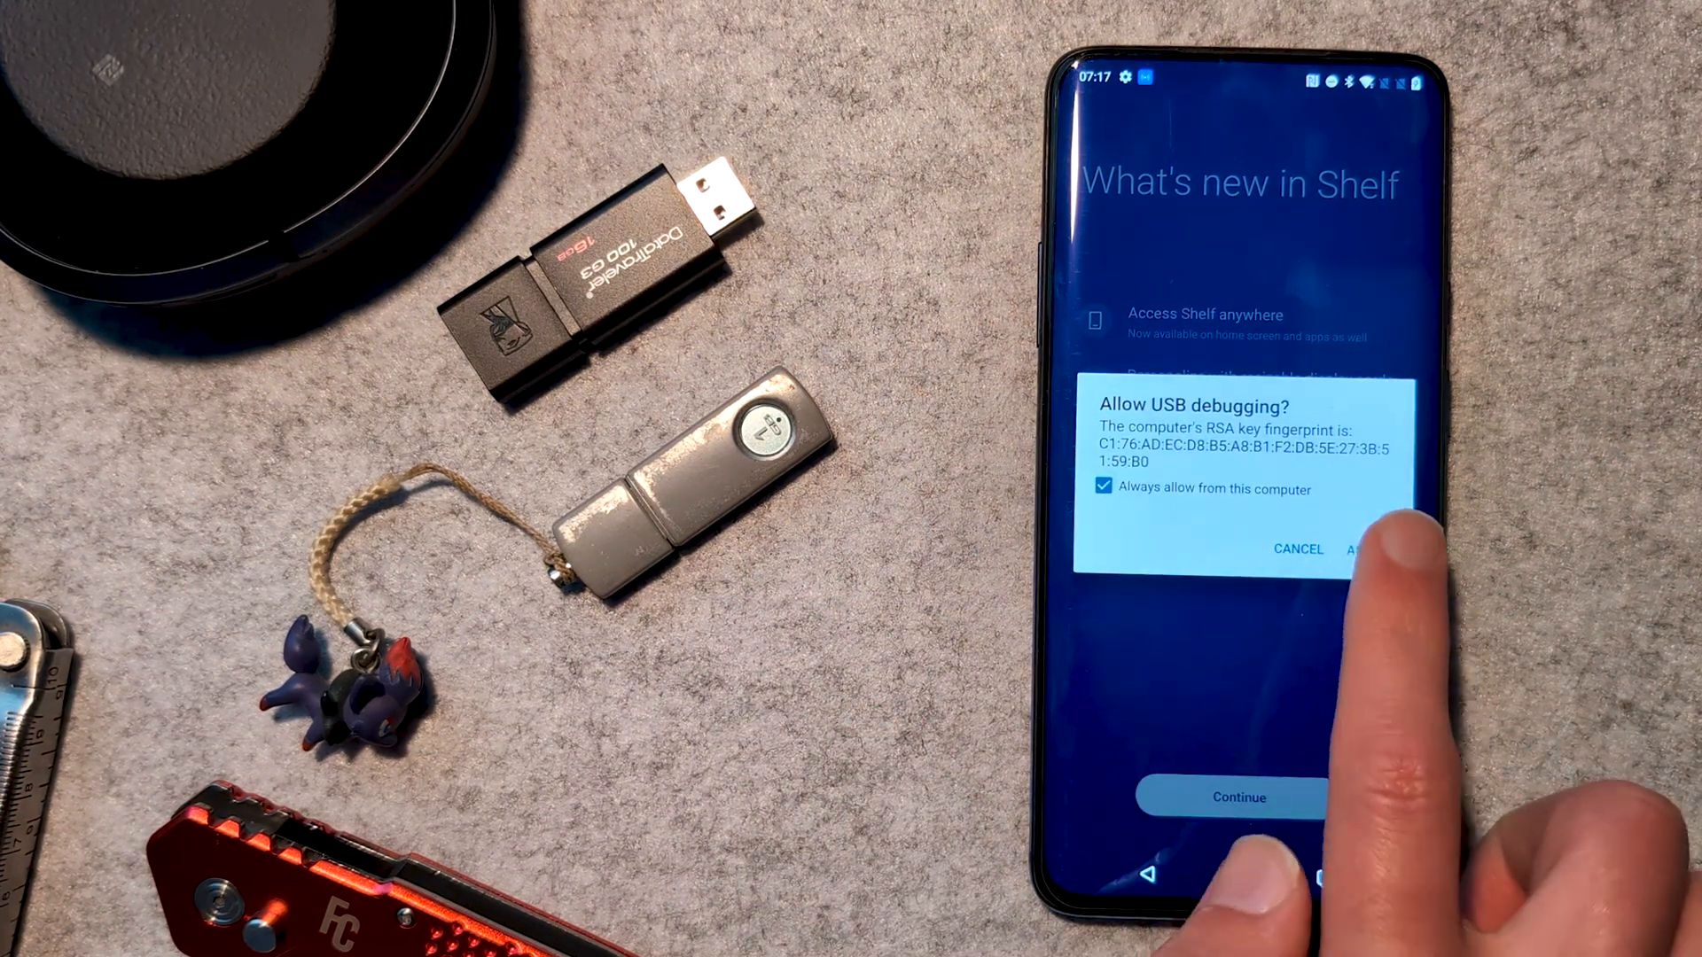
left_click(1358, 548)
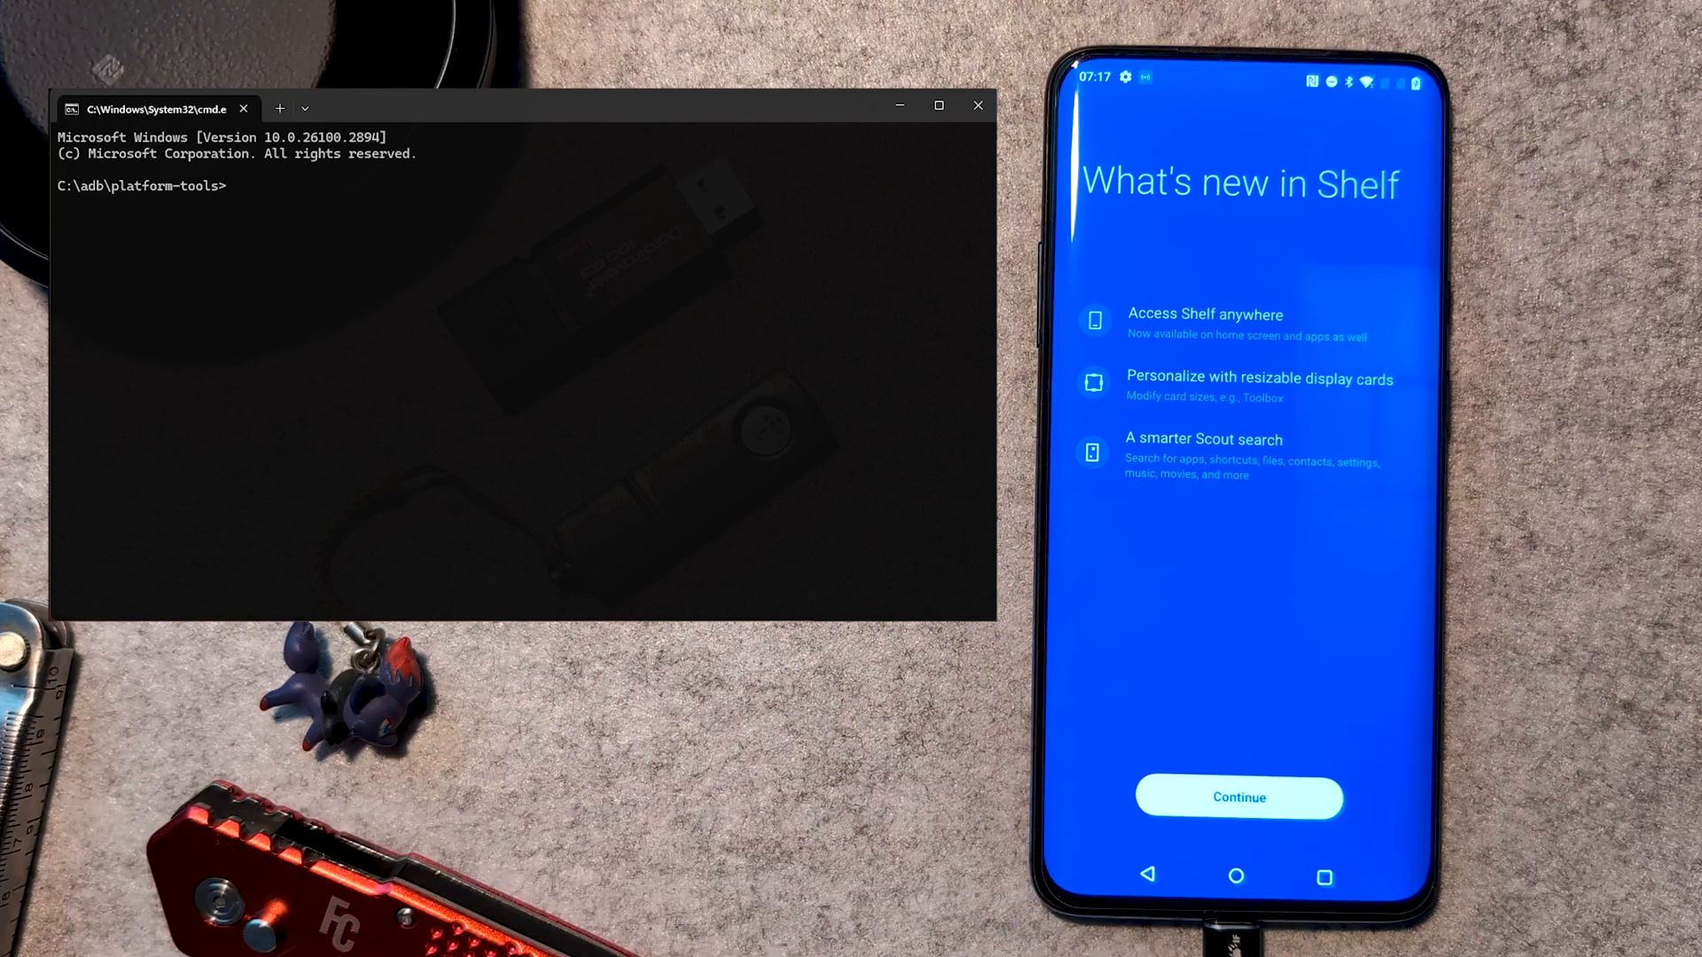
Run 'adb reboot bootloader', then 'fastboot devices' to confirm the phone is listed.
type("adb reboot bootloader")
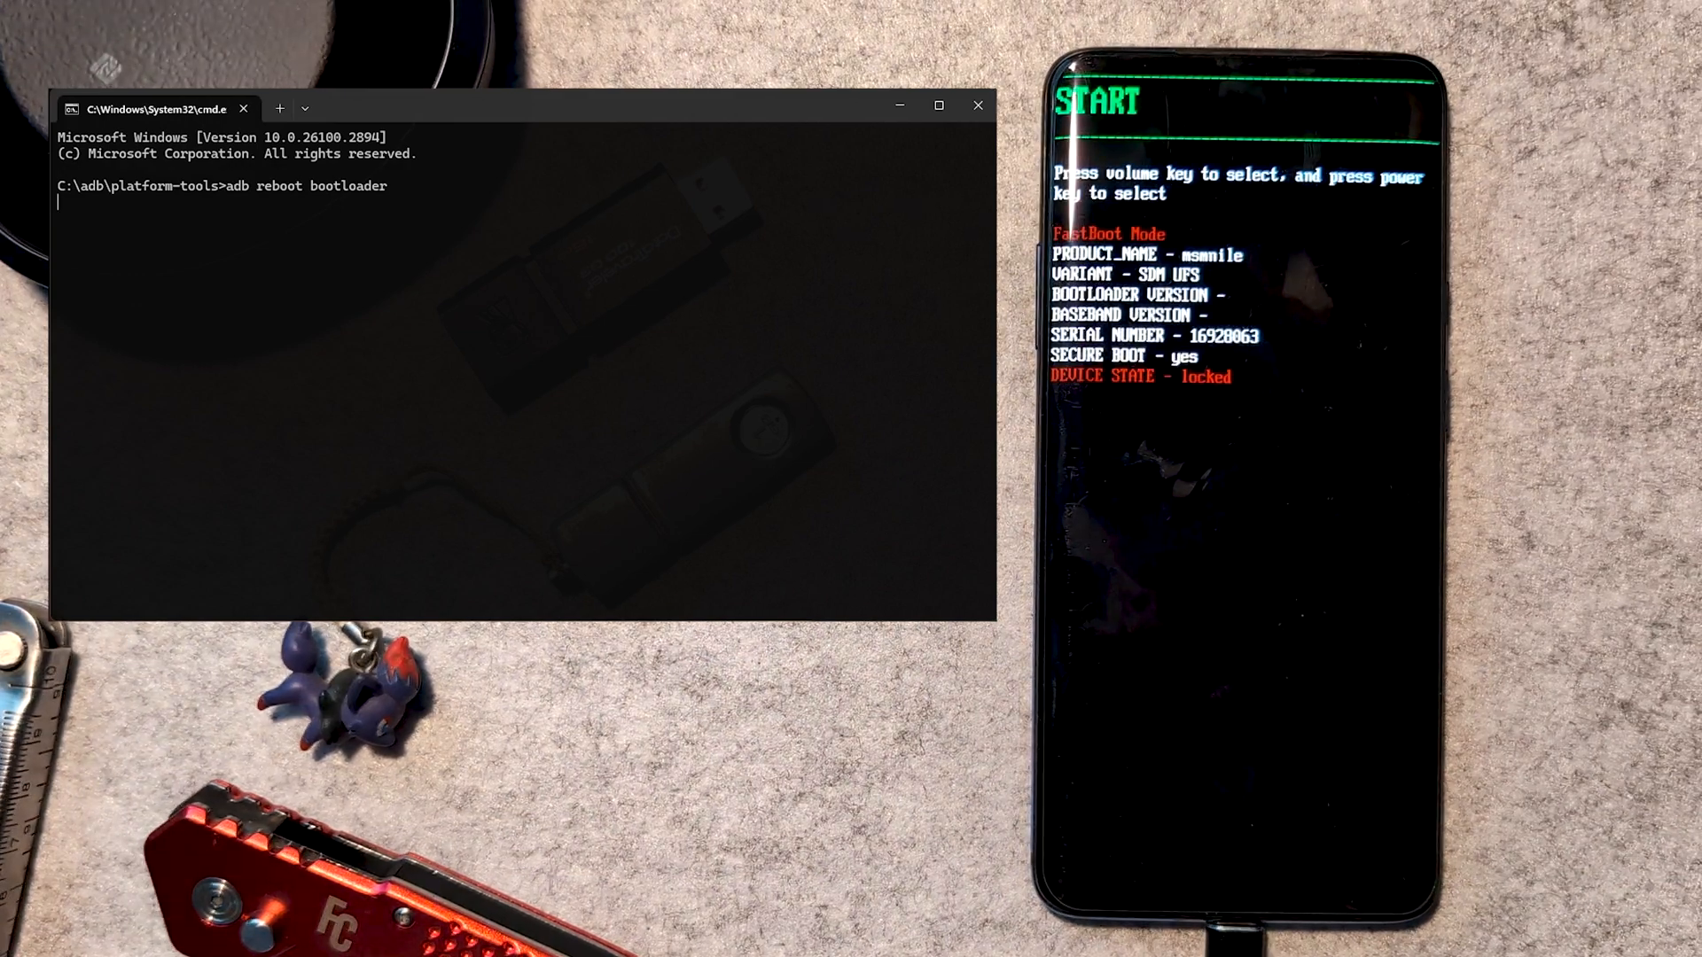
type("fastboot devices")
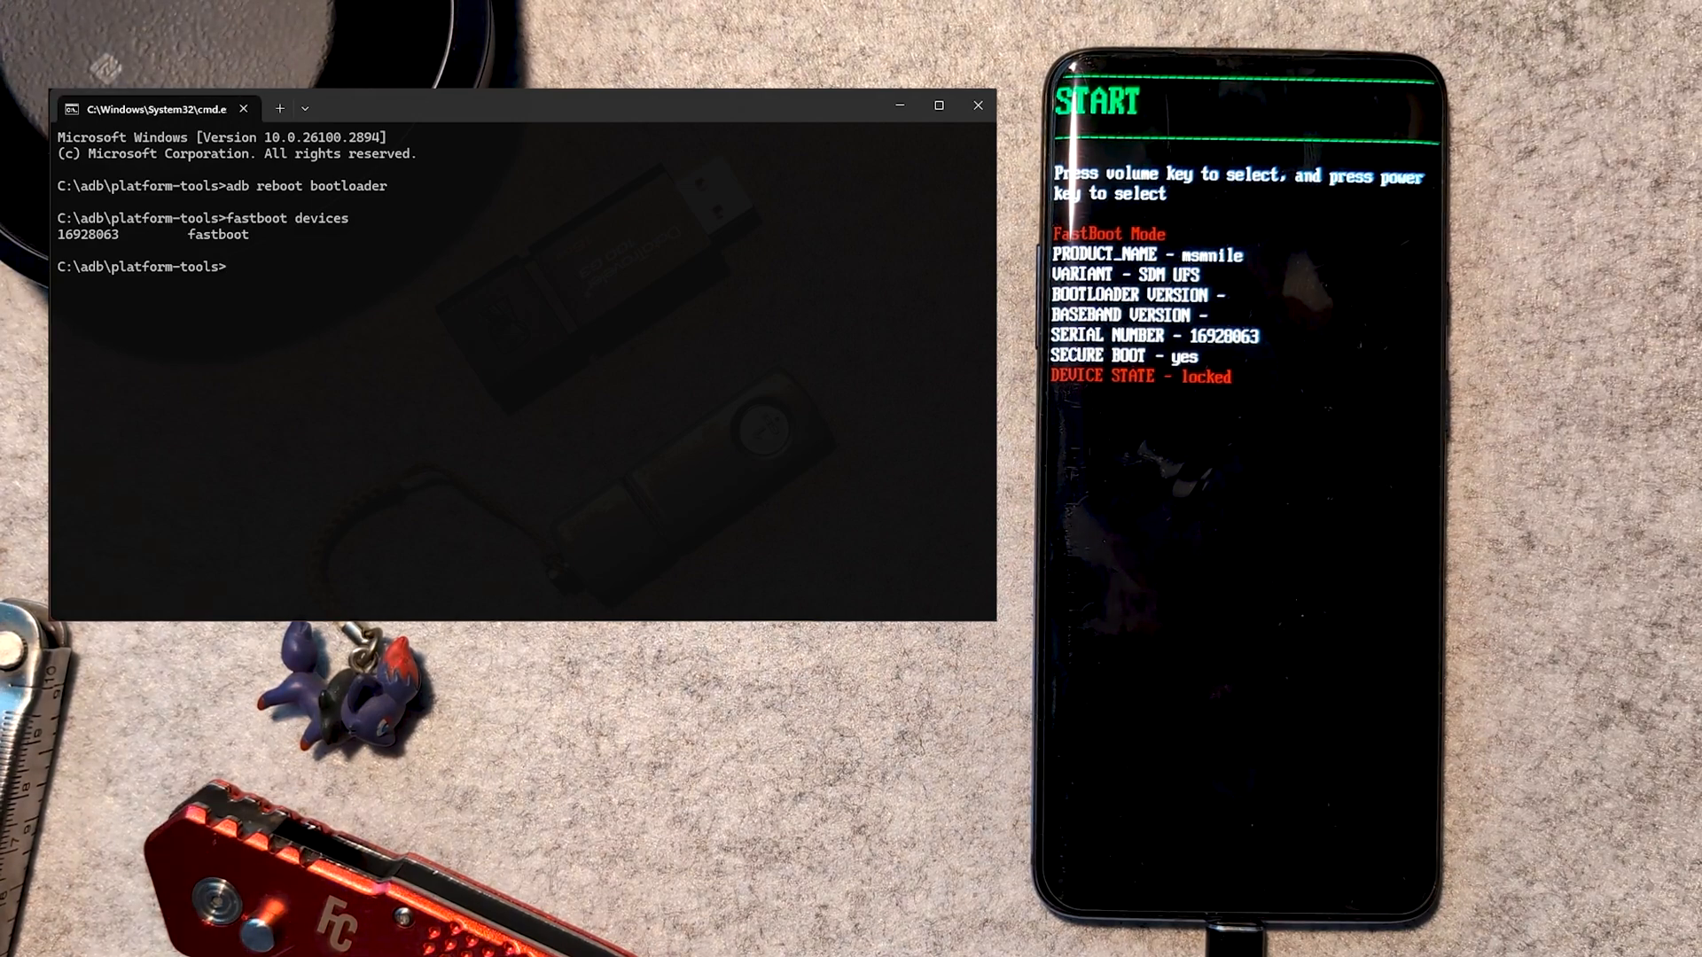
type("fas")
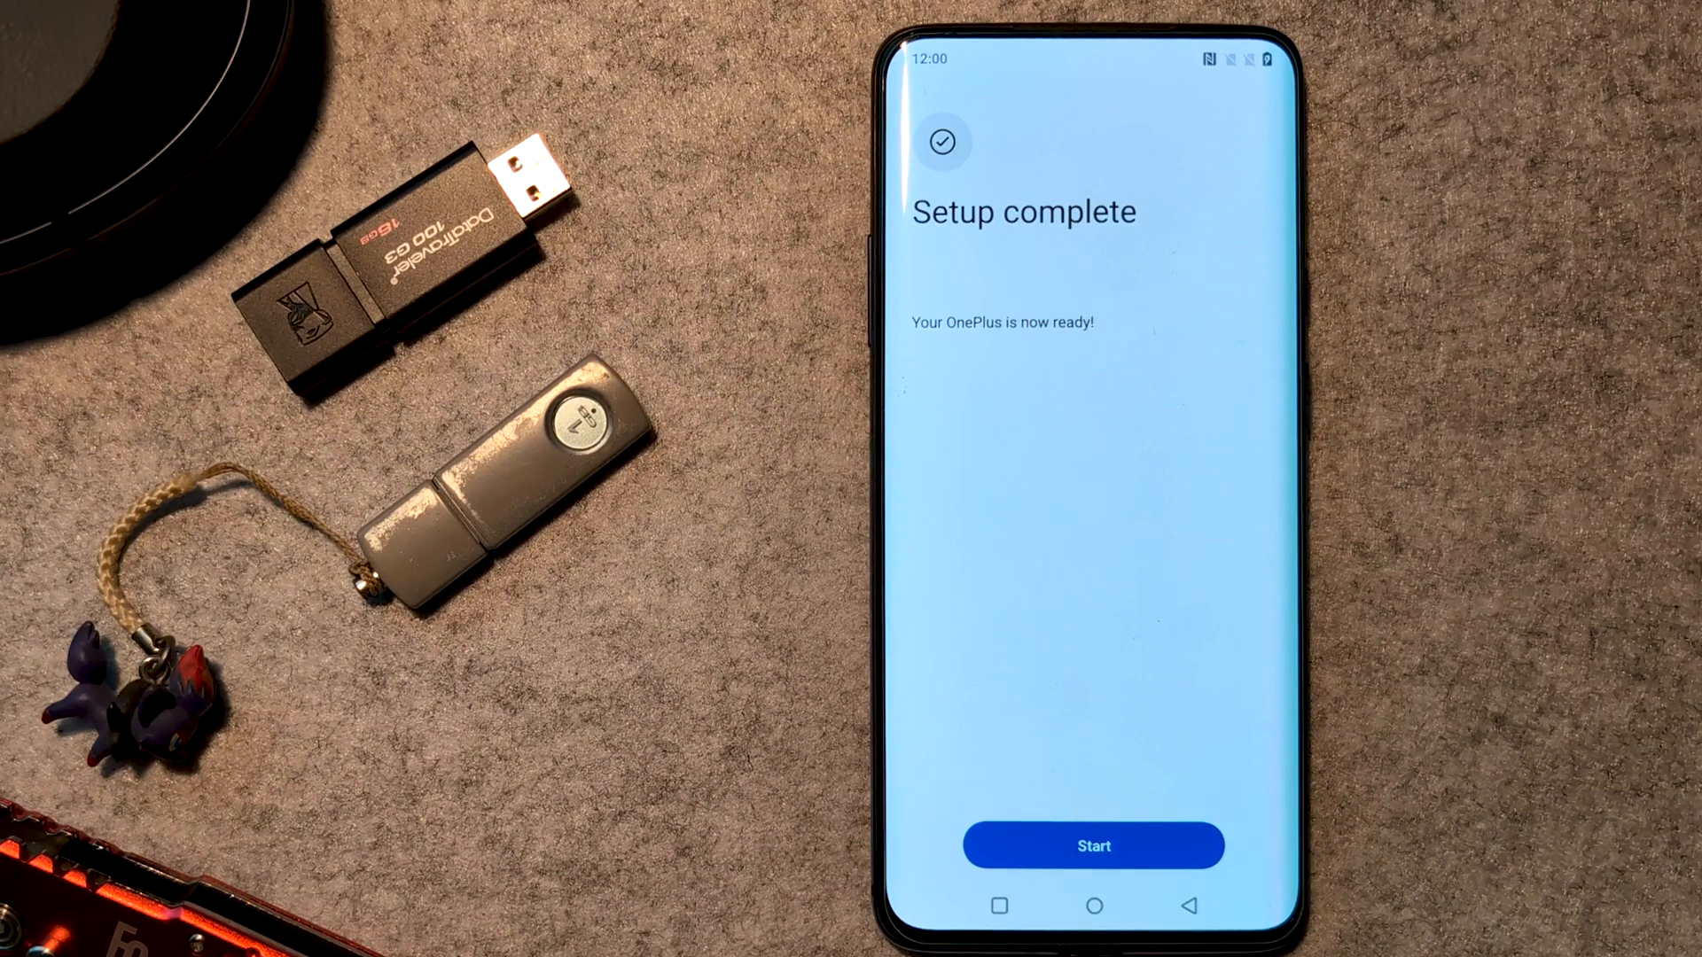
Tap Start on the Setup complete screen and scroll the system settings toward Developer options.
left_click(1093, 846)
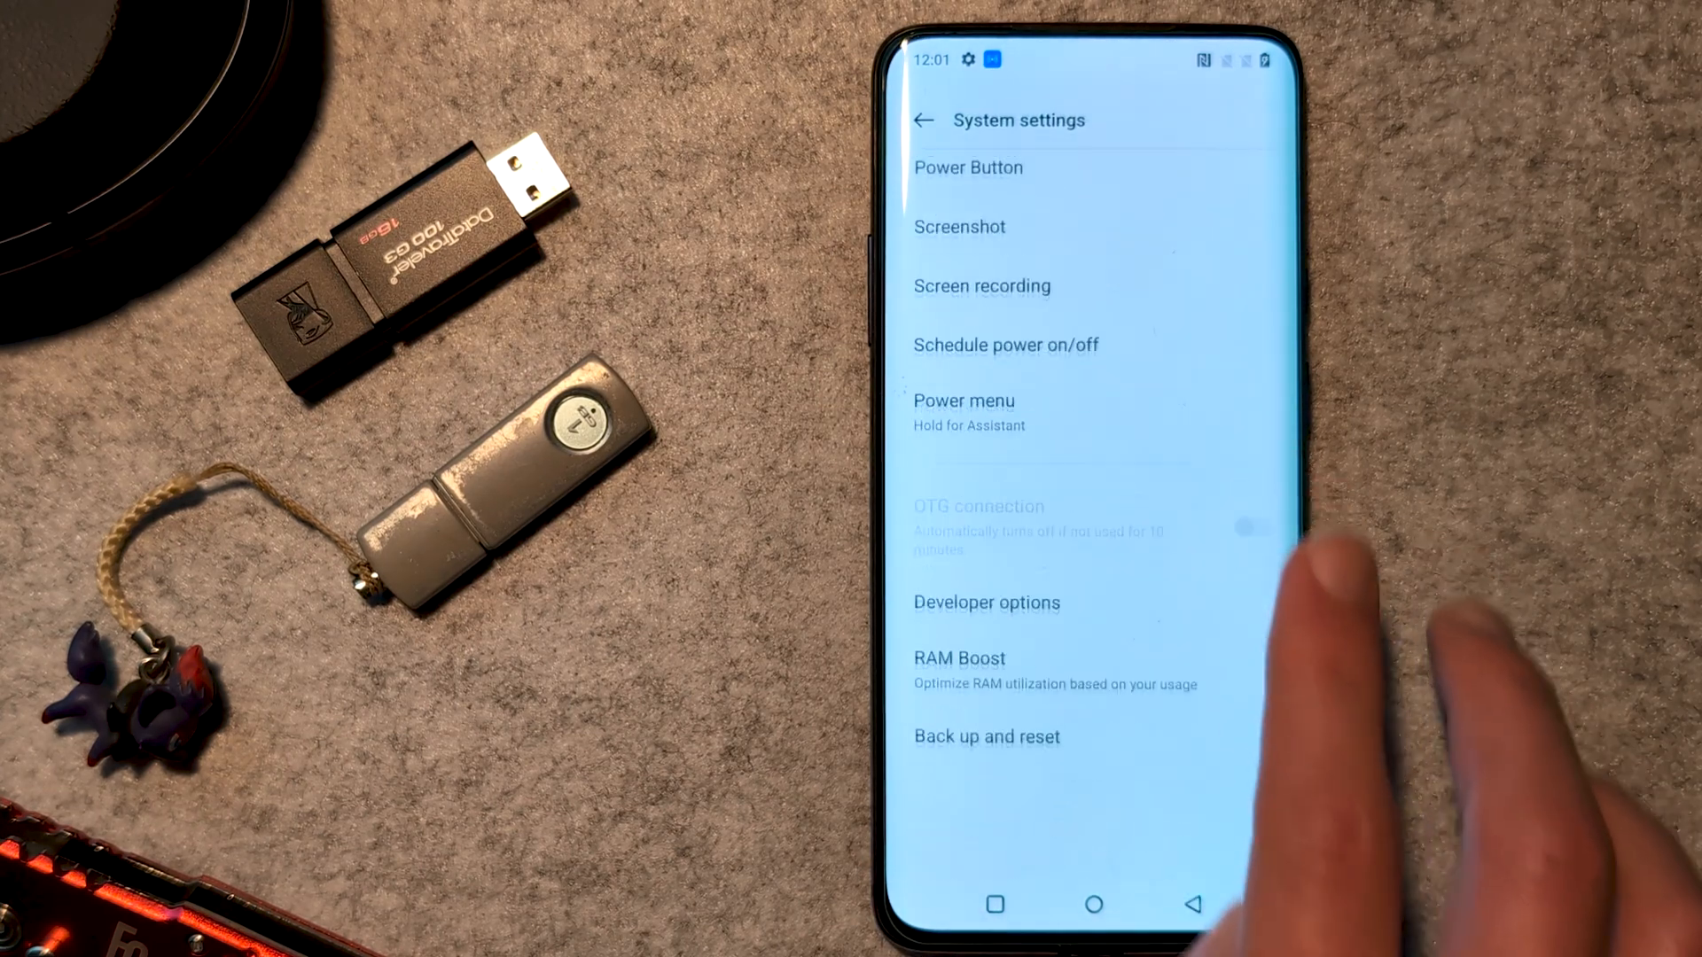
scroll("down", 3)
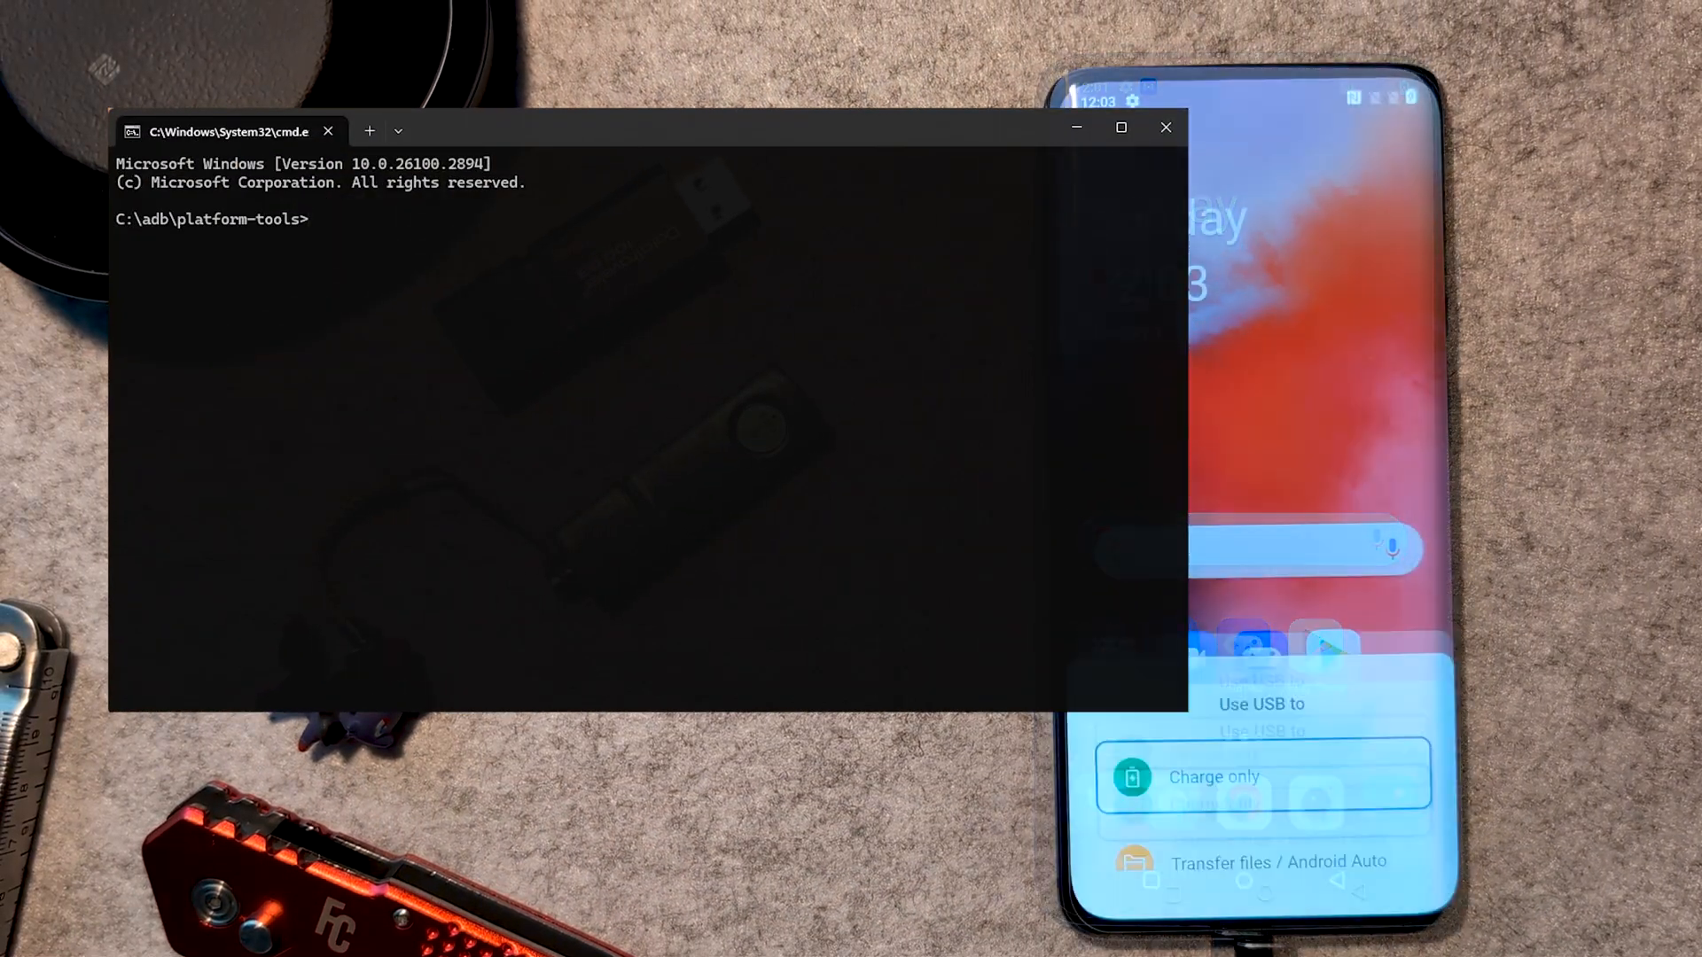
Reboot the phone to the bootloader and read crDroid's Unlocking the bootloader instructions.
type("adb reboot bootloader")
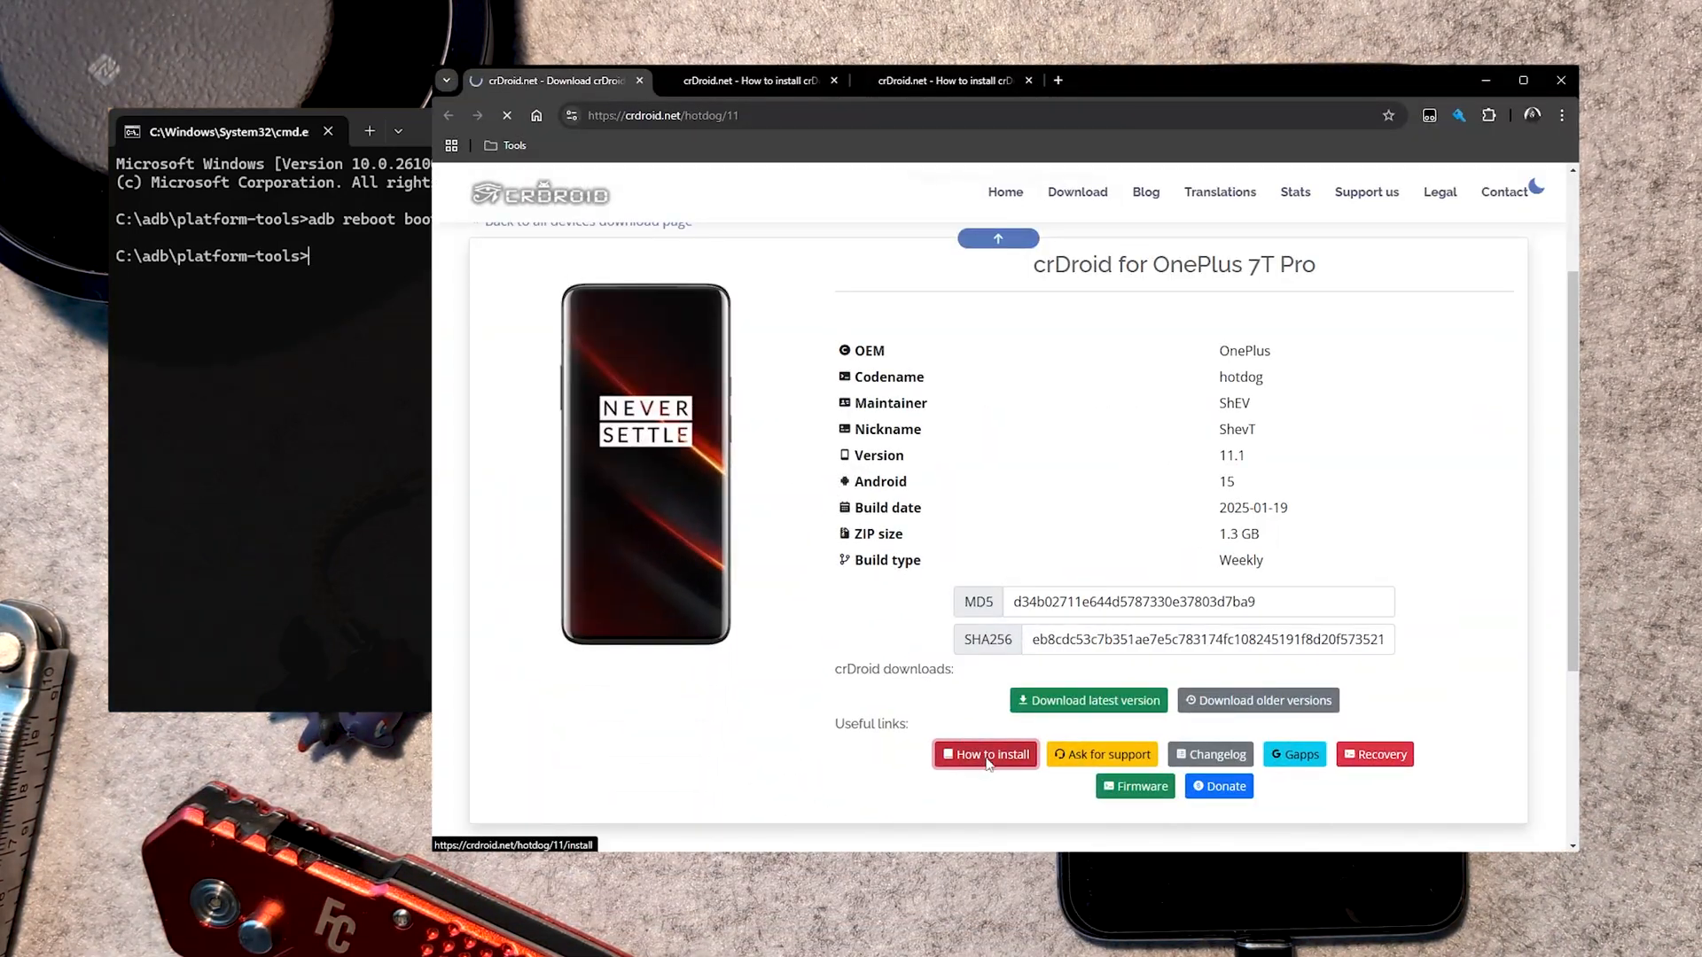
left_click(983, 754)
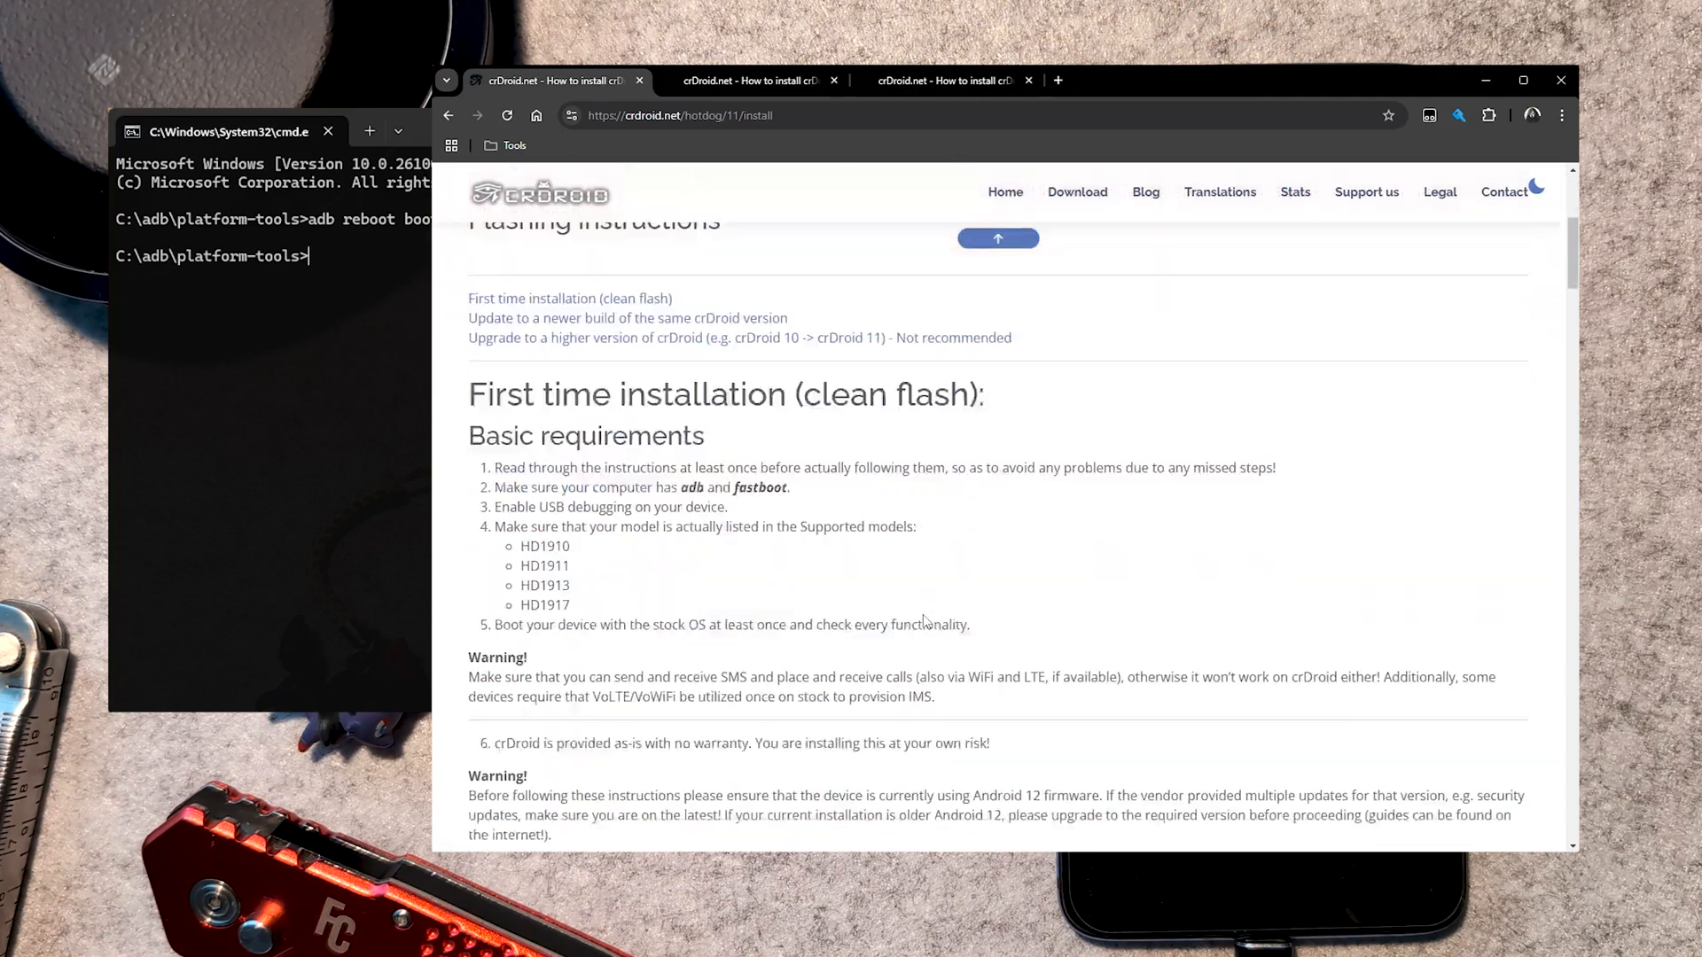
scroll("down", 3)
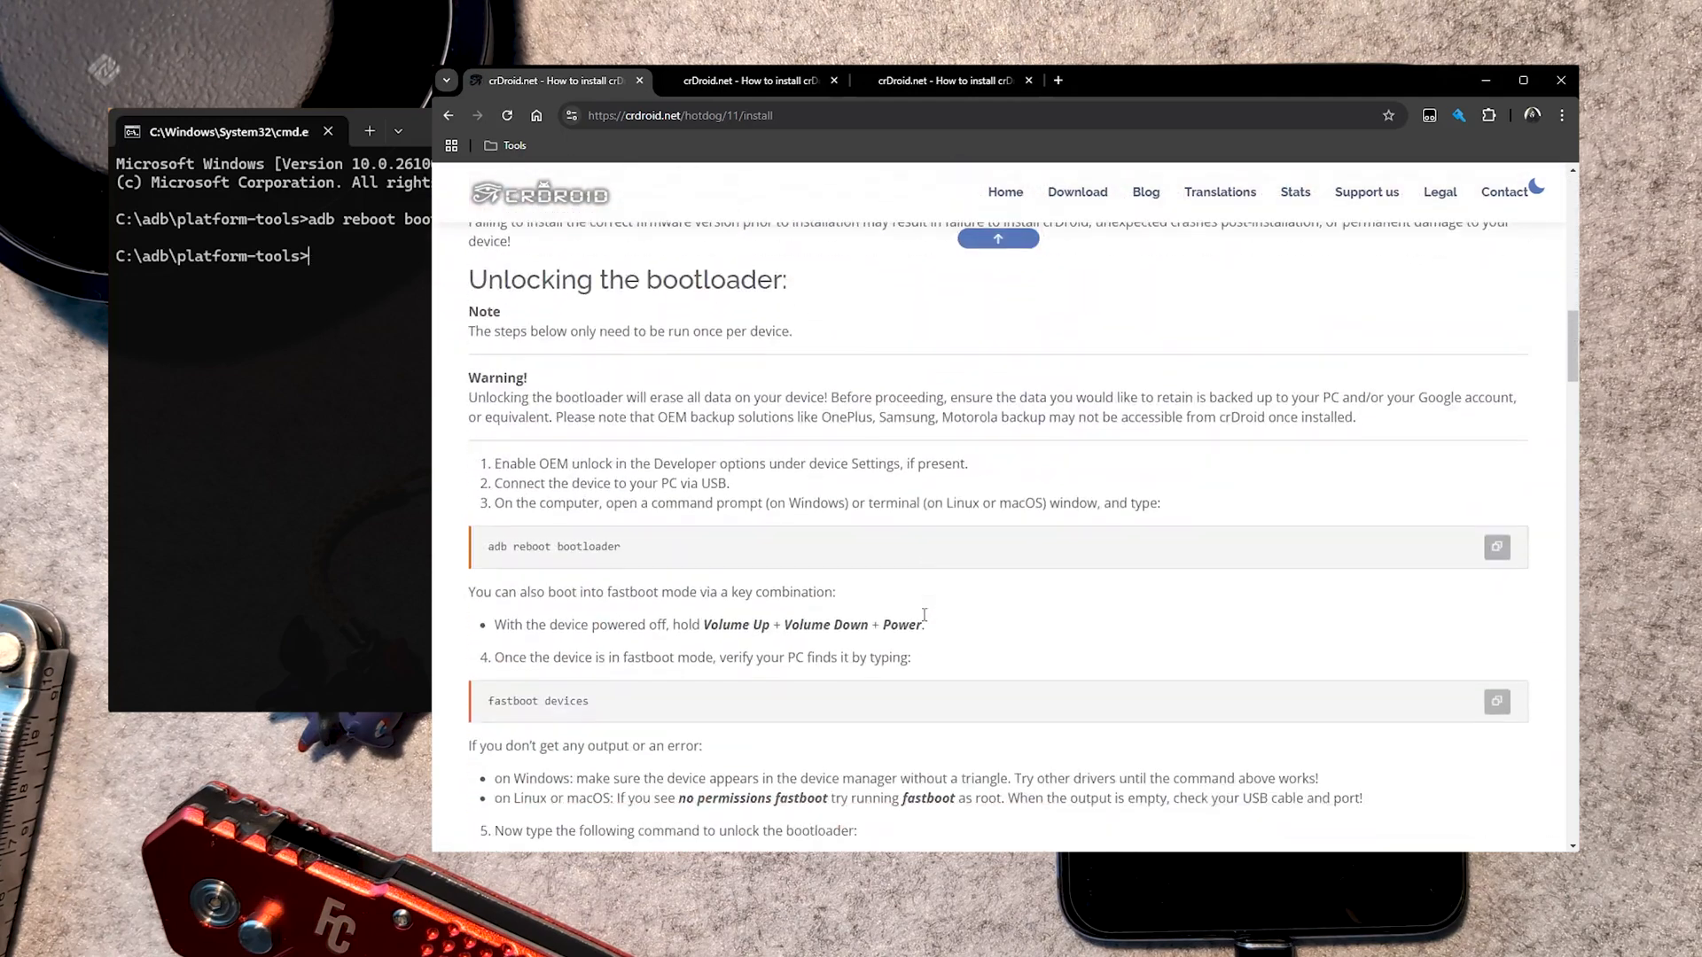
scroll("down", 3)
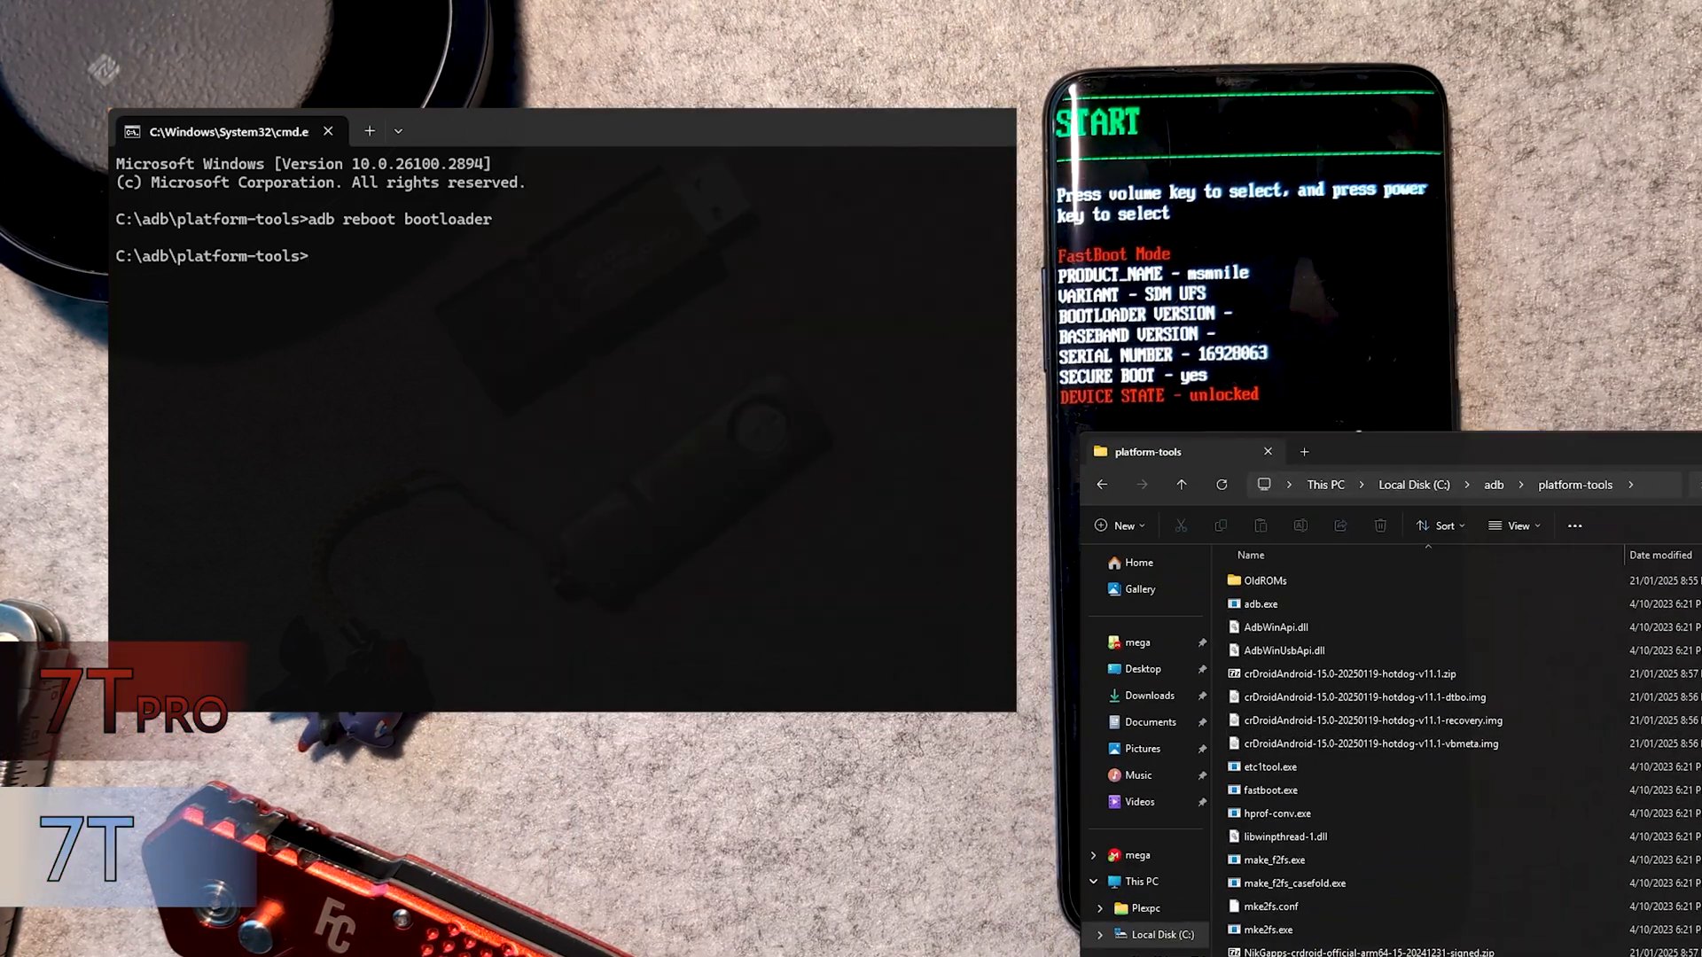
Flash the crDroid dtbo and vbmeta images to the phone with fastboot.
type("fastboot flash")
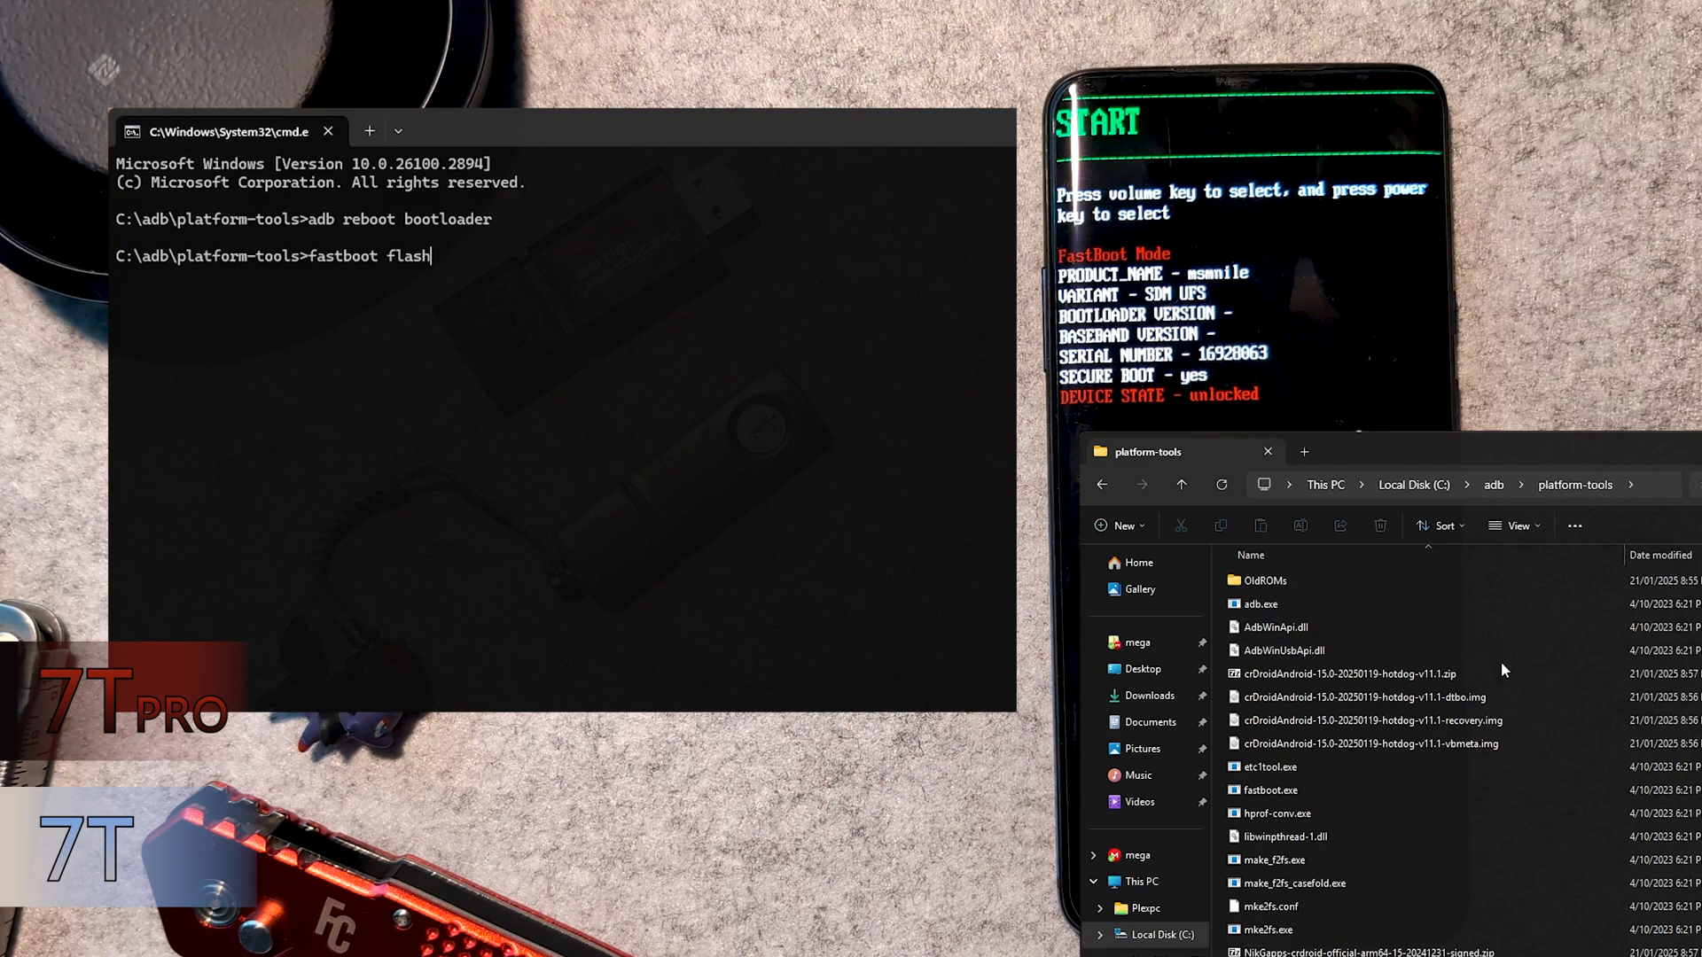
type("dtbo C:\\adb\\platform-tools\\crDroidAndroid-15.0-20250119-hotdog-v11")
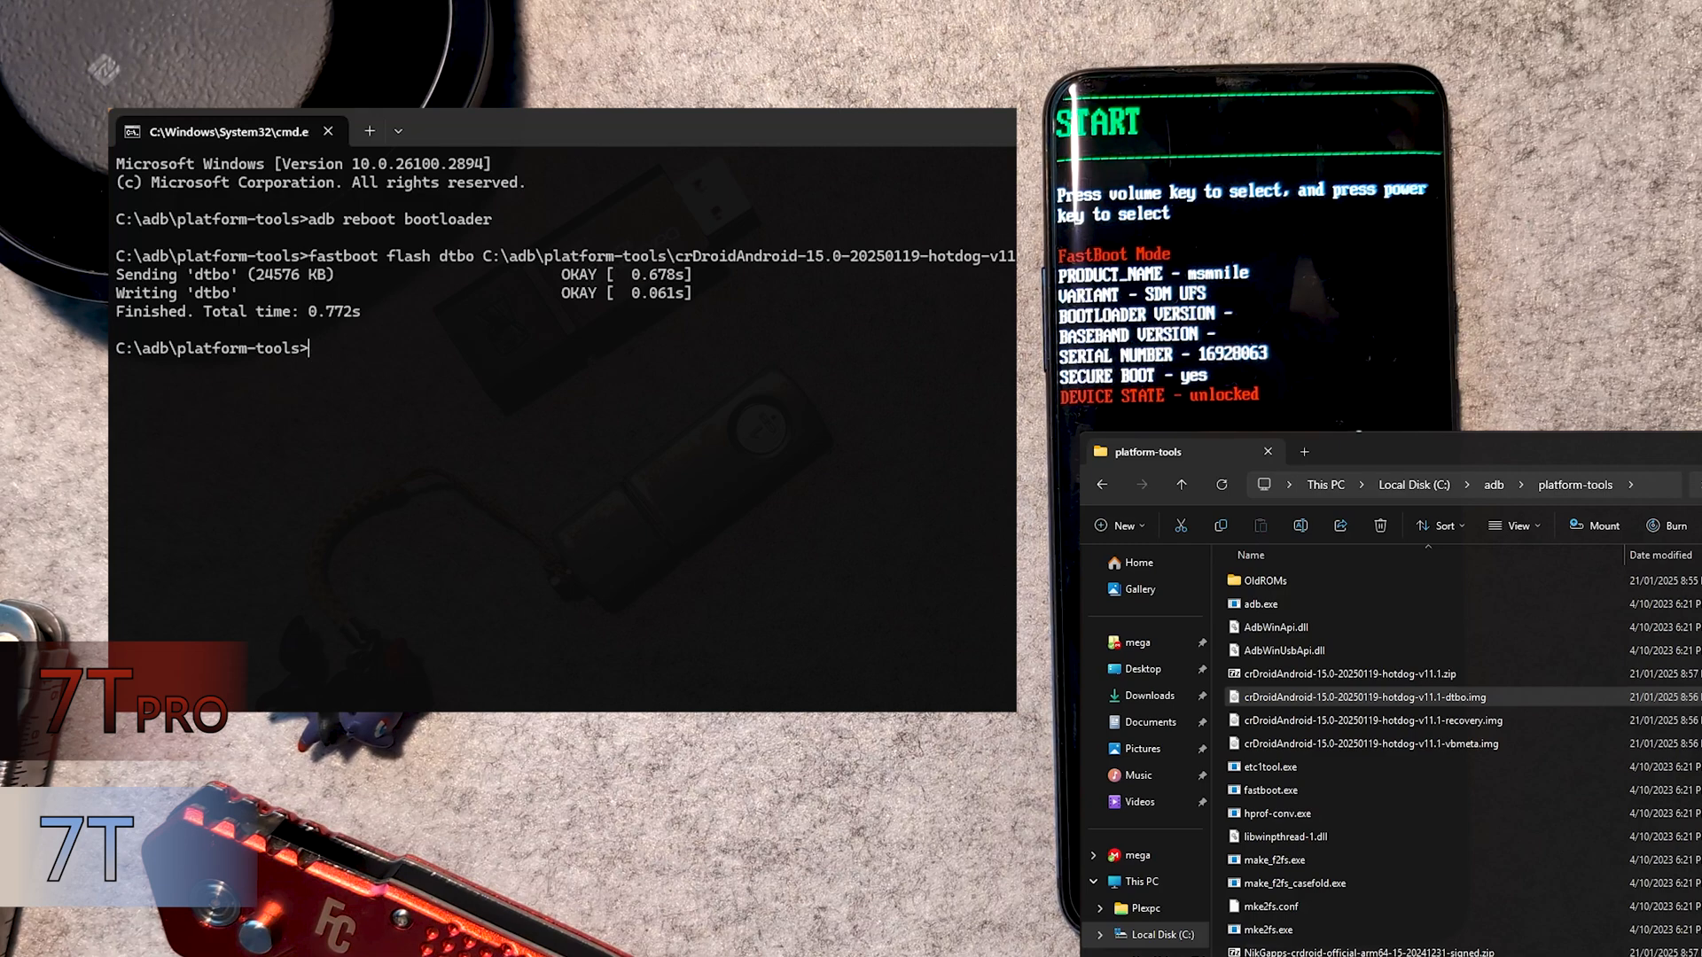
type("fastboot flash")
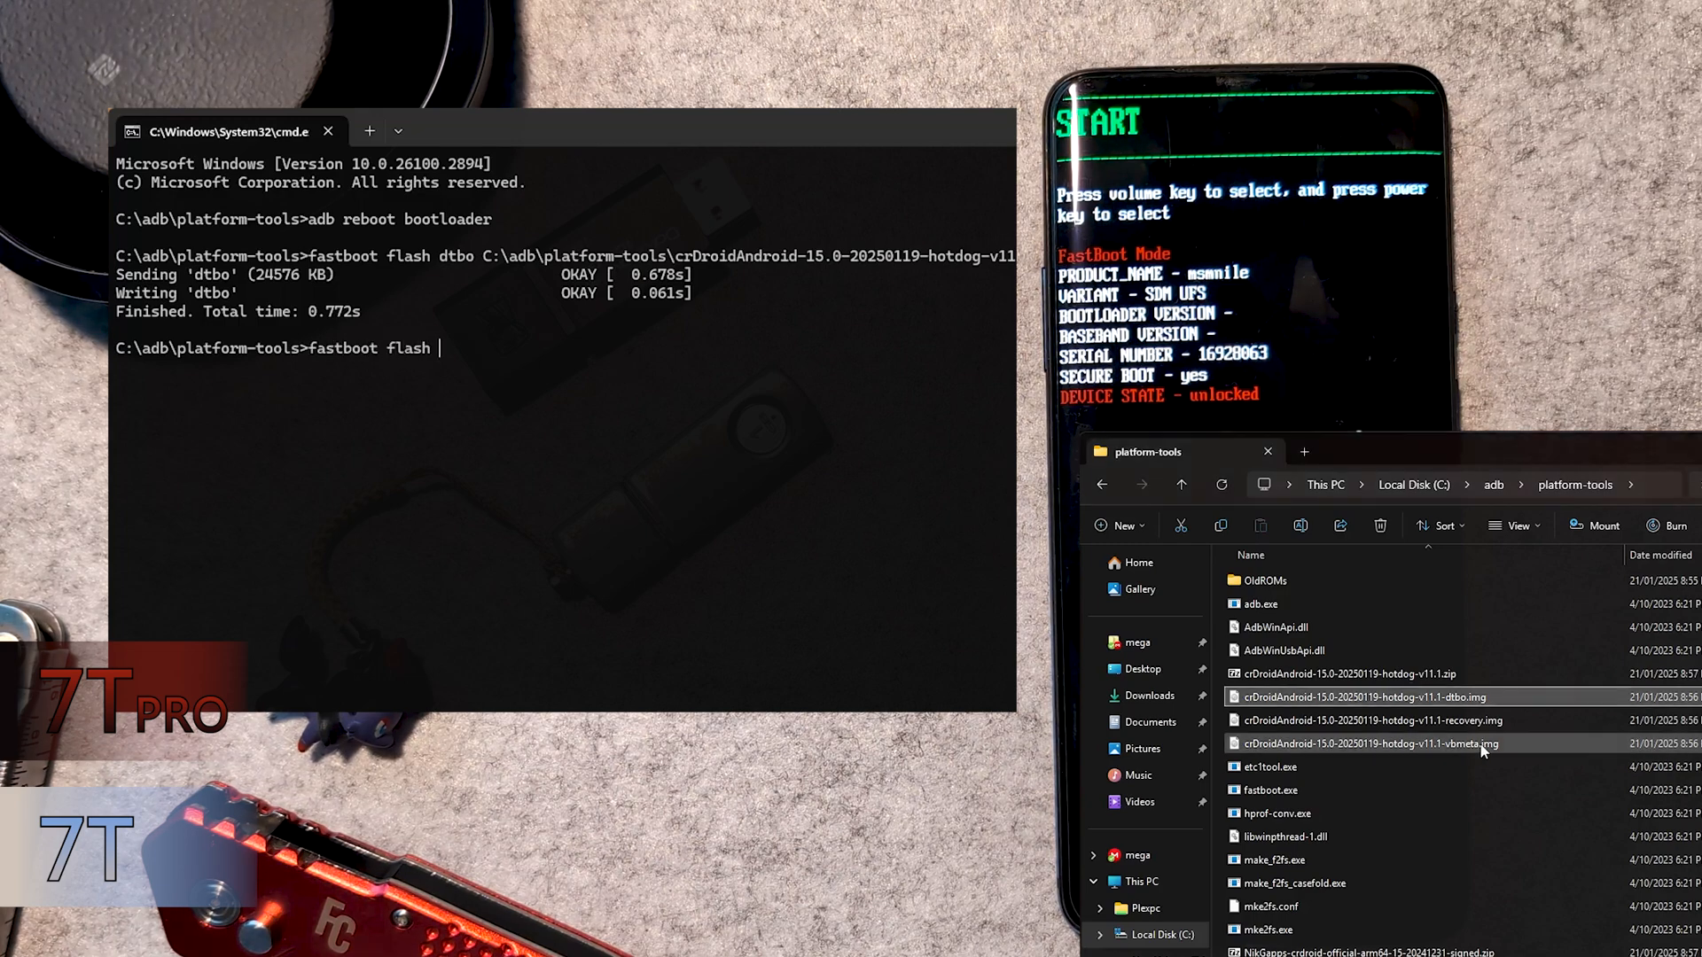
type("vbmeta C:\\adb\\platform-tools\\crDroidAndroid-15.0-20250119-hotdog-v")
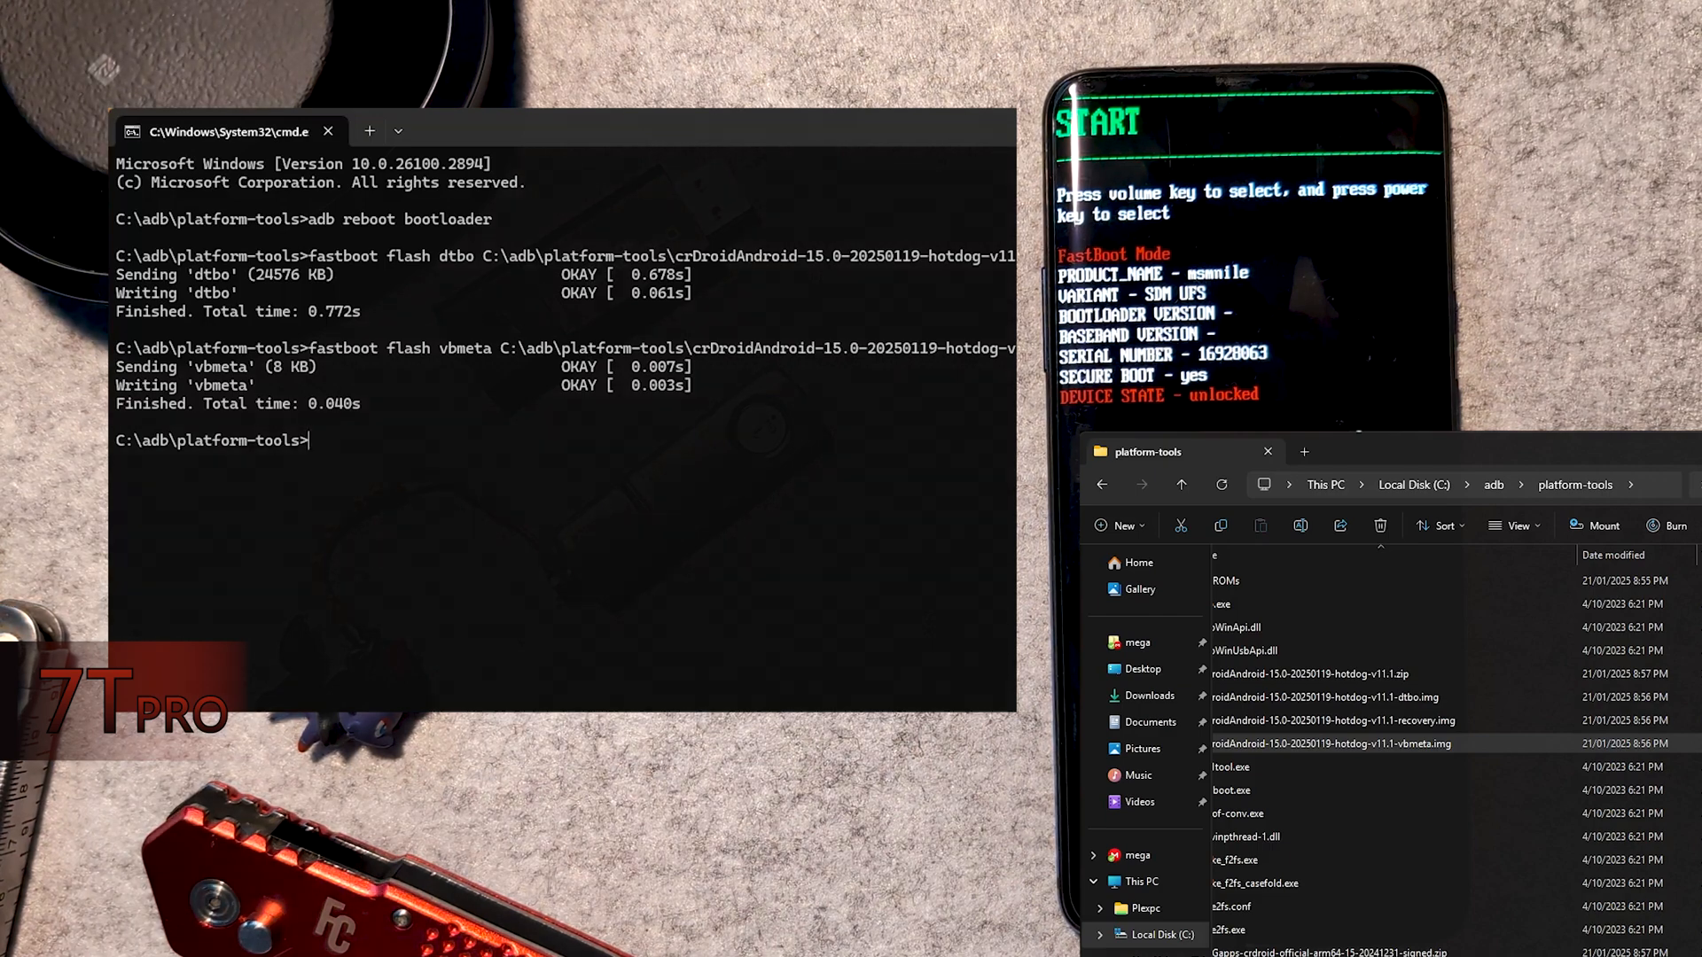
type("fastboot")
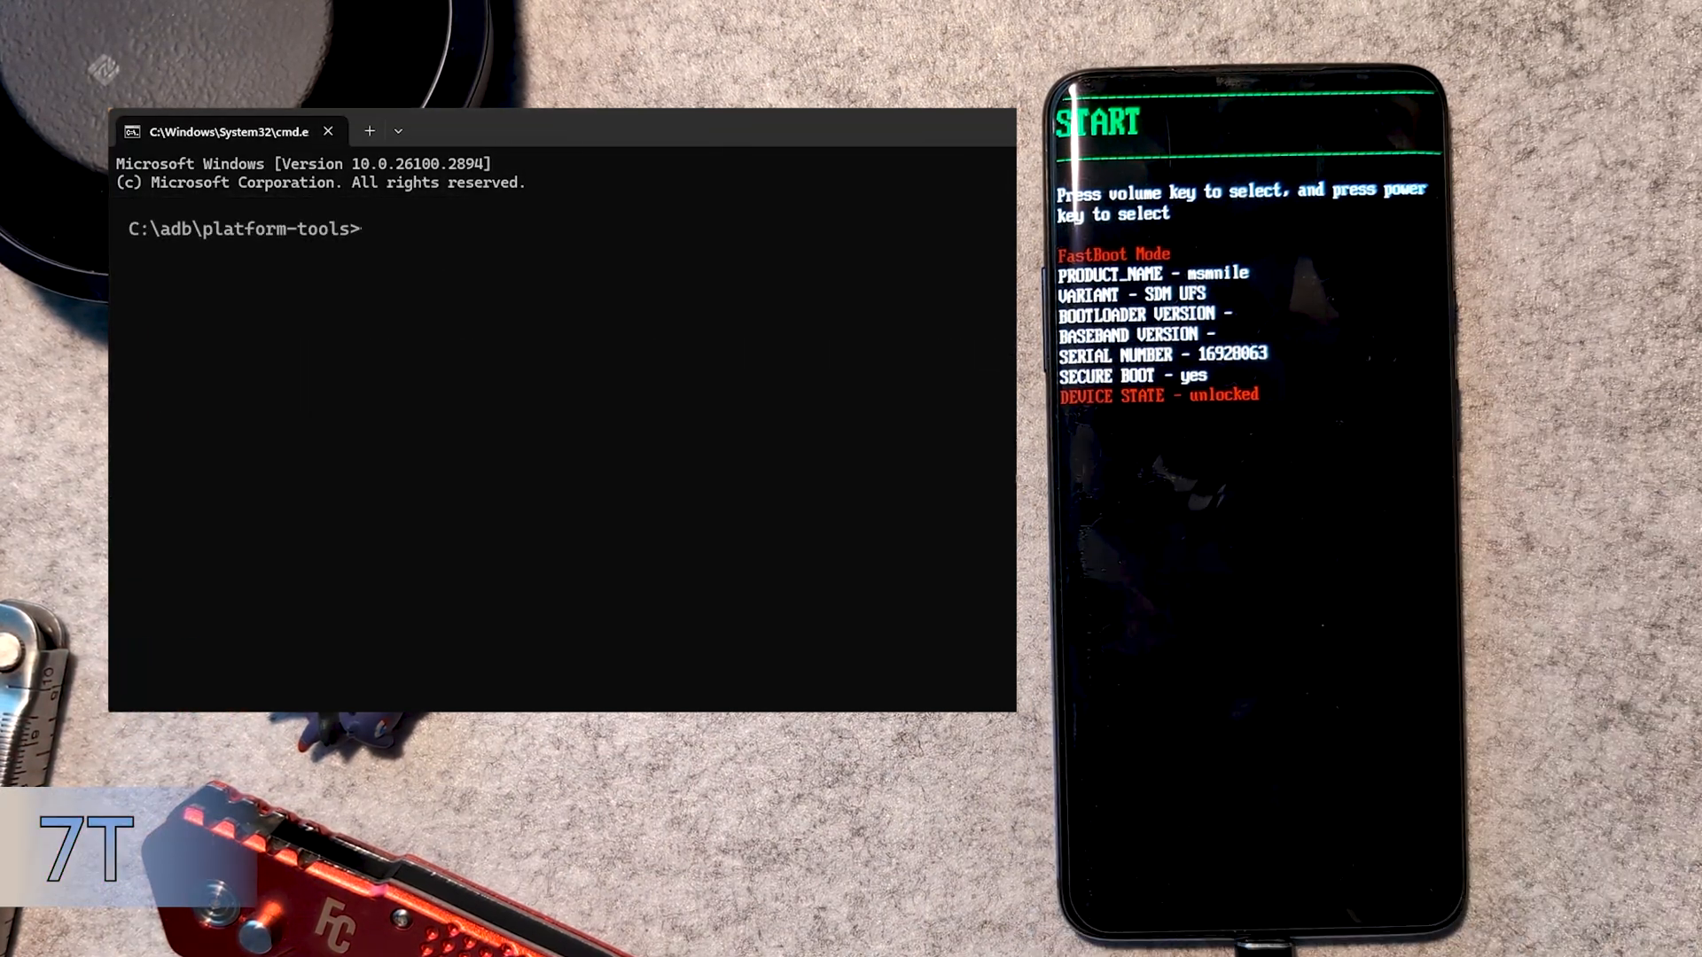
Flash recovery_v11.1.img to both recovery_a and recovery_b with fastboot.
type("fastboot flash recovery_a")
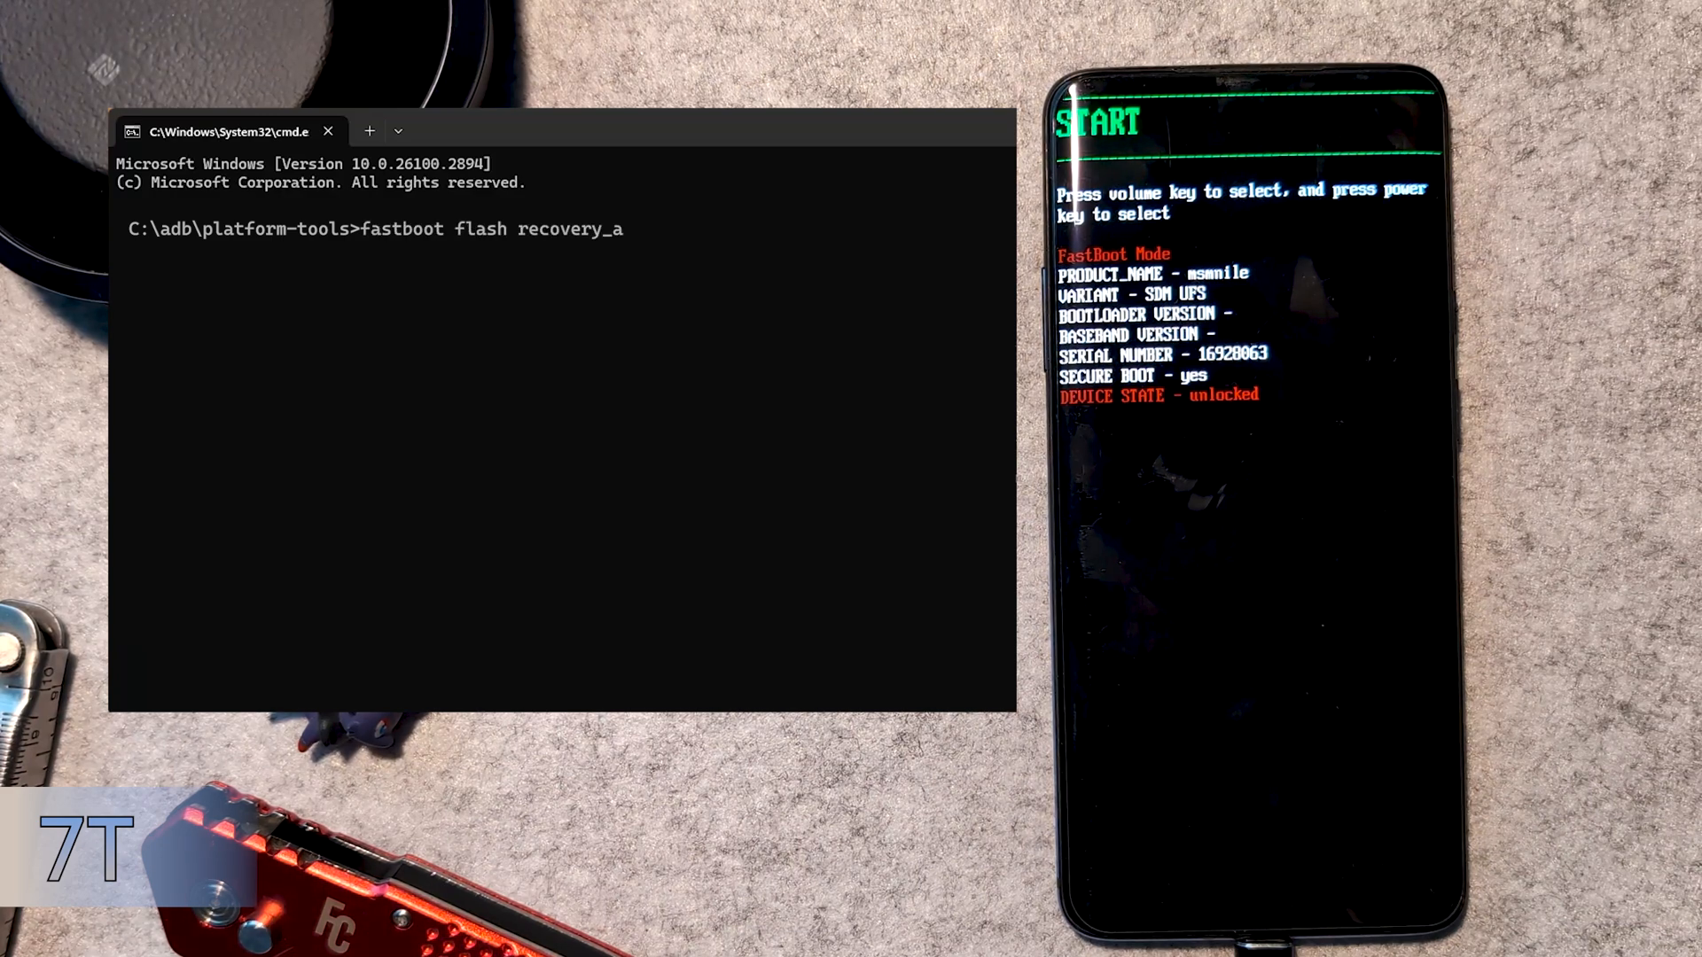
type("recovery_v11.1.img")
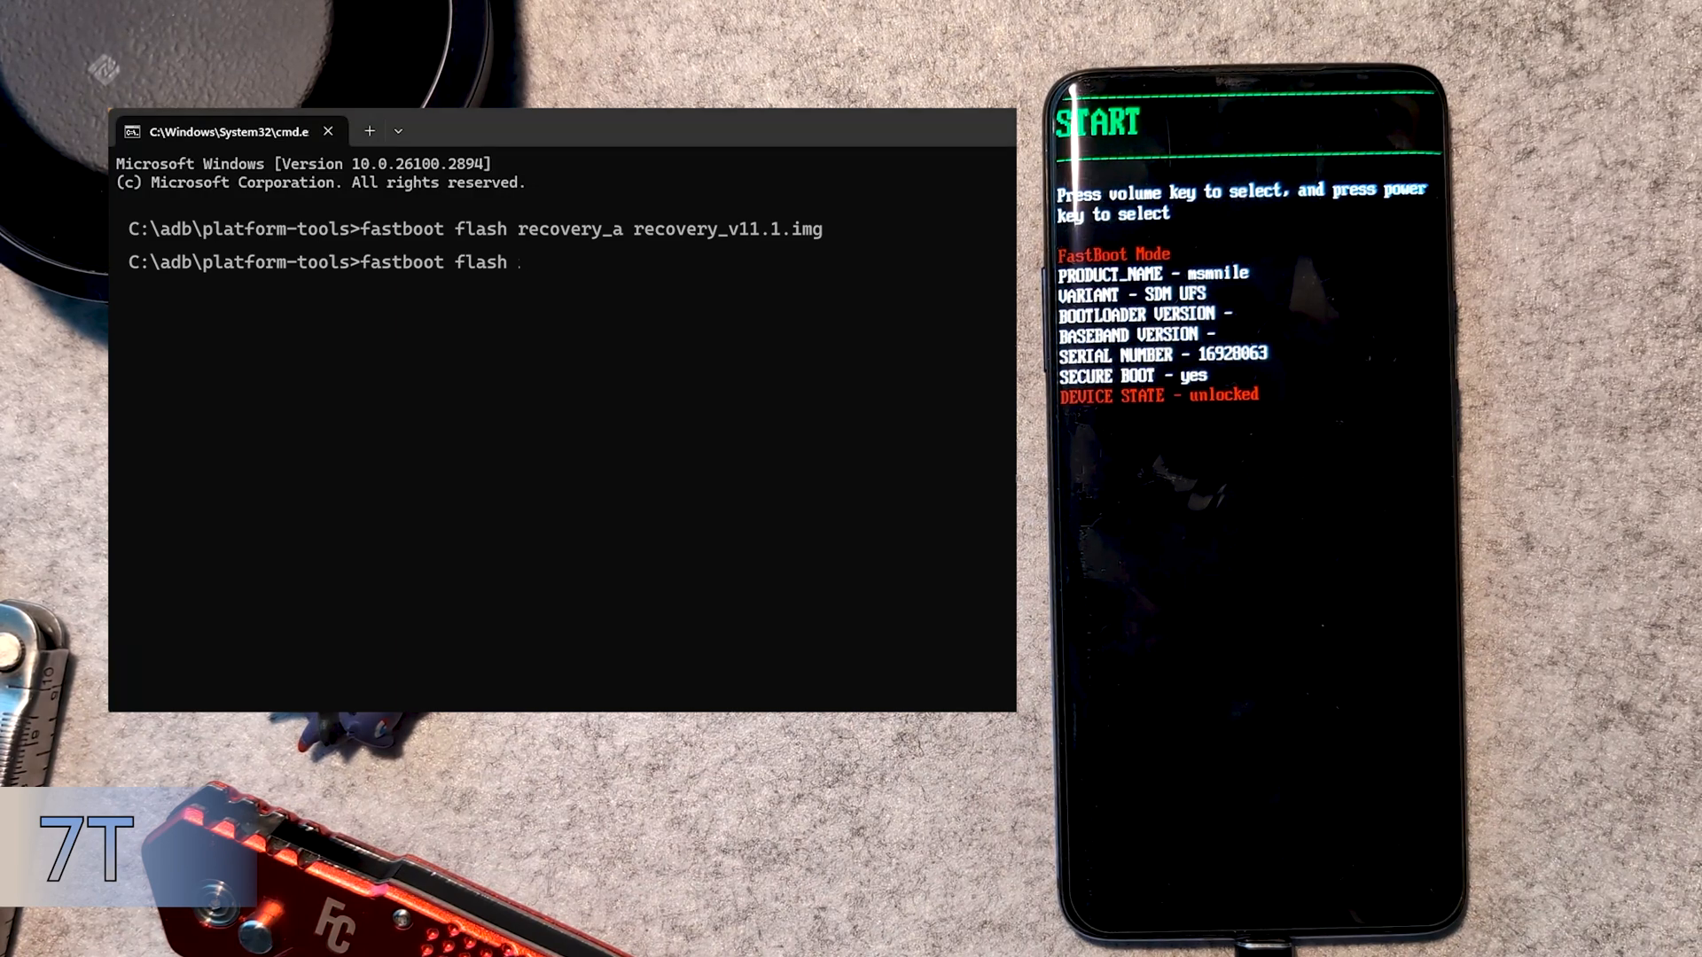
type("recovery_b")
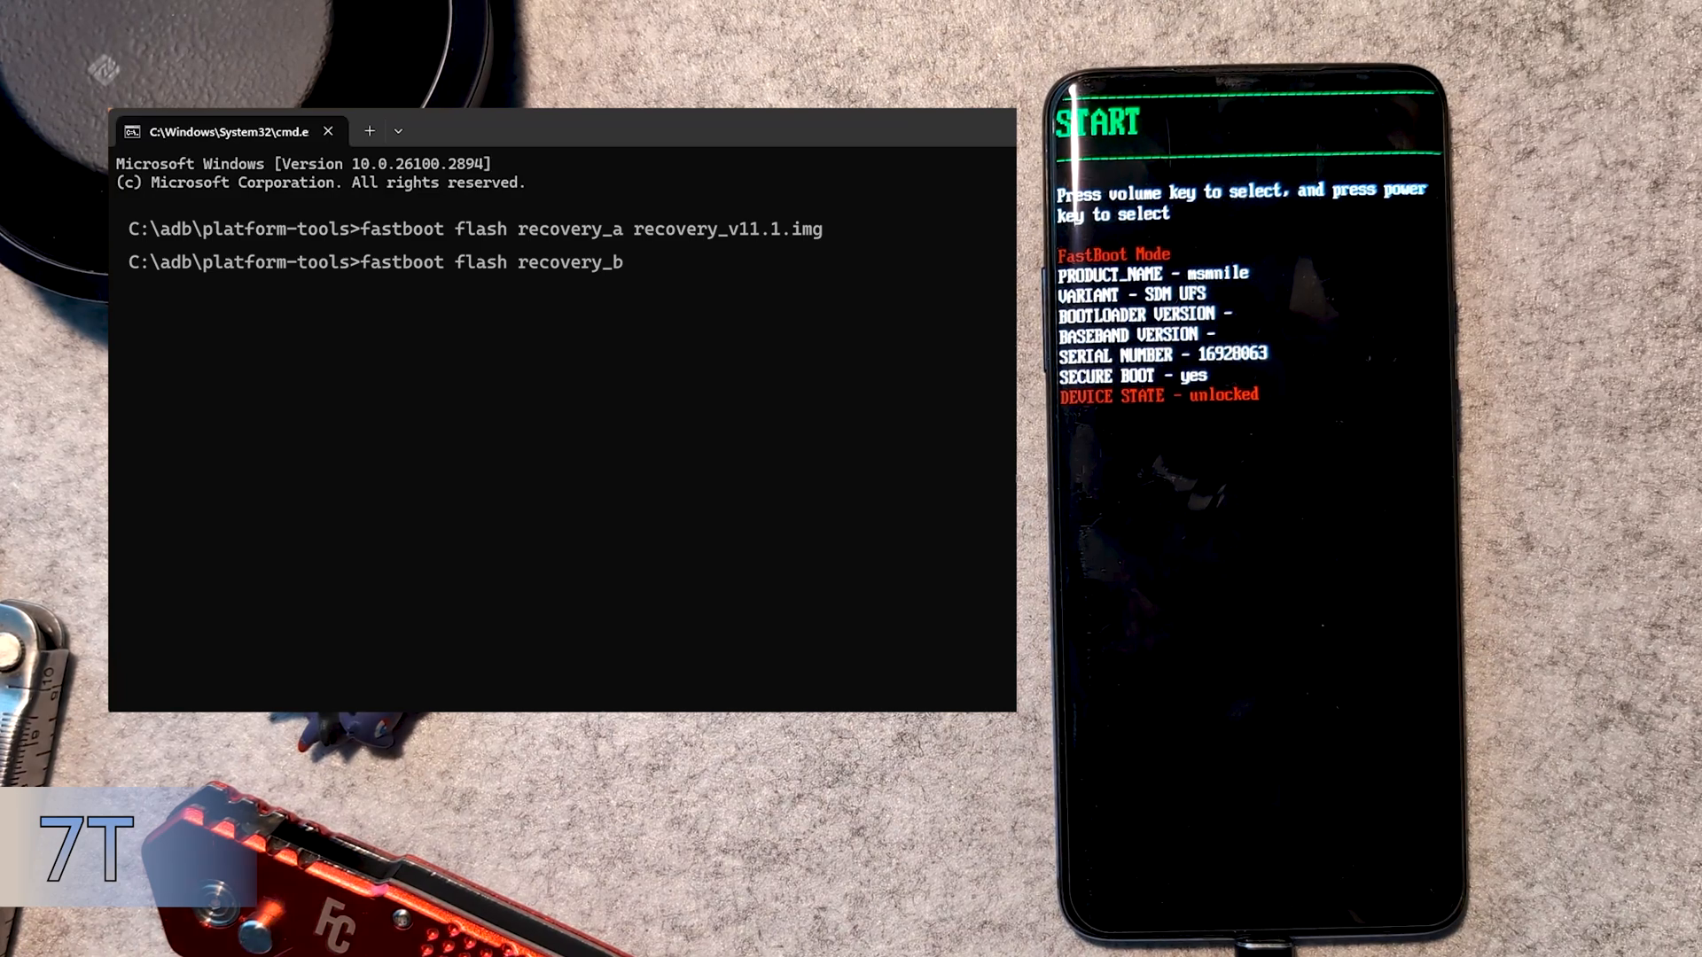
type("recovery_v11.1.img")
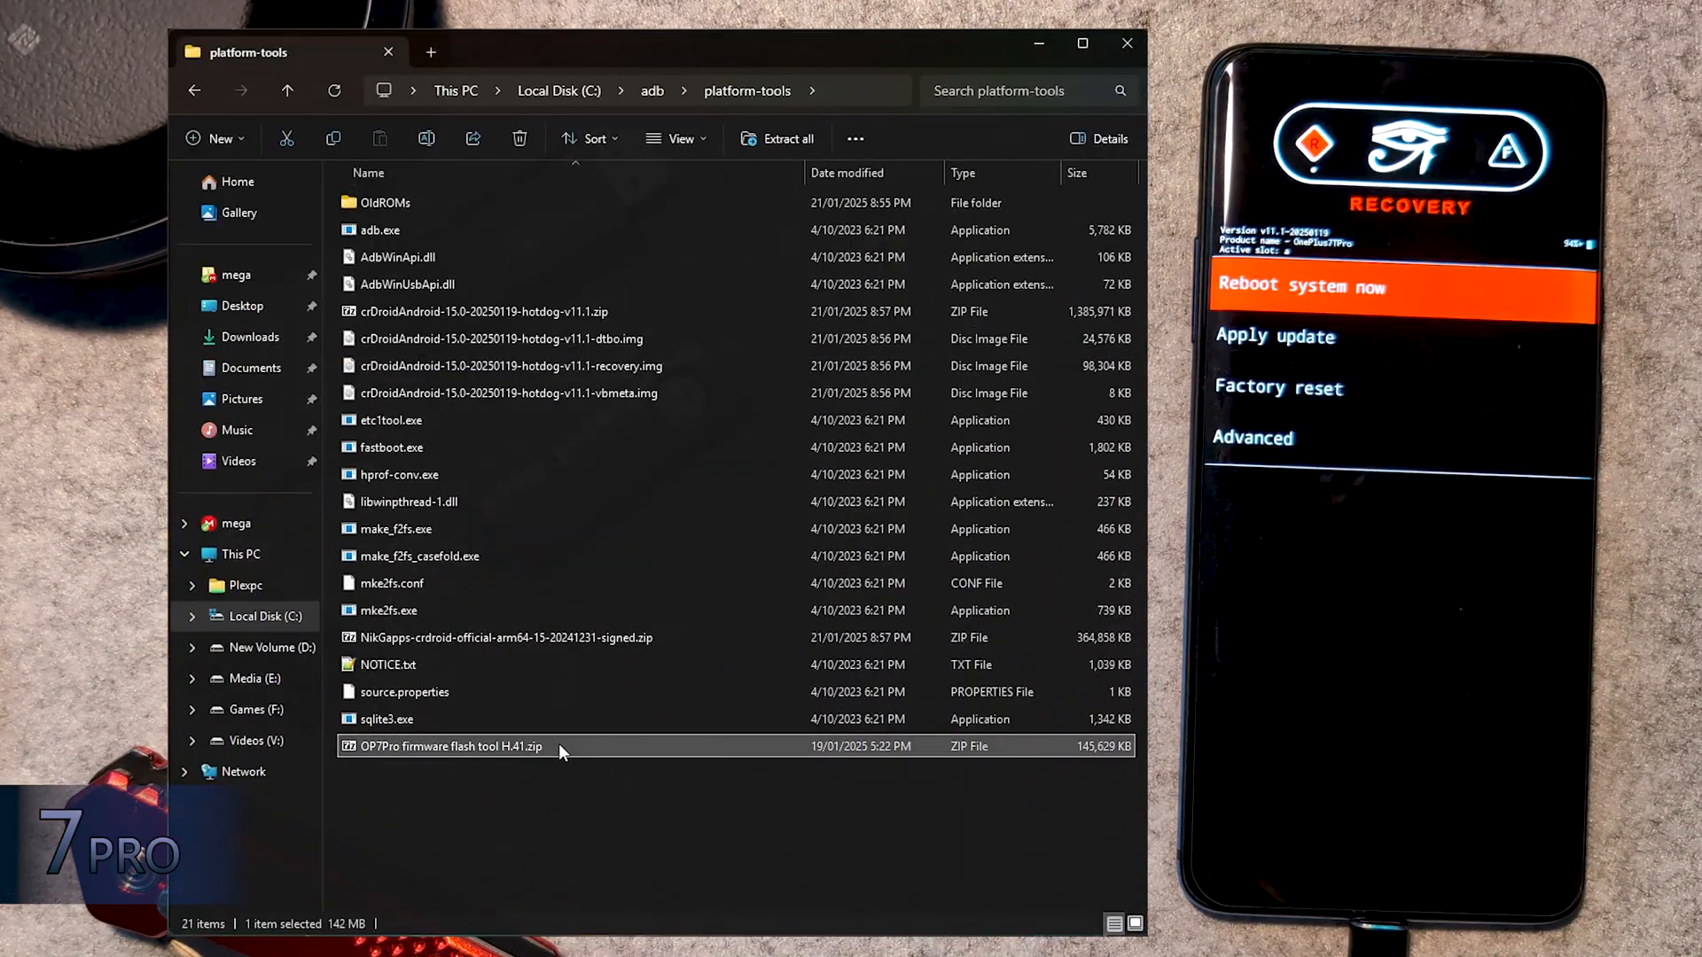
Extract the OP7Pro firmware flash tool zip and select Update-firmware.bat in its folder.
right_click(445, 746)
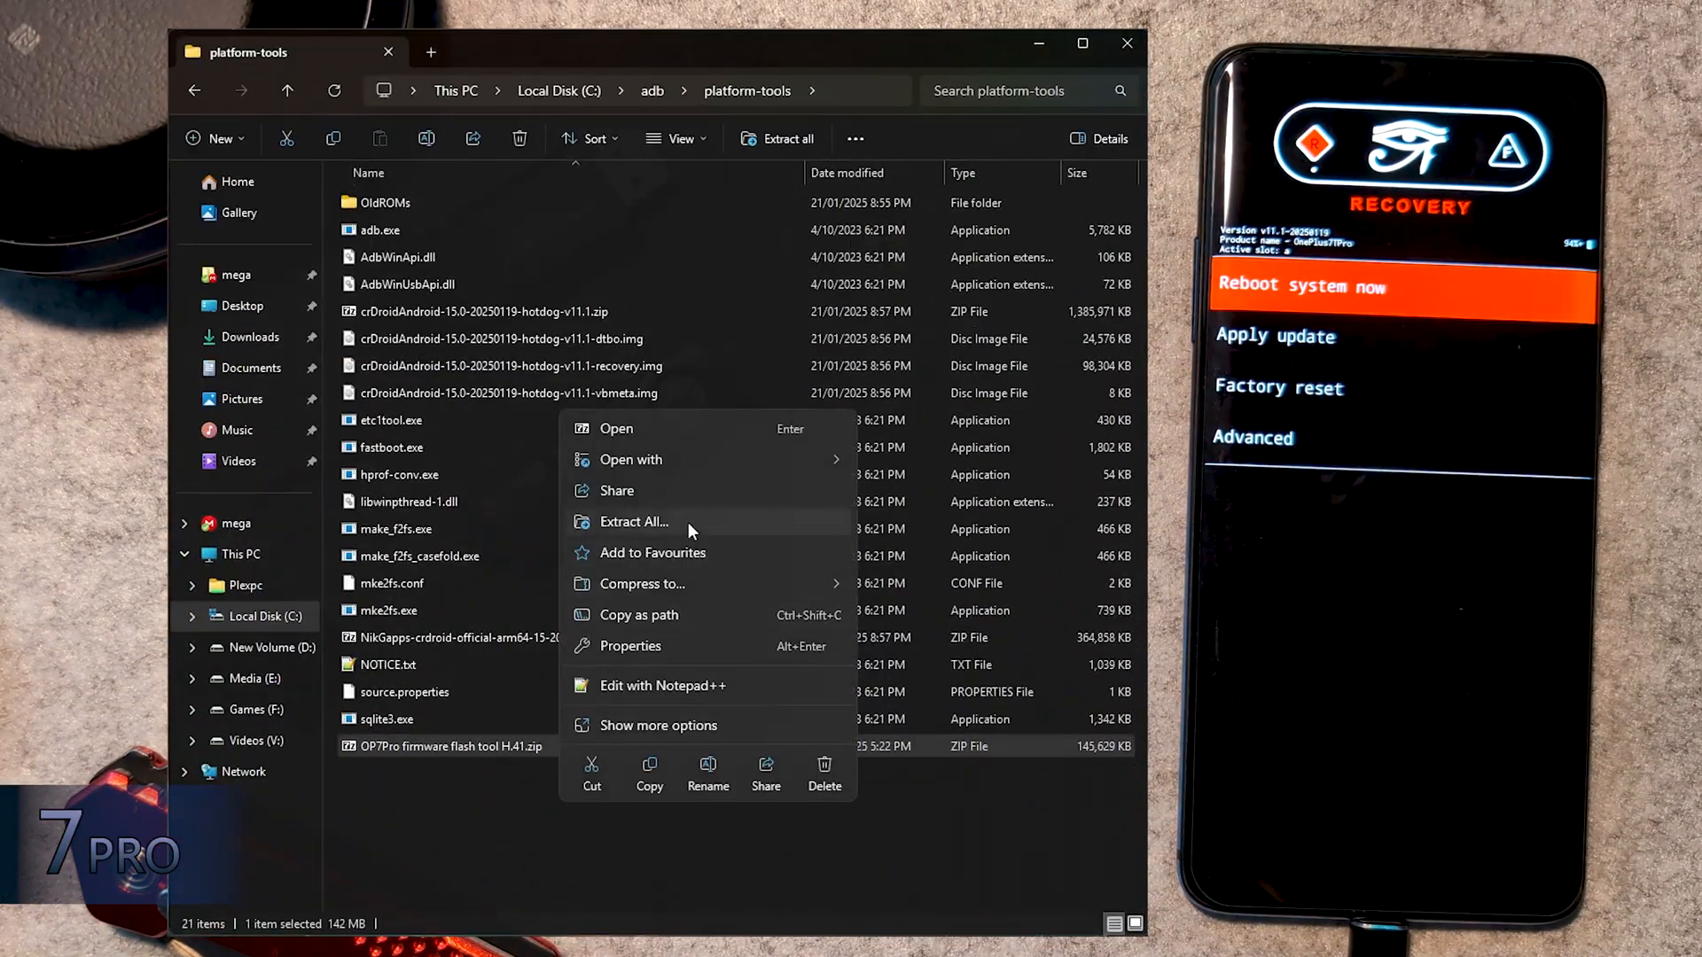
left_click(634, 522)
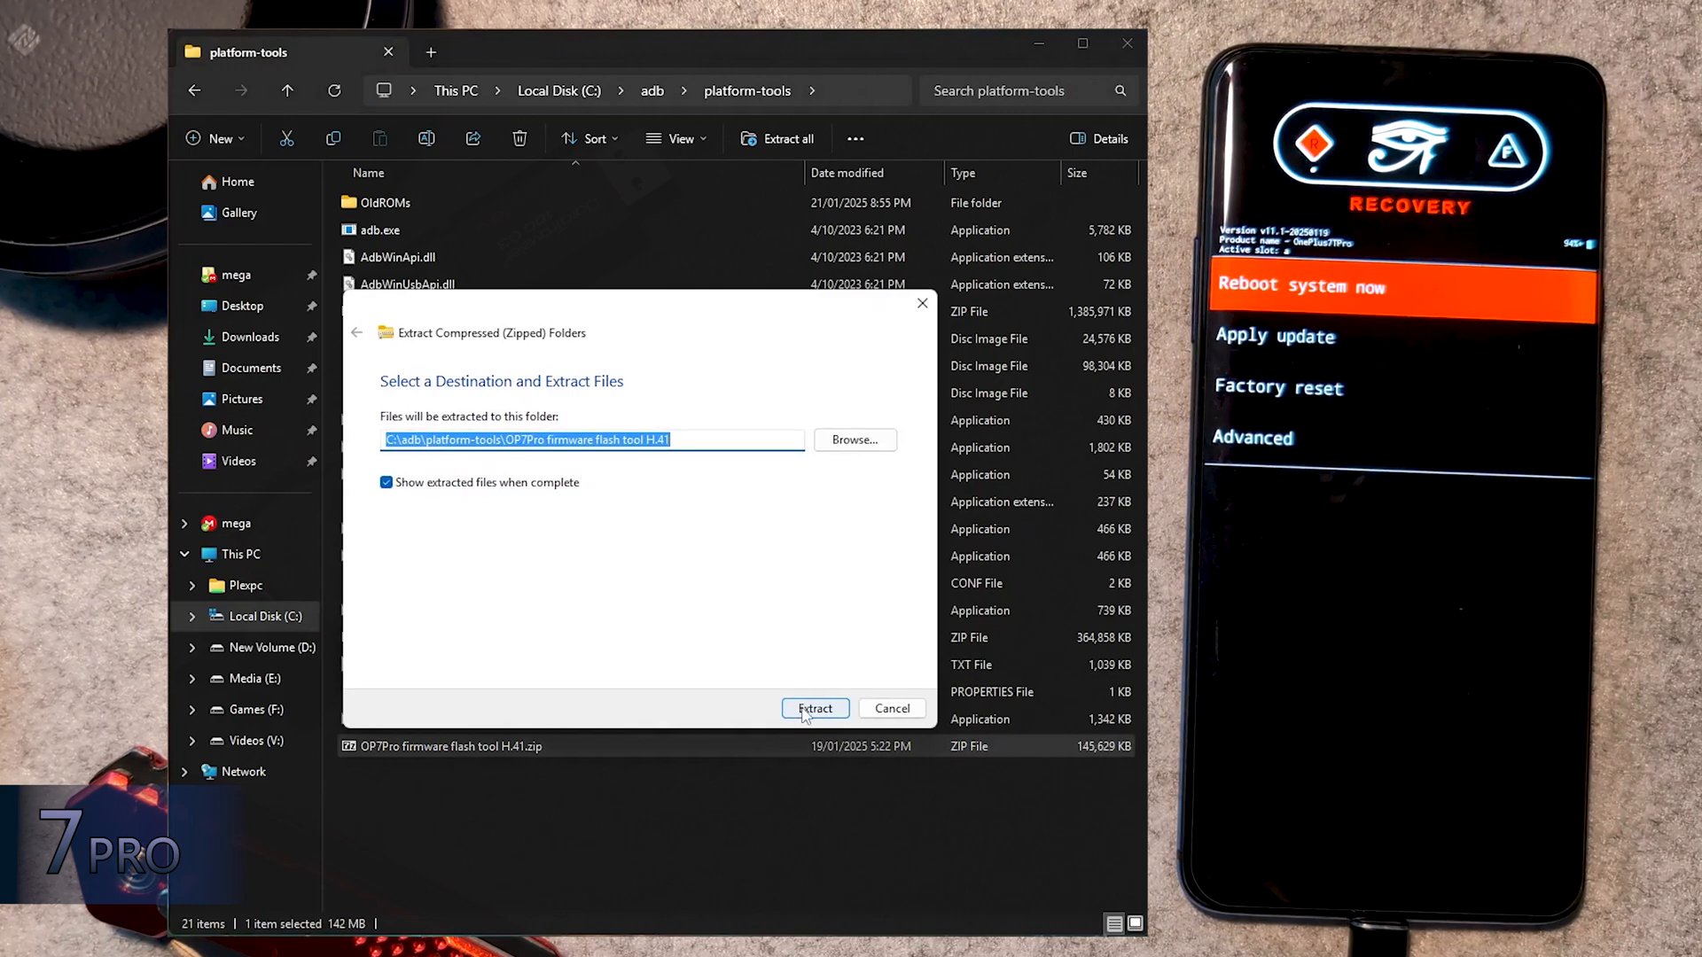
left_click(813, 707)
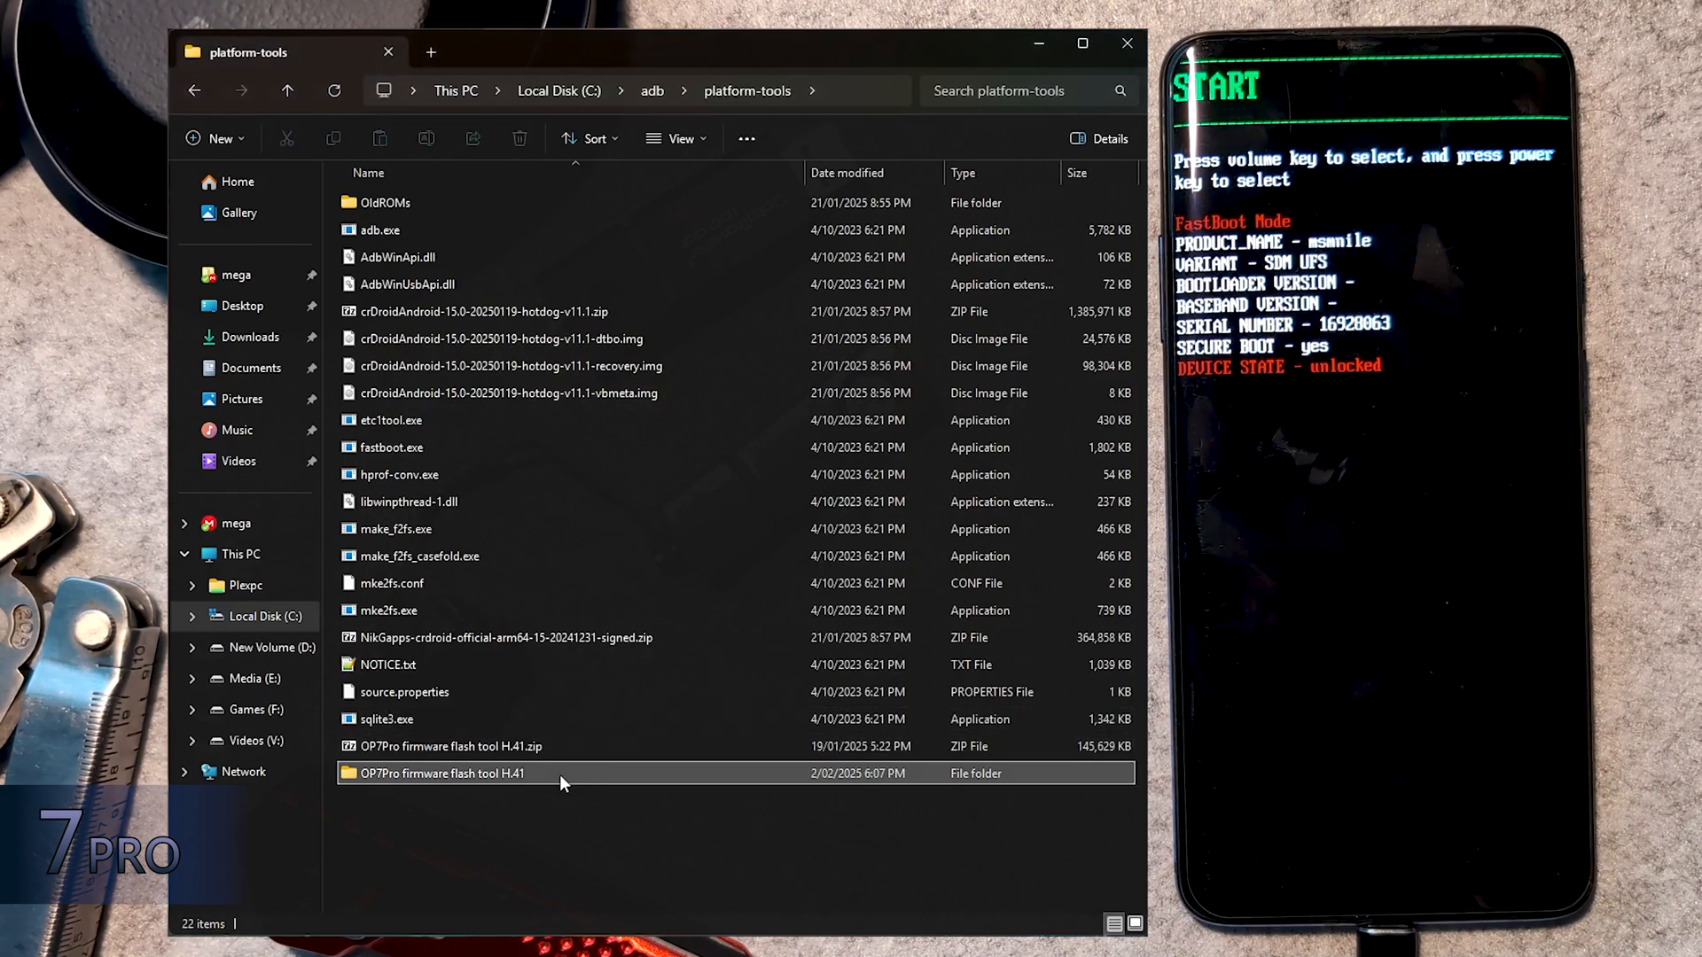
double_click(441, 773)
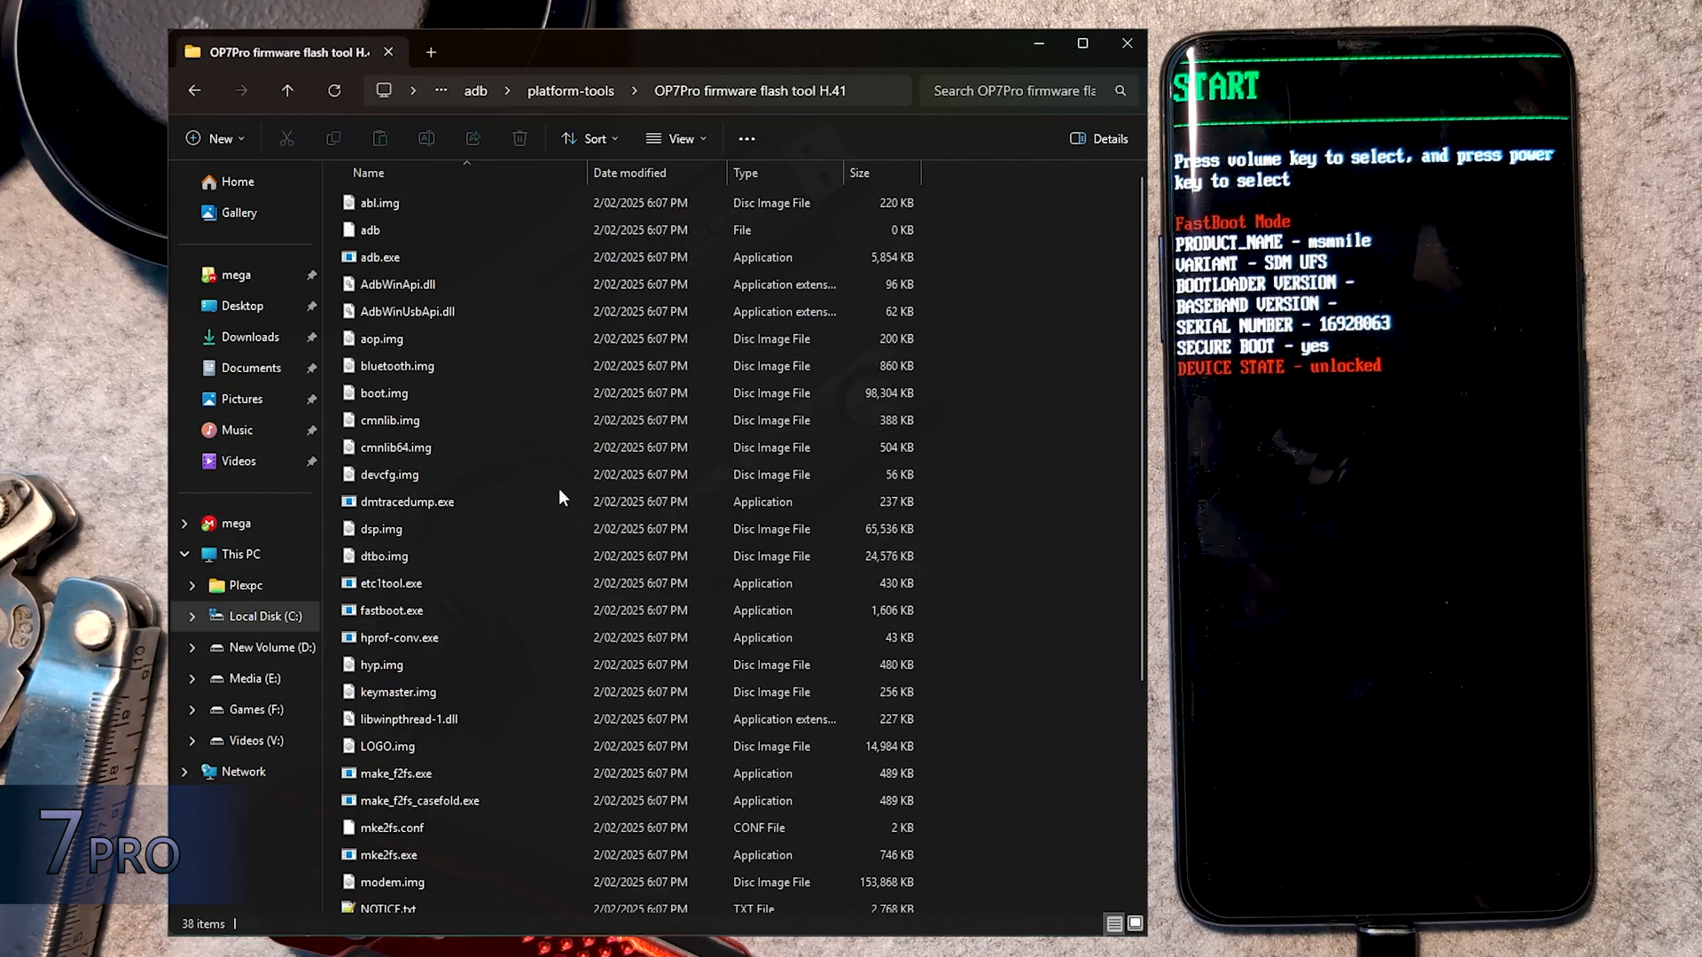
left_click(412, 793)
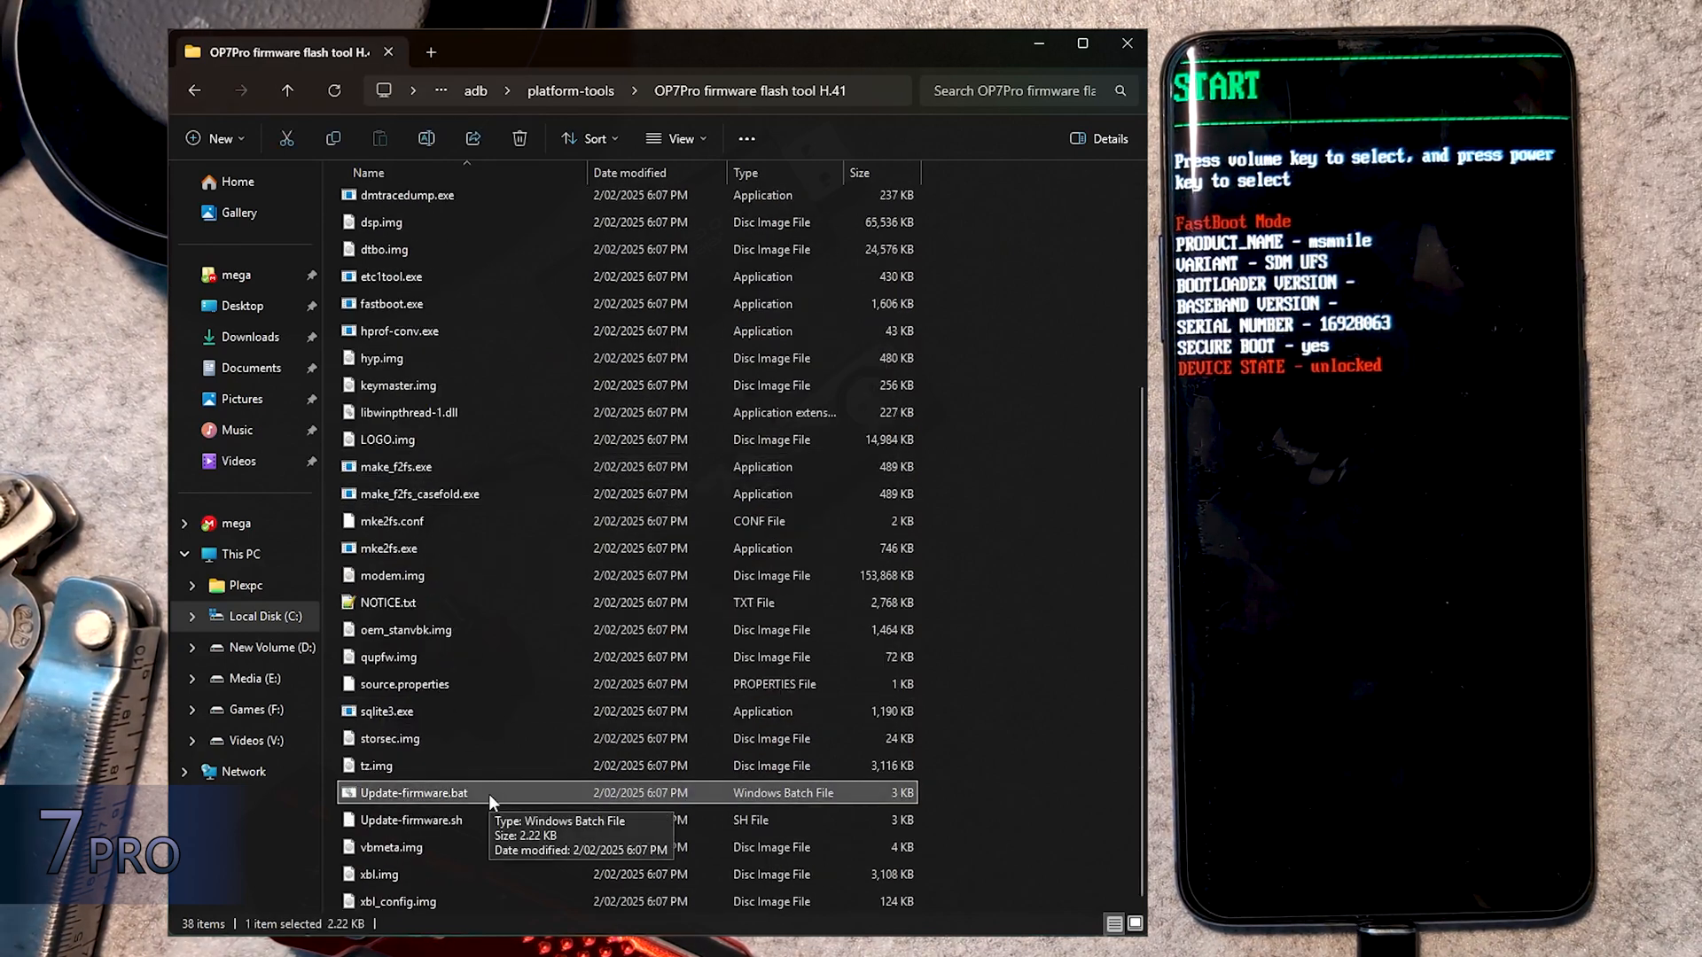
double_click(414, 792)
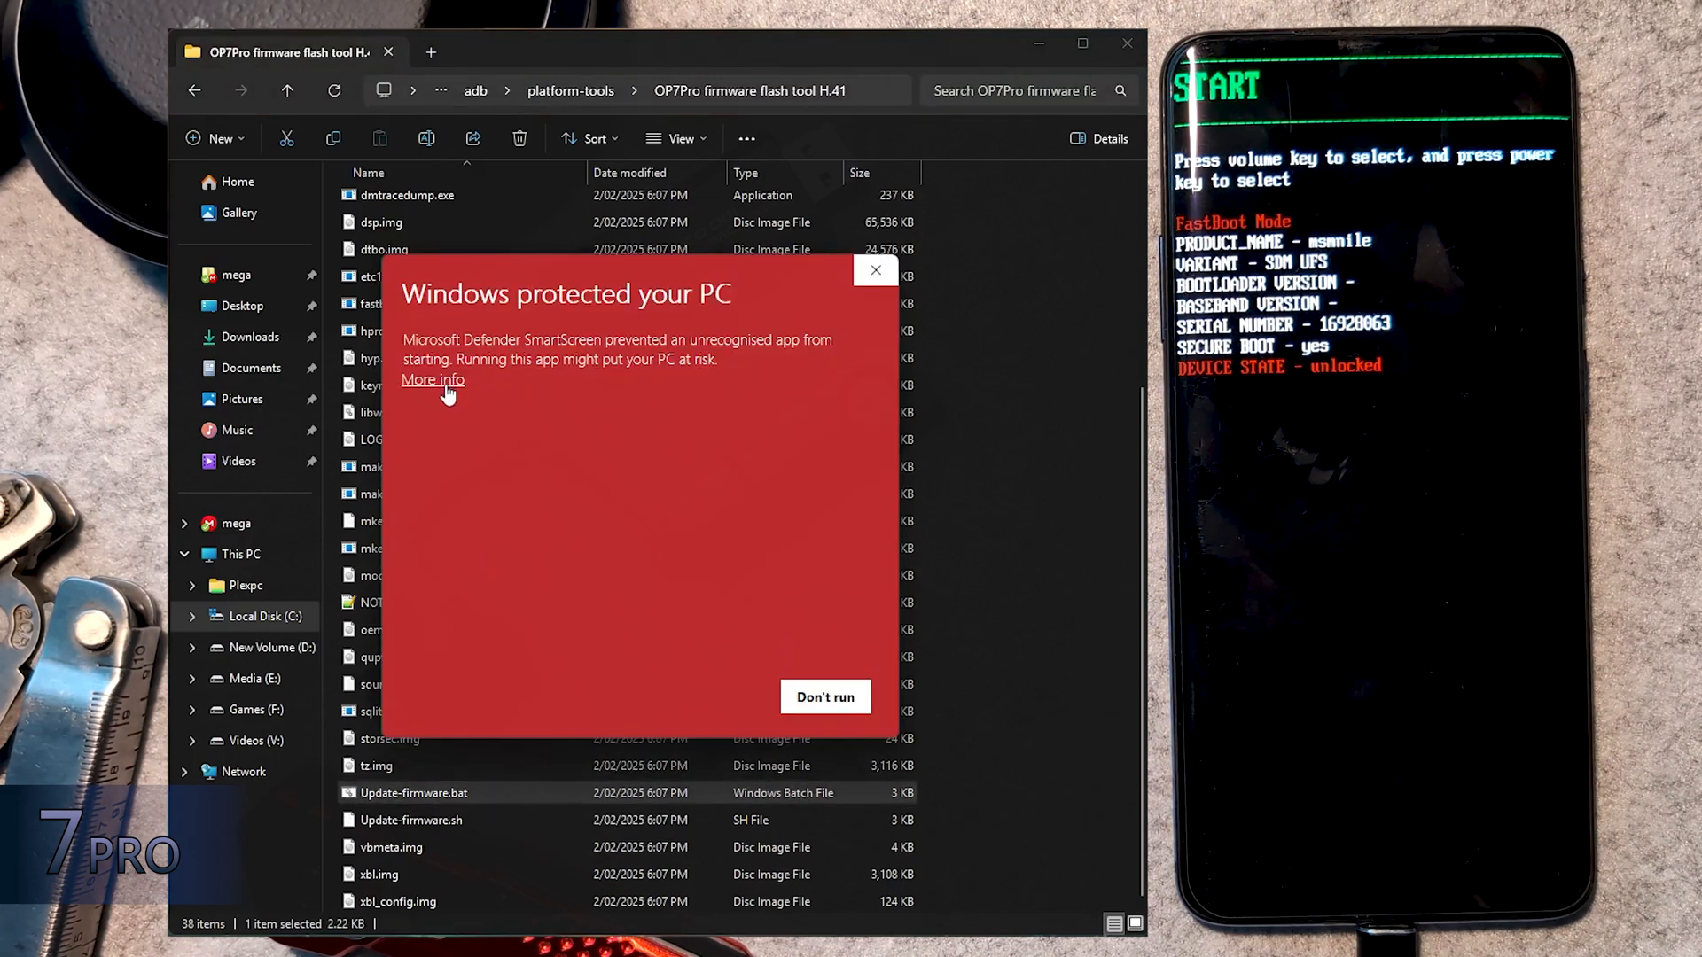
left_click(431, 381)
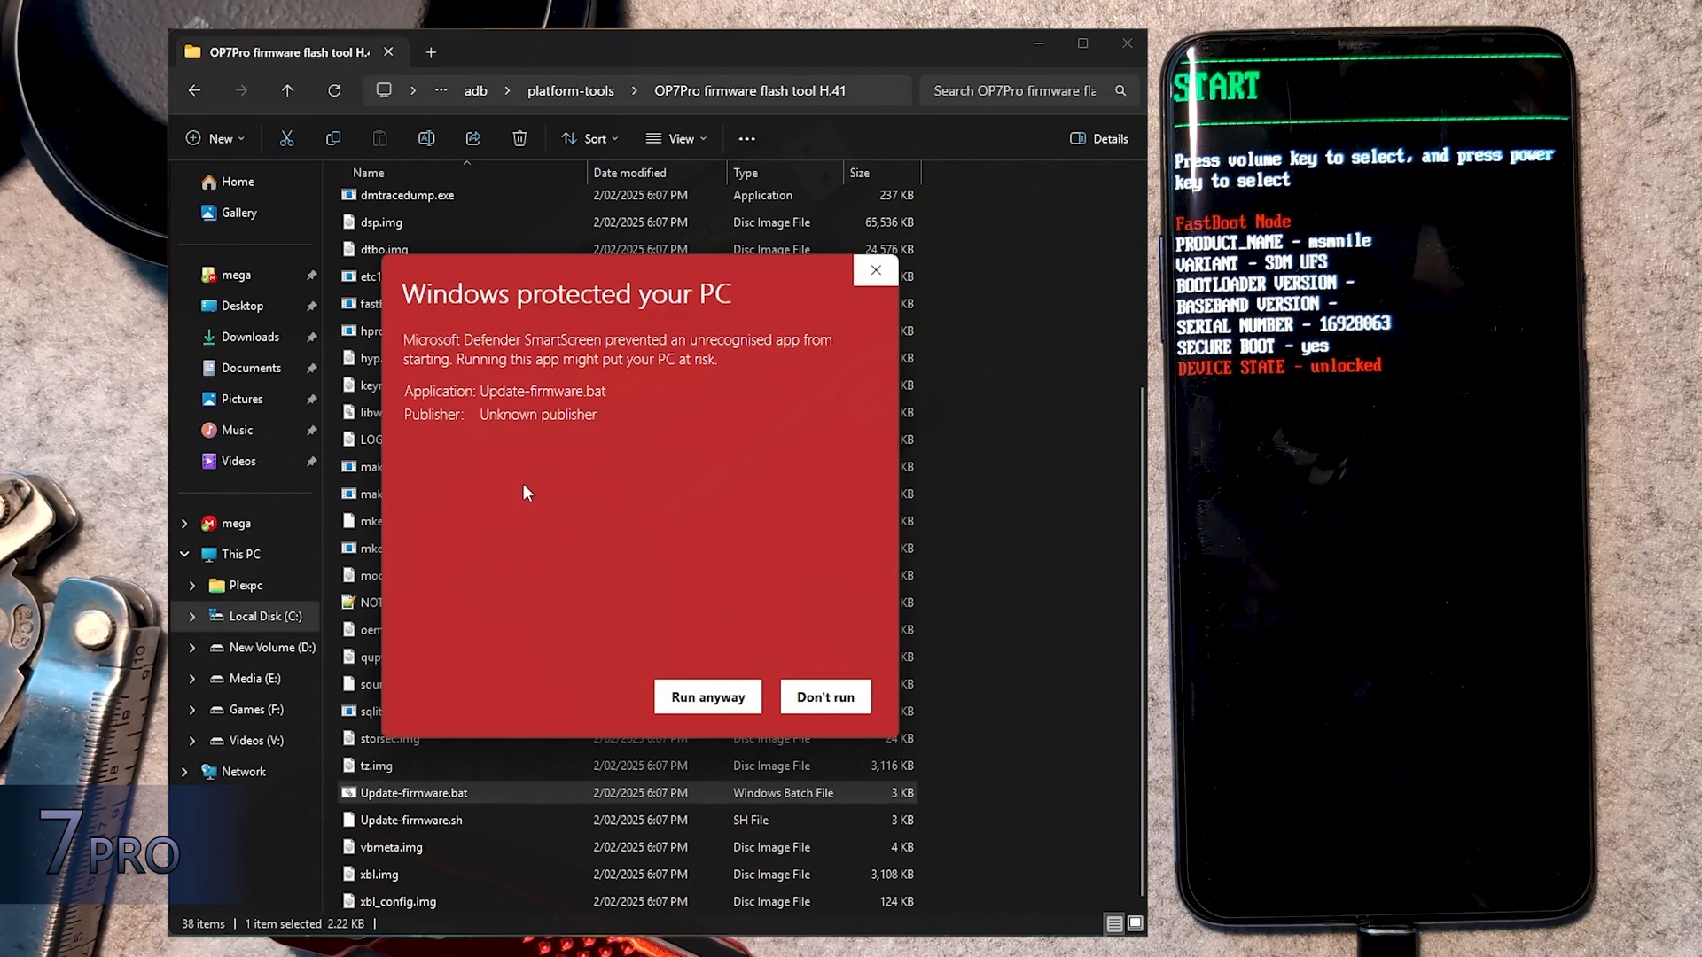
left_click(706, 697)
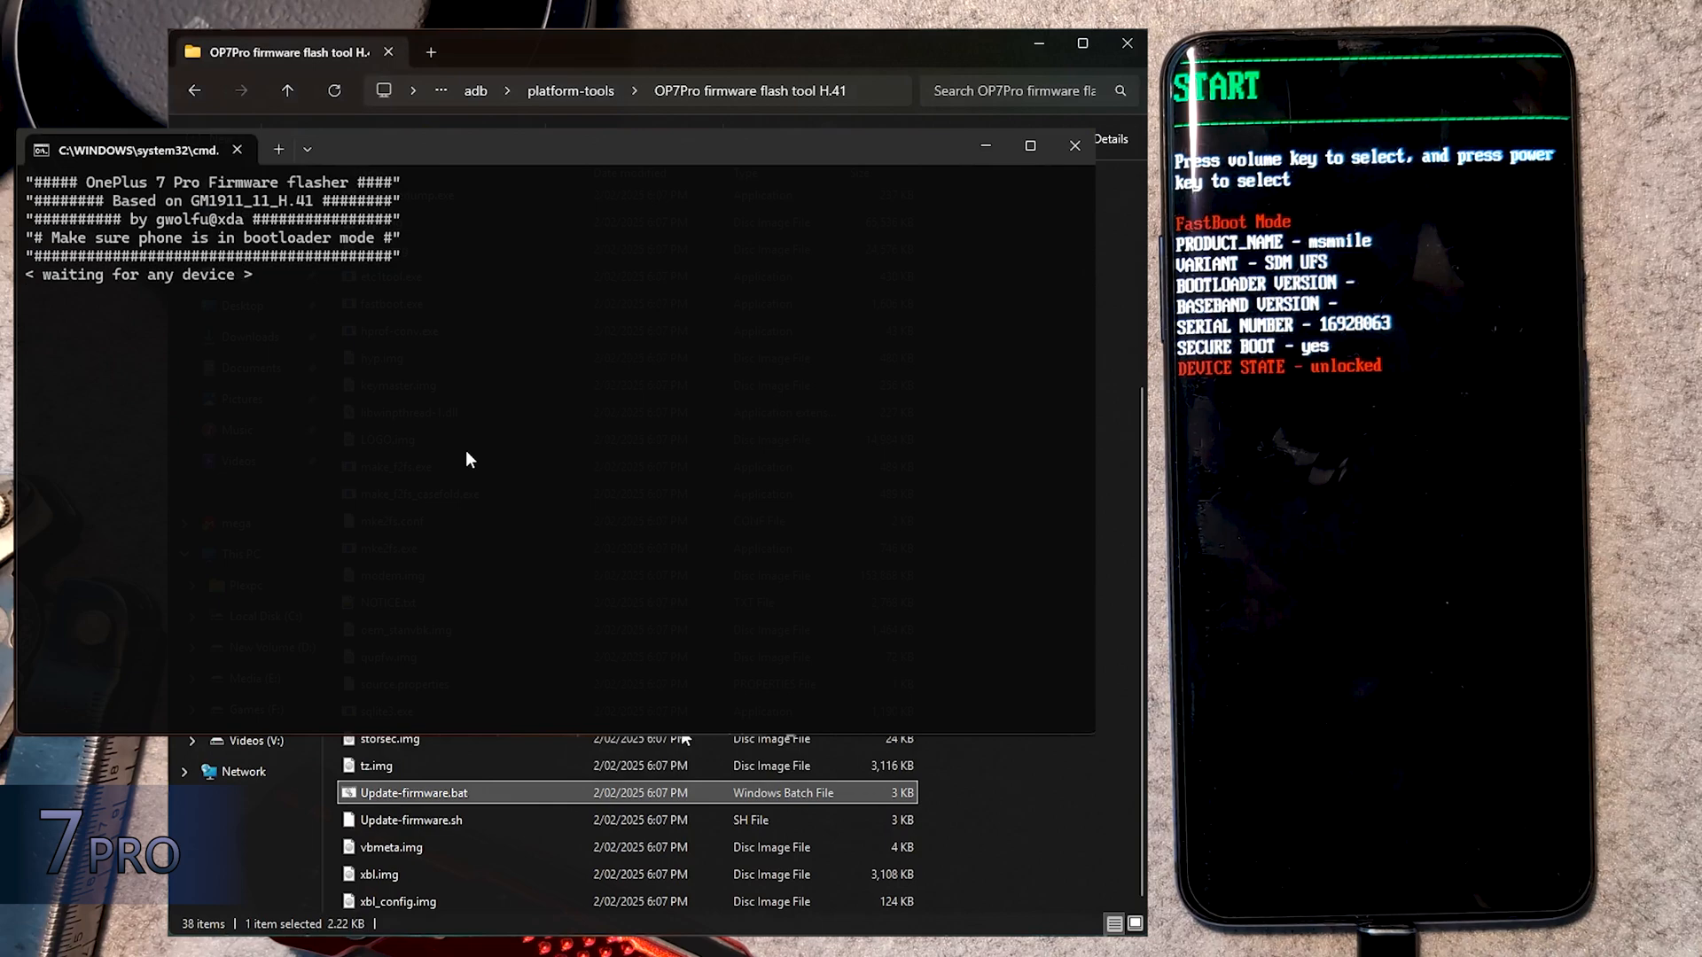
left_click(1074, 145)
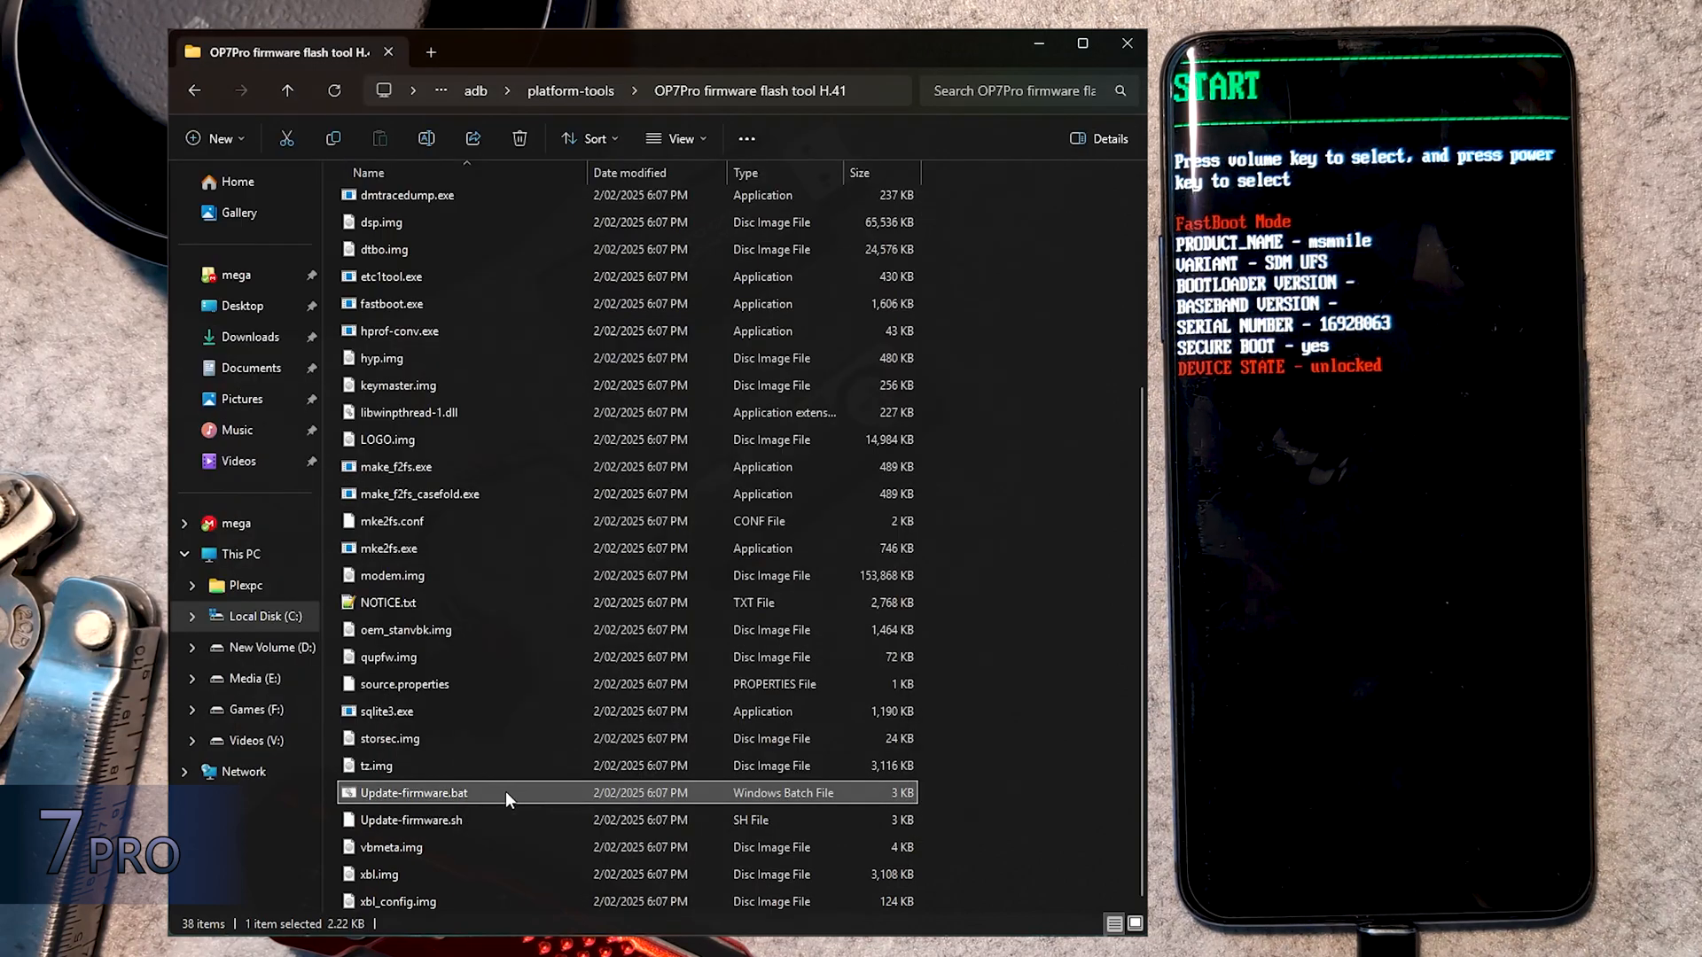
right_click(412, 793)
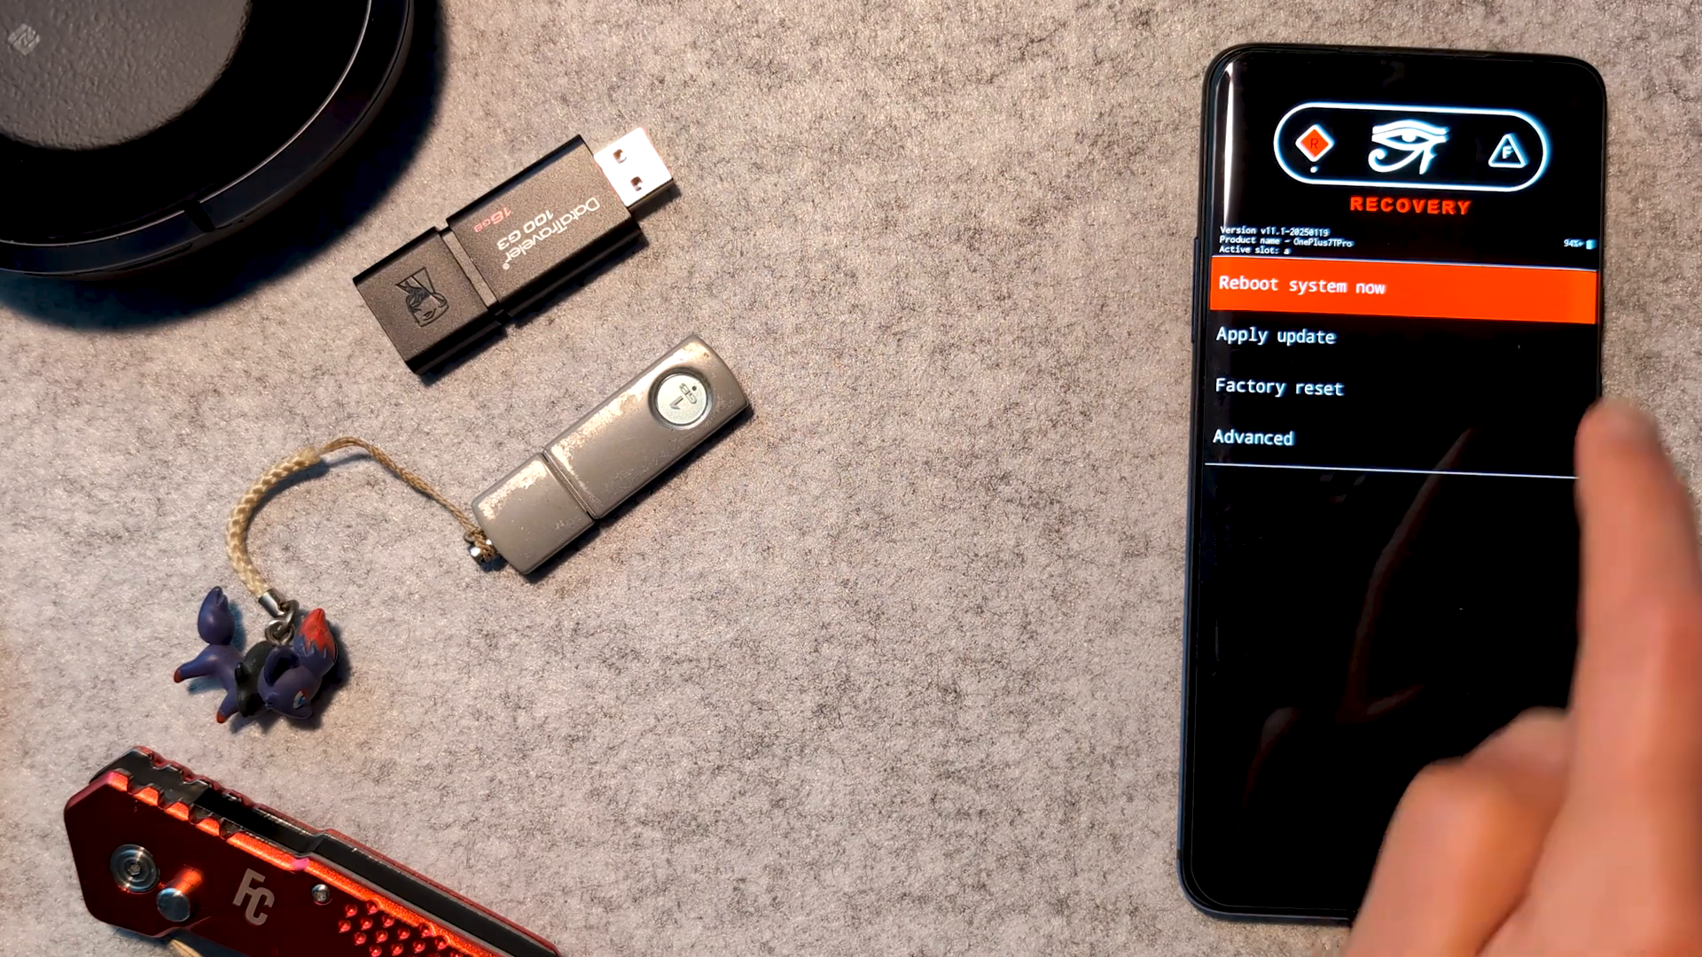
Run Factory reset > Format data/factory reset in recovery and confirm Format data.
left_click(1274, 387)
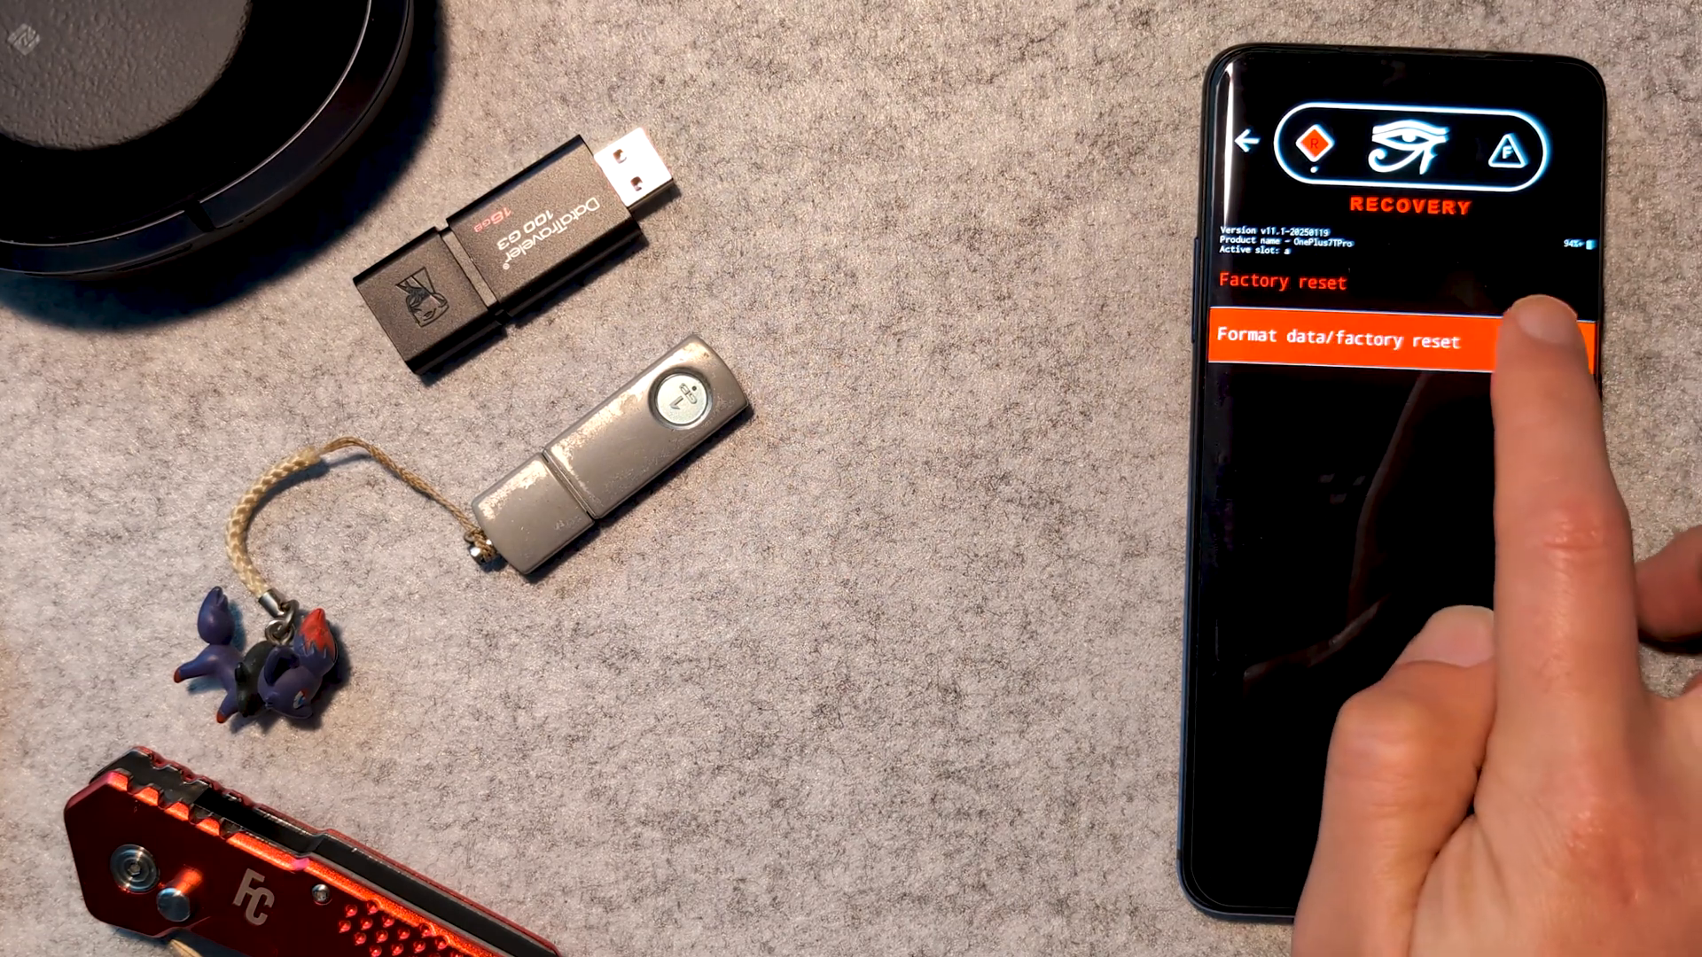
left_click(1365, 340)
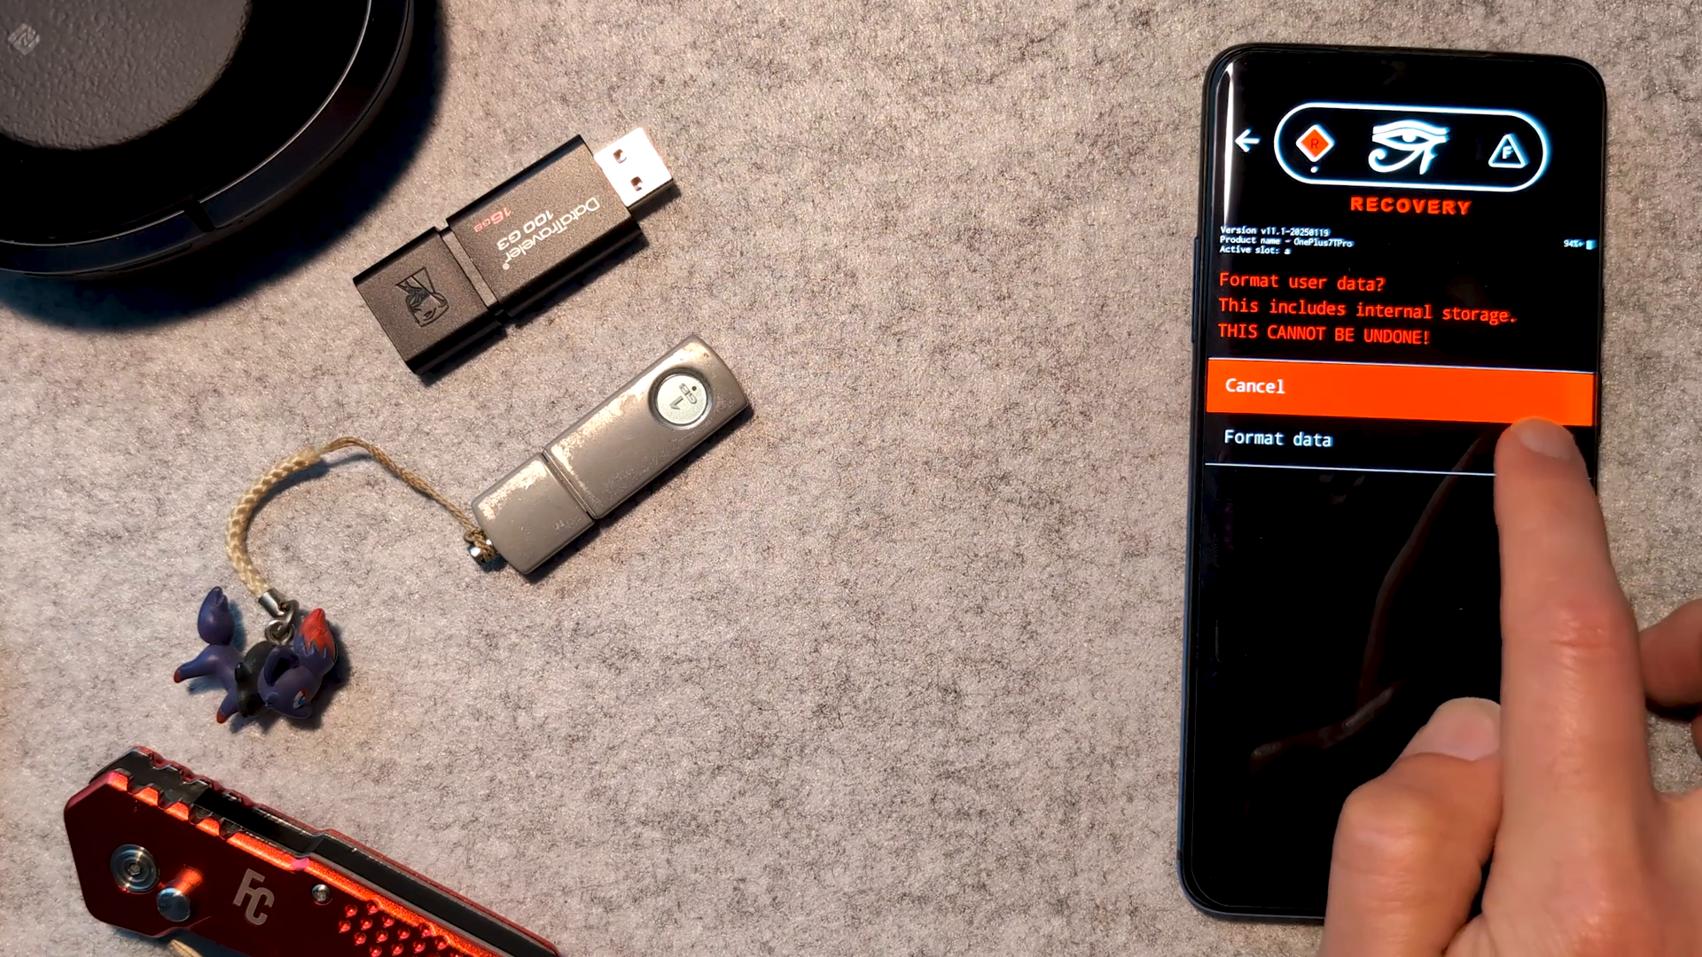
left_click(1278, 440)
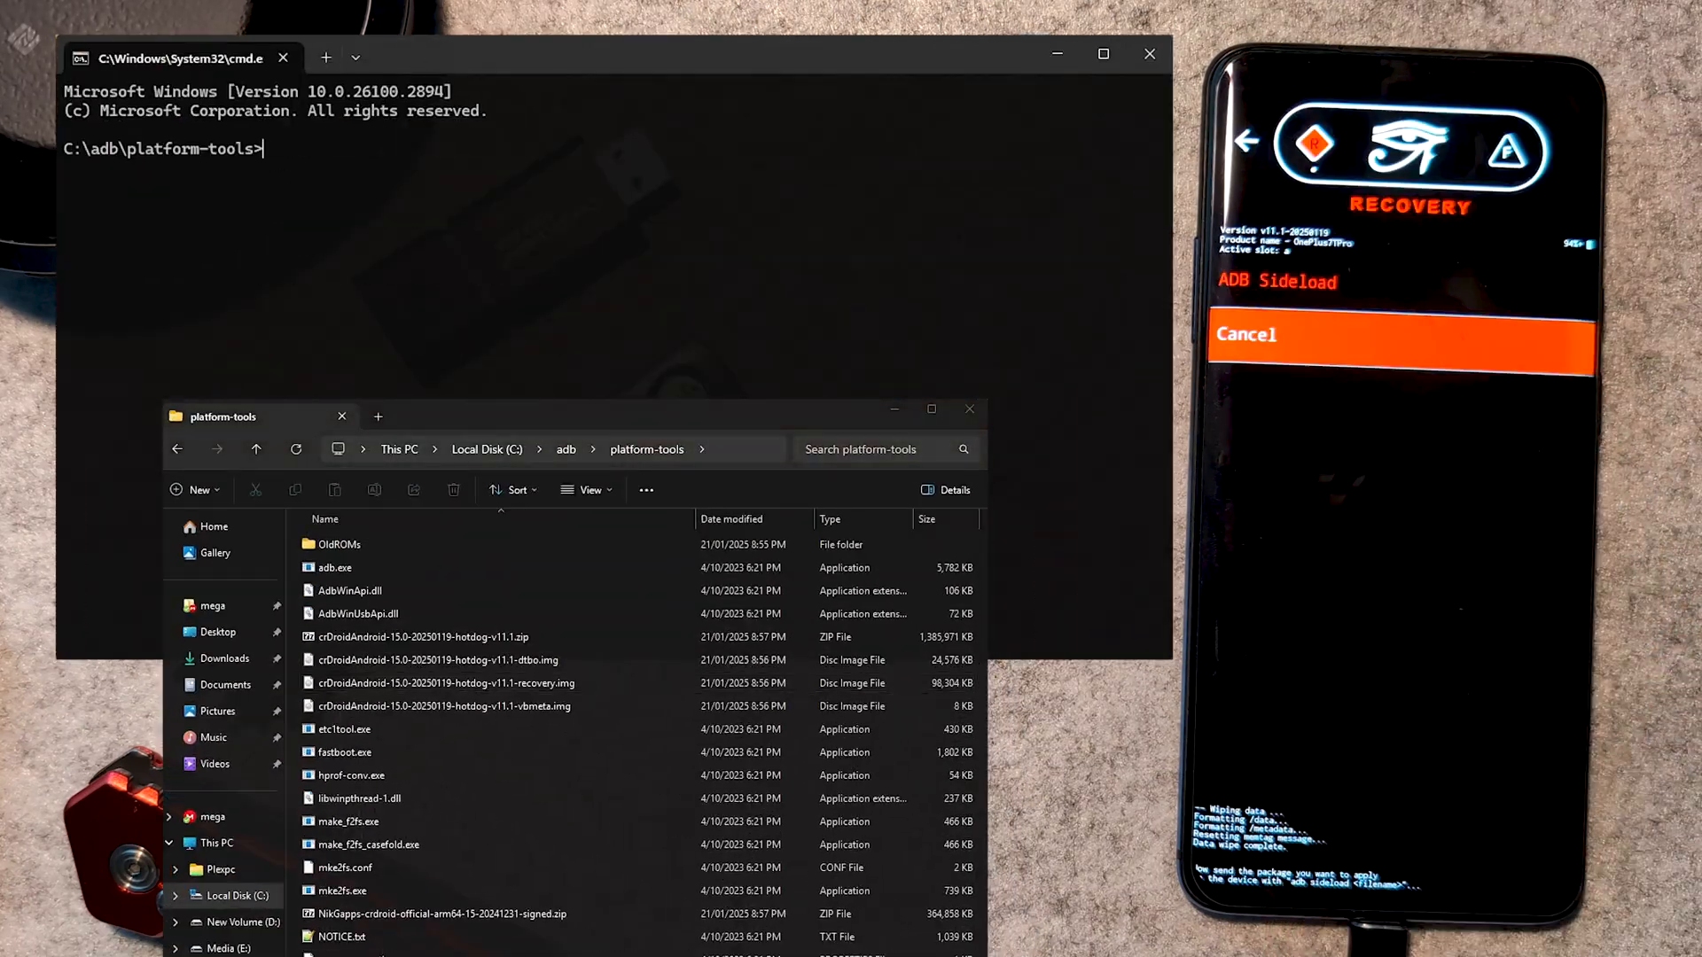
Sideload the crDroid v11.1 hotdog ROM zip via 'adb sideload', then reboot recovery.
type("adb sideload")
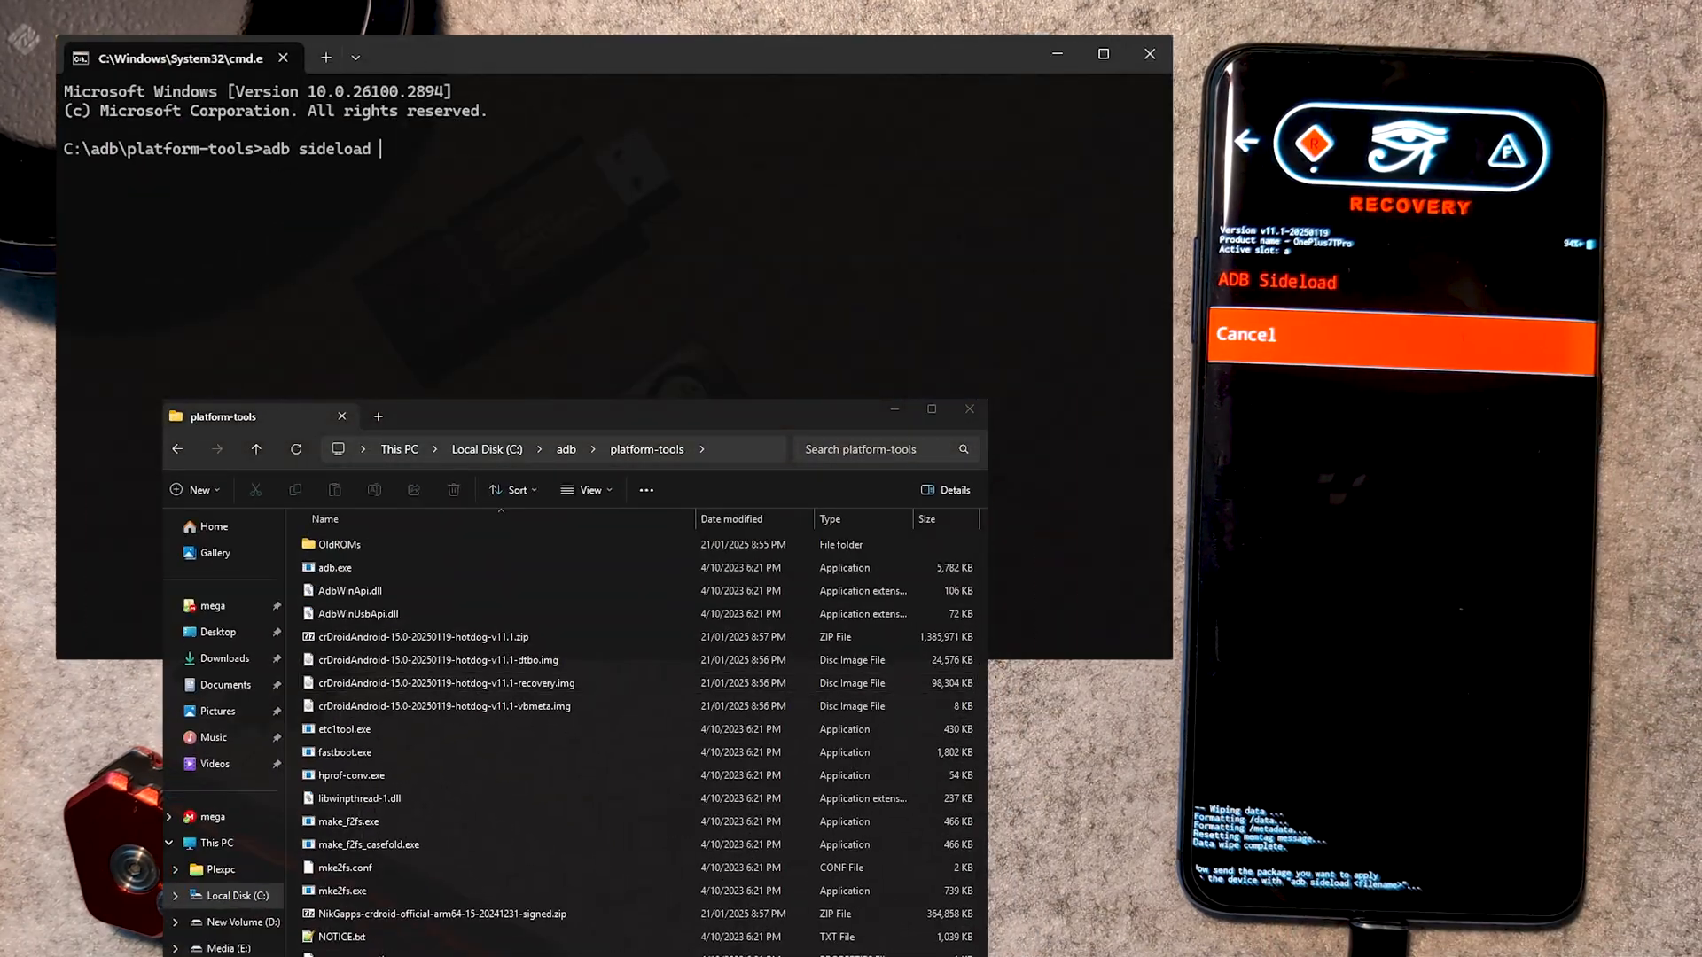
left_click(423, 636)
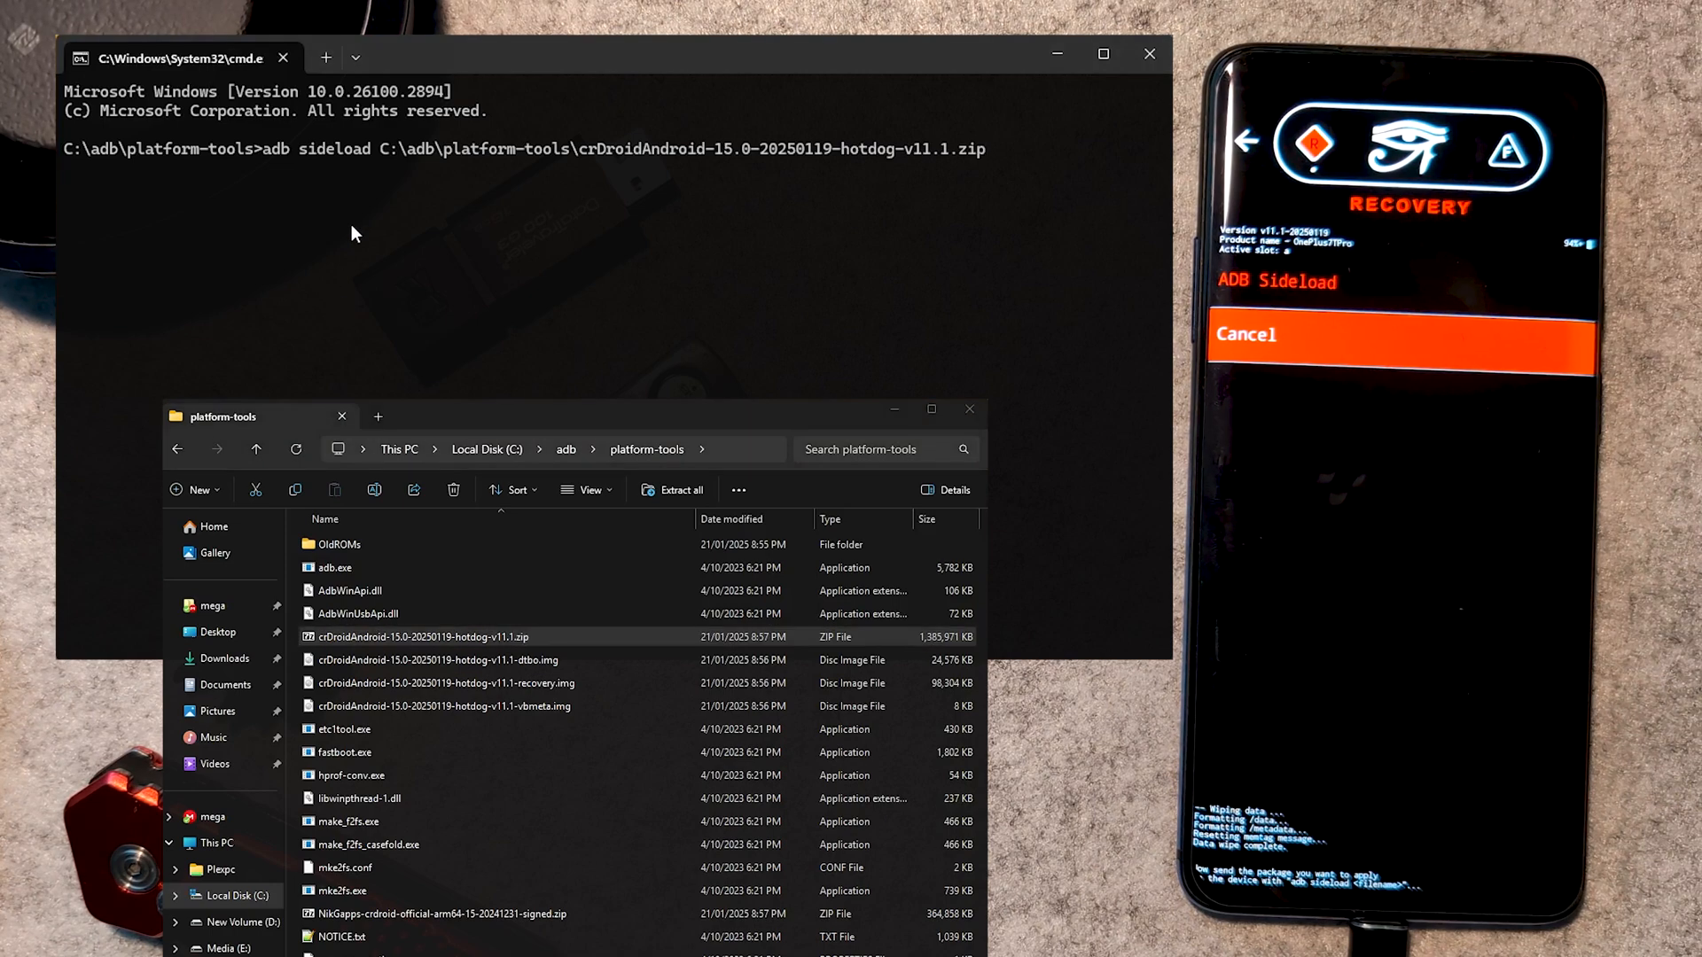
key("enter")
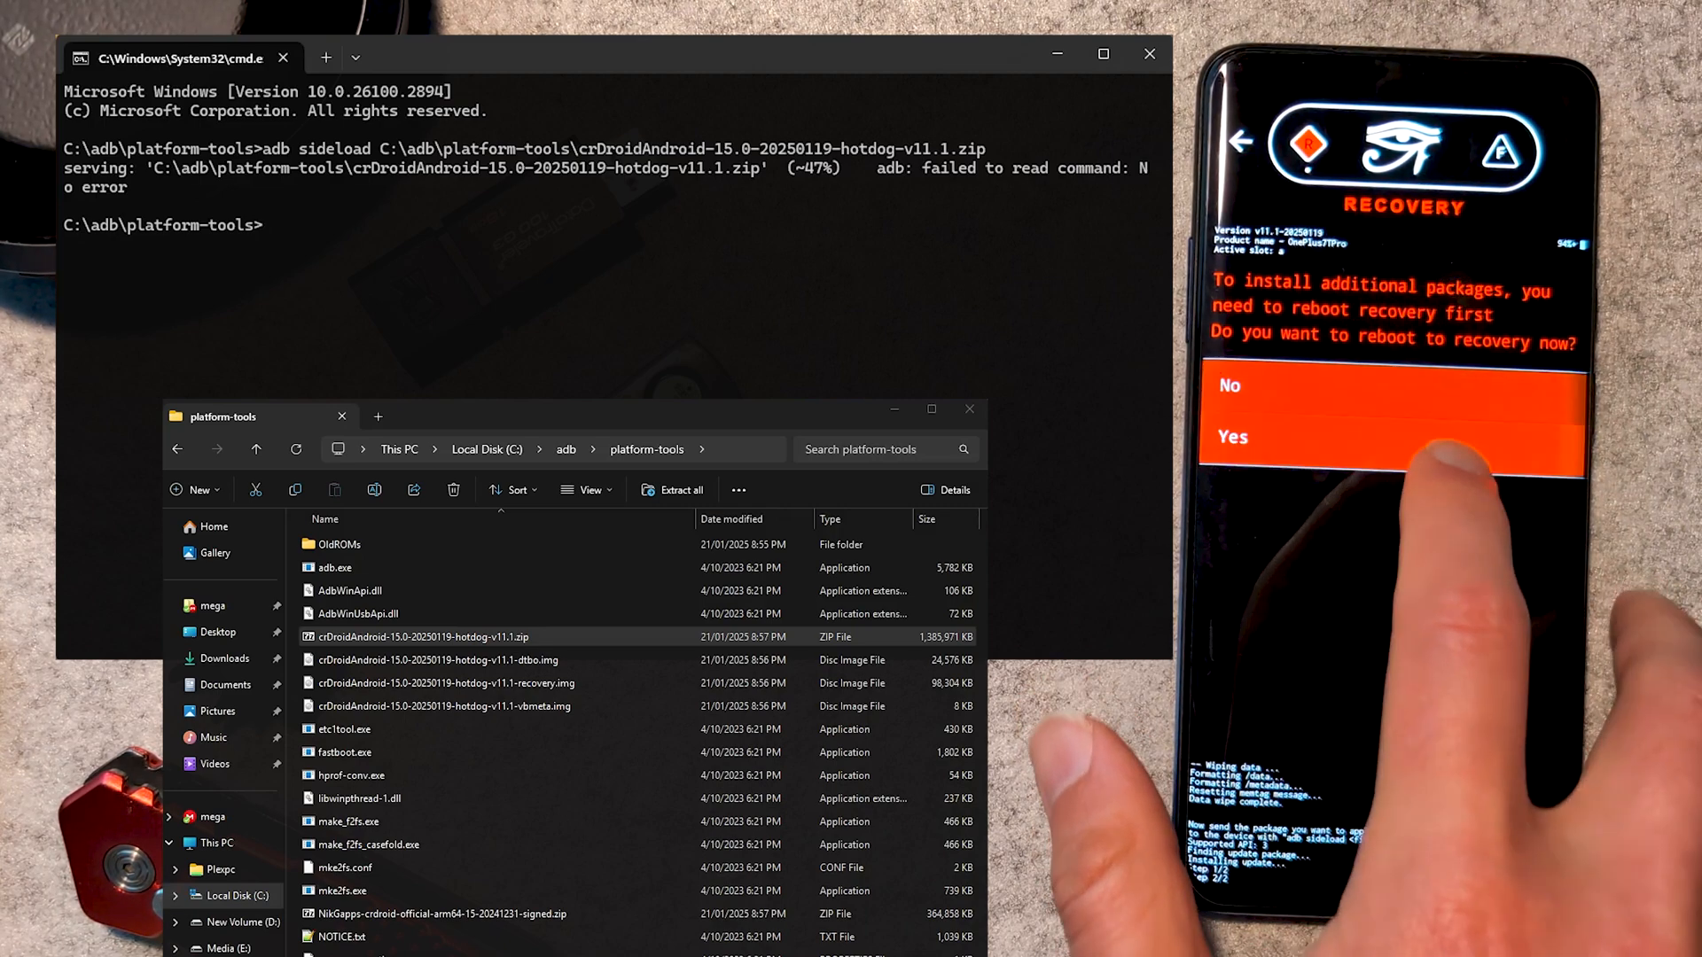
left_click(1389, 436)
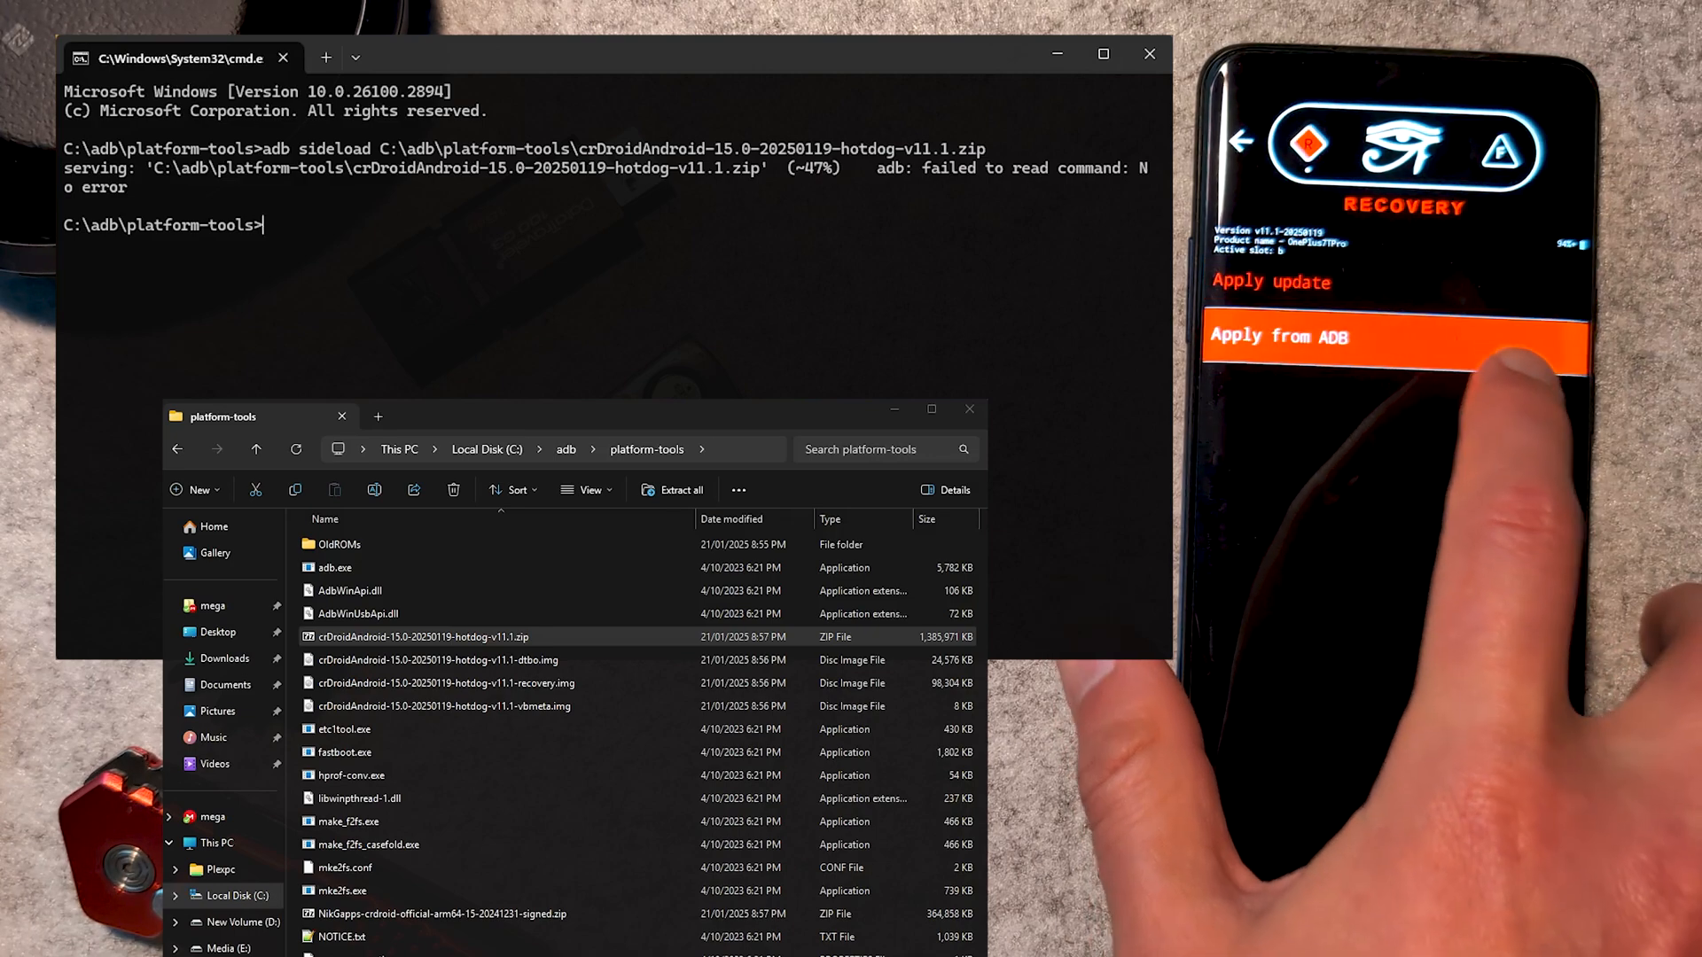
left_click(1389, 337)
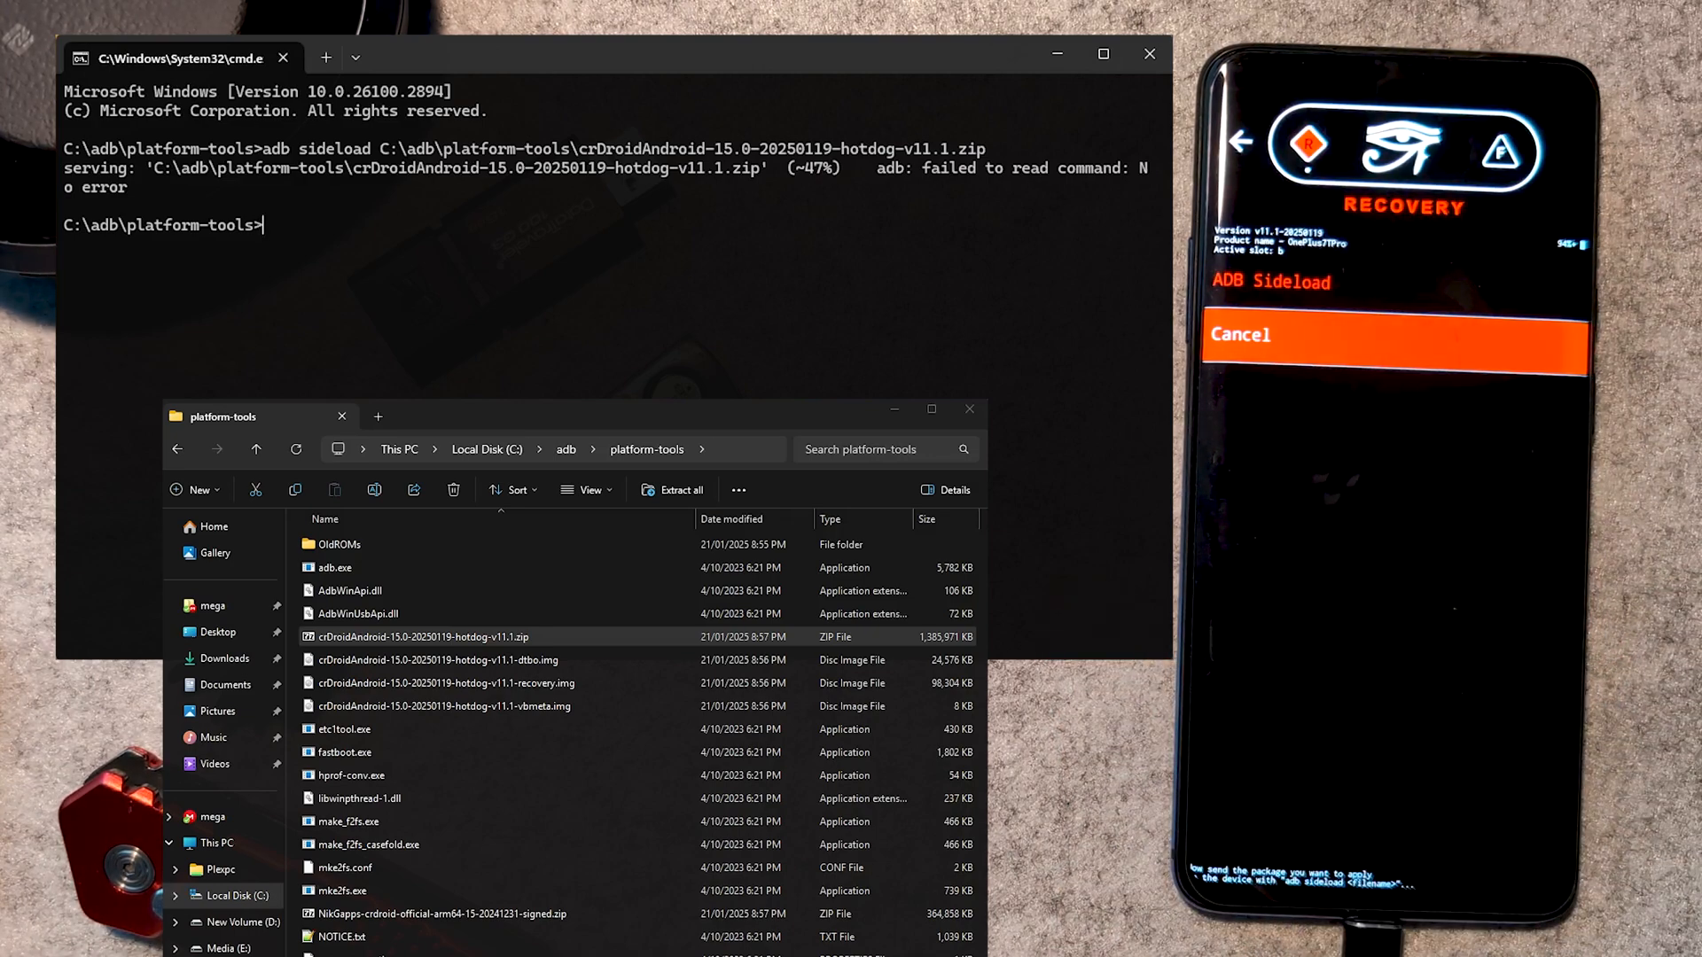
type("adb sideload")
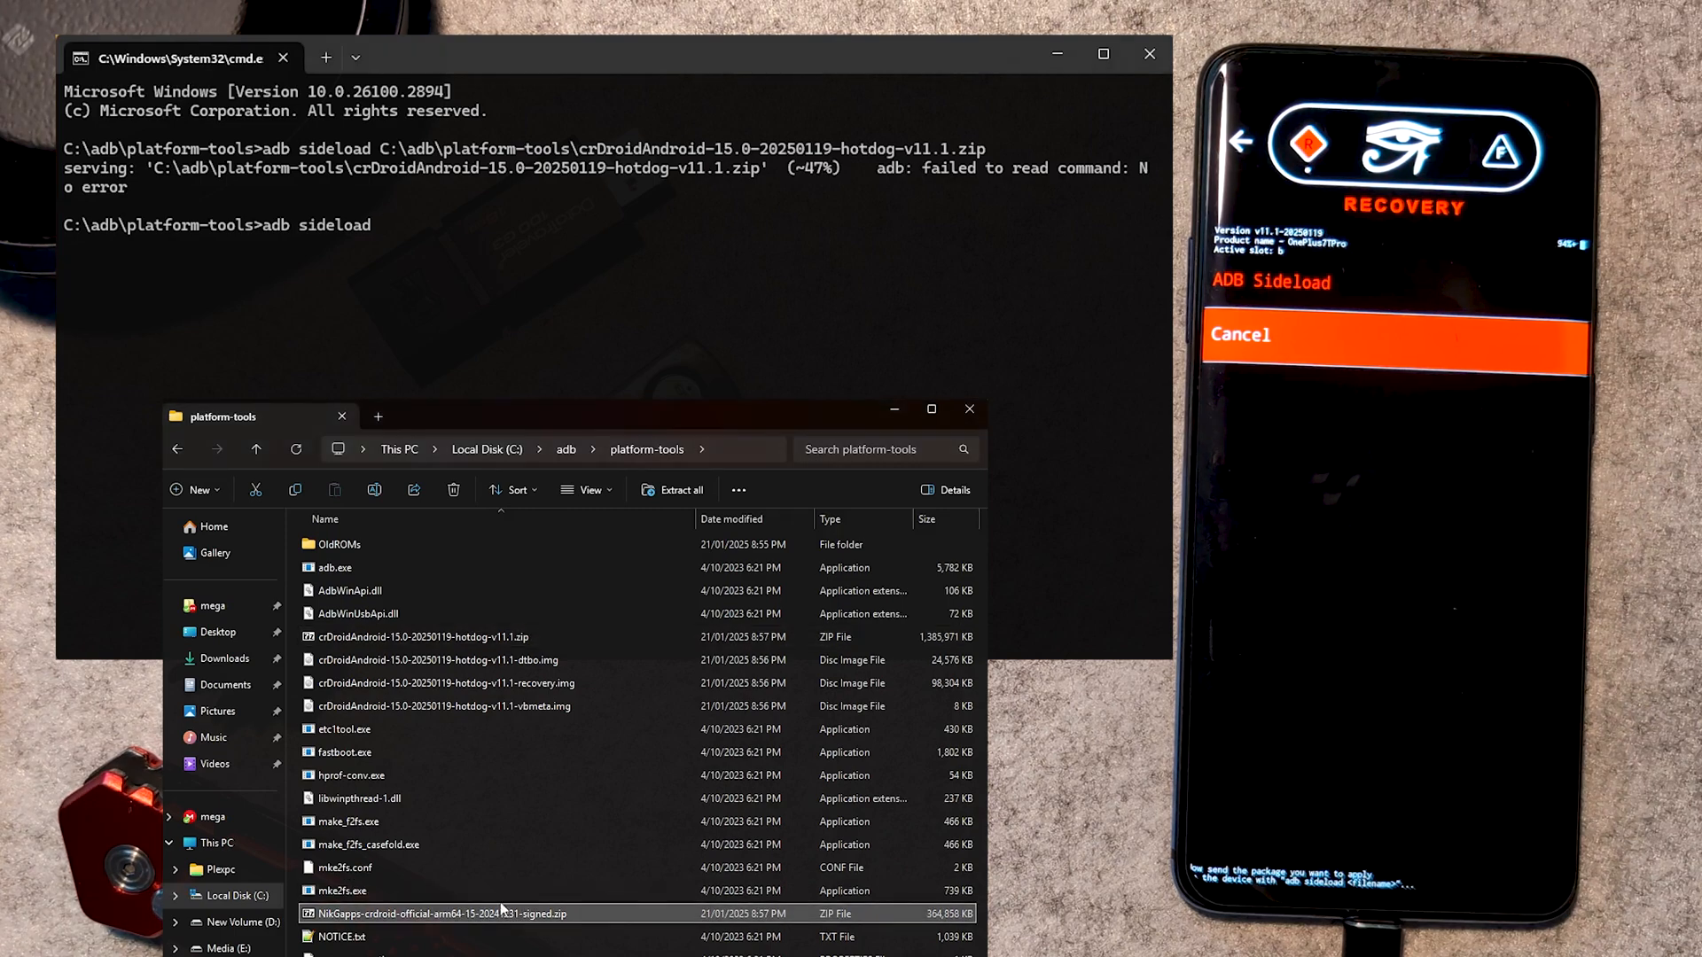
type("C:\\adb\\platform-tools\\NikGapps-crdroid-official-arm64-15-20241231-signed.zip")
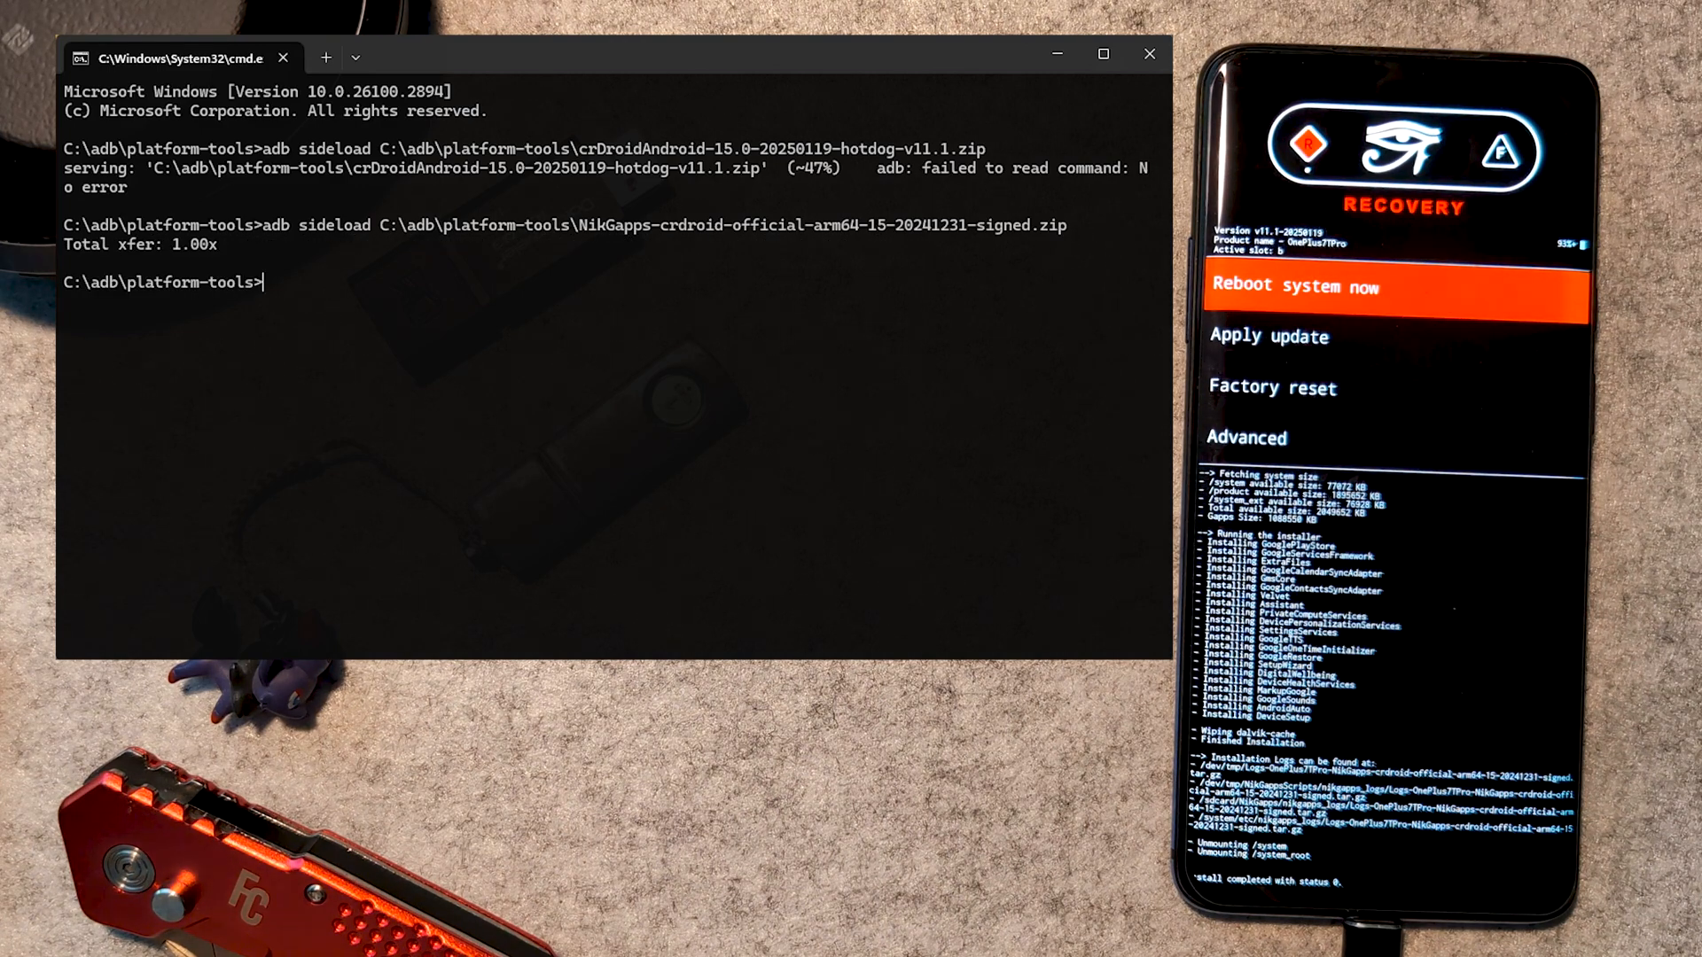
left_click(1147, 54)
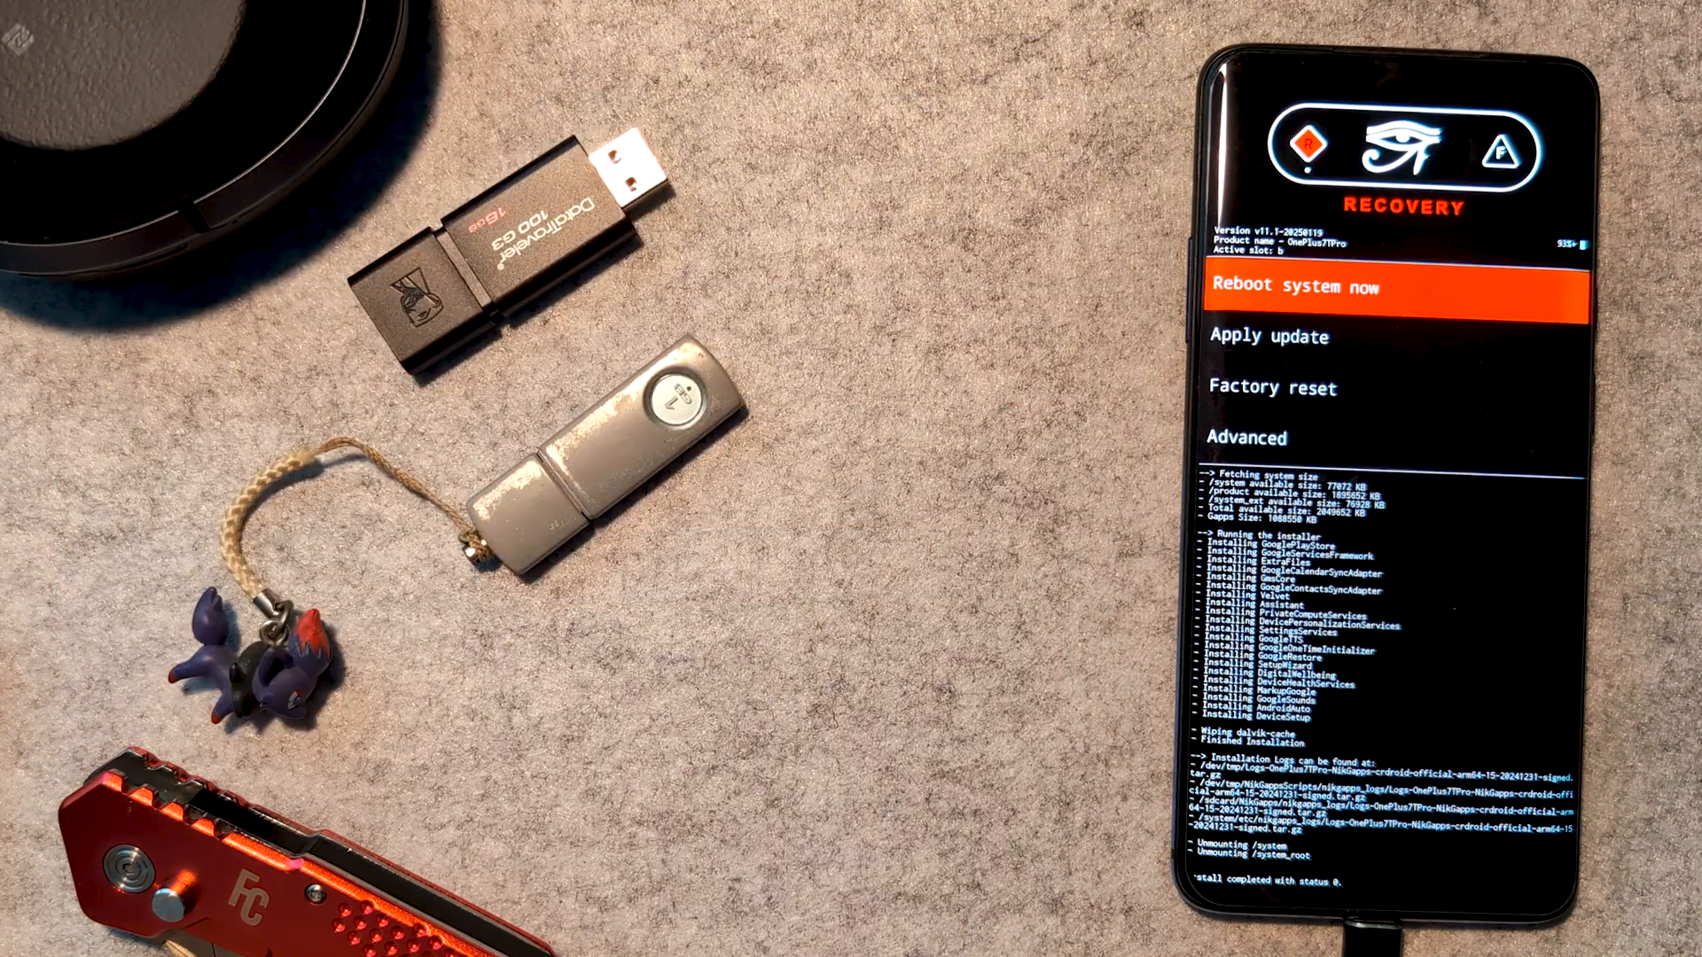